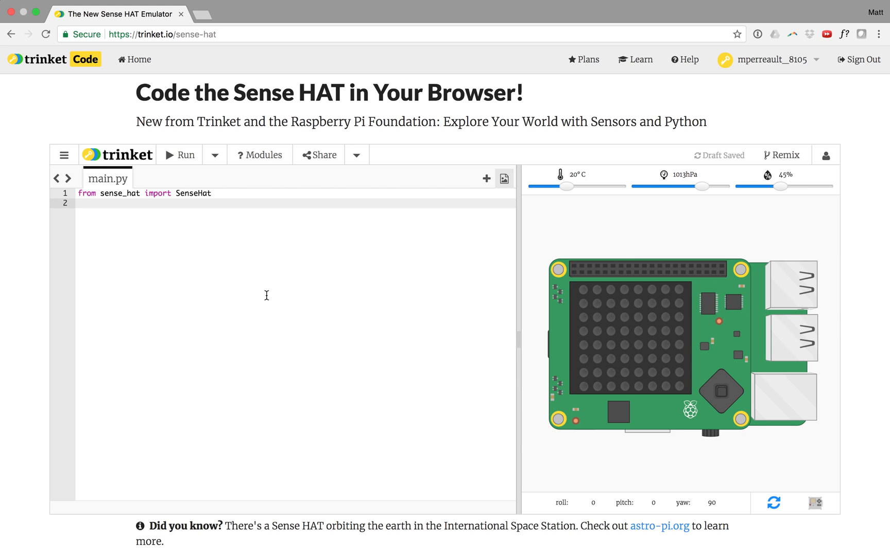
pyautogui.moveTo(219, 214)
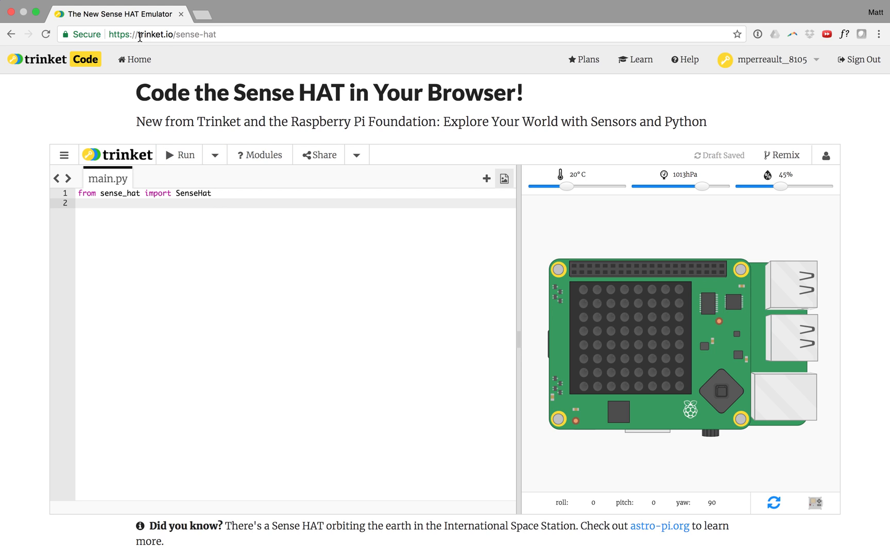
# Add sense = SenseHat() below the import line and start a new line.
pyautogui.click(162, 34)
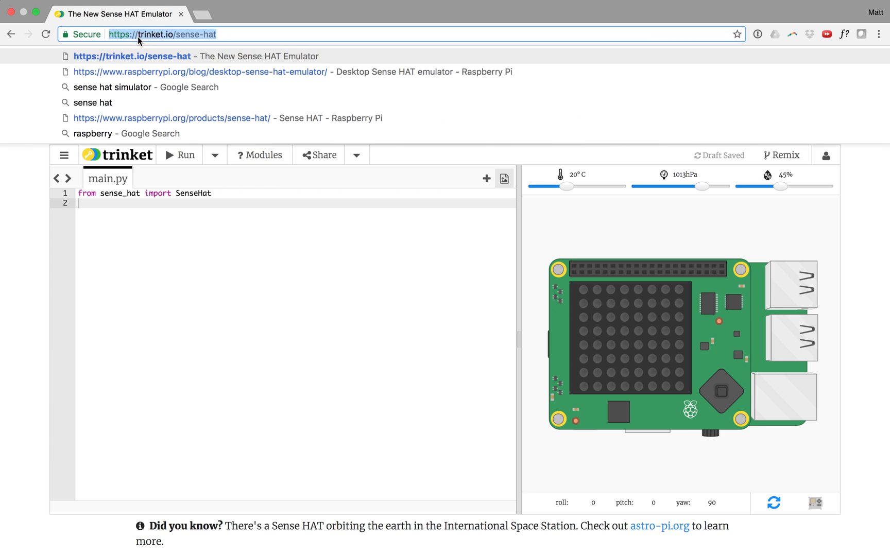
pyautogui.moveTo(246, 34)
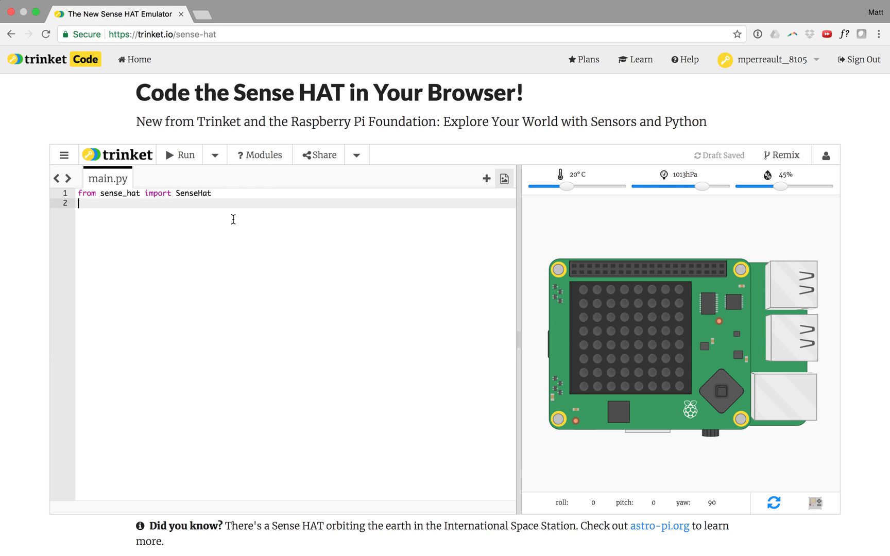
pyautogui.moveTo(674, 283)
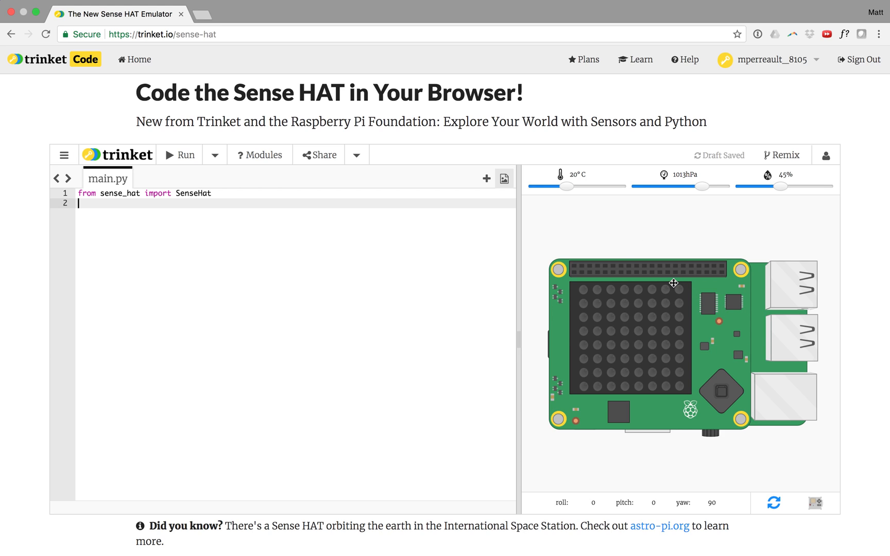
pyautogui.moveTo(597, 316)
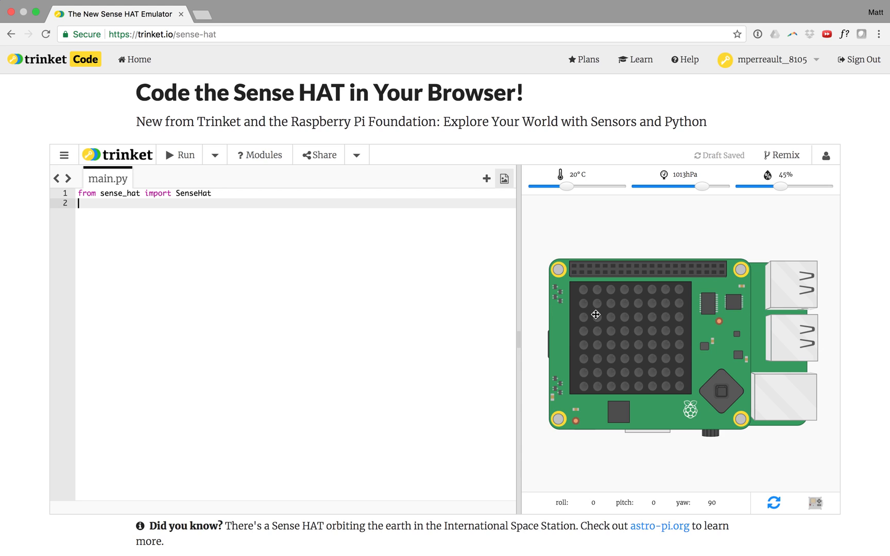
pyautogui.moveTo(285, 291)
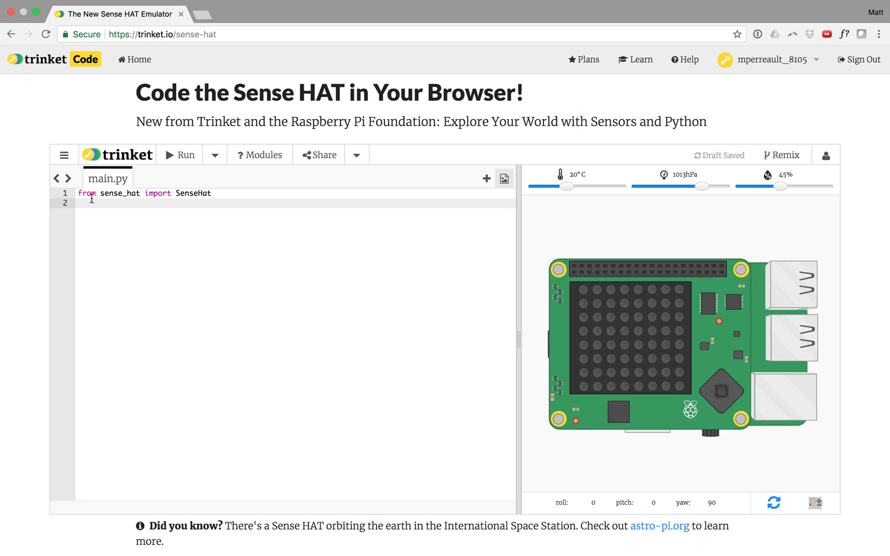
pyautogui.moveTo(101, 195)
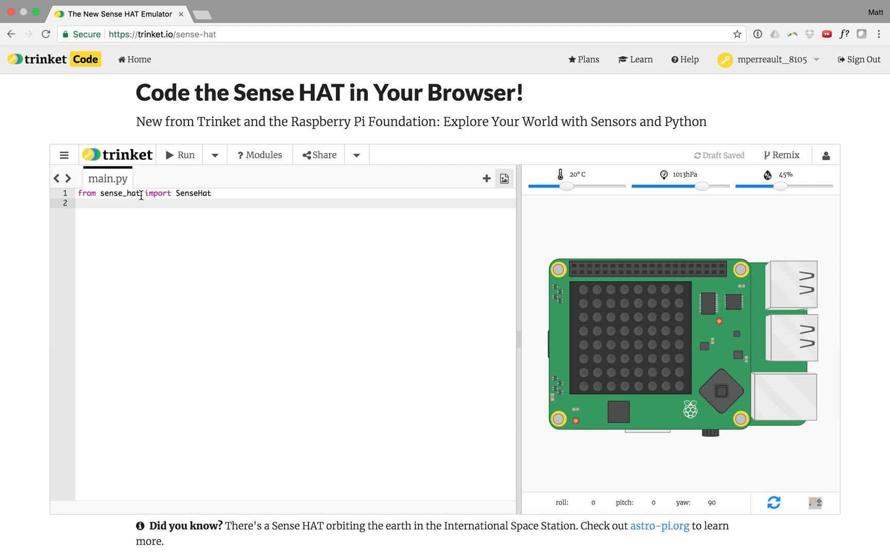
pyautogui.moveTo(204, 201)
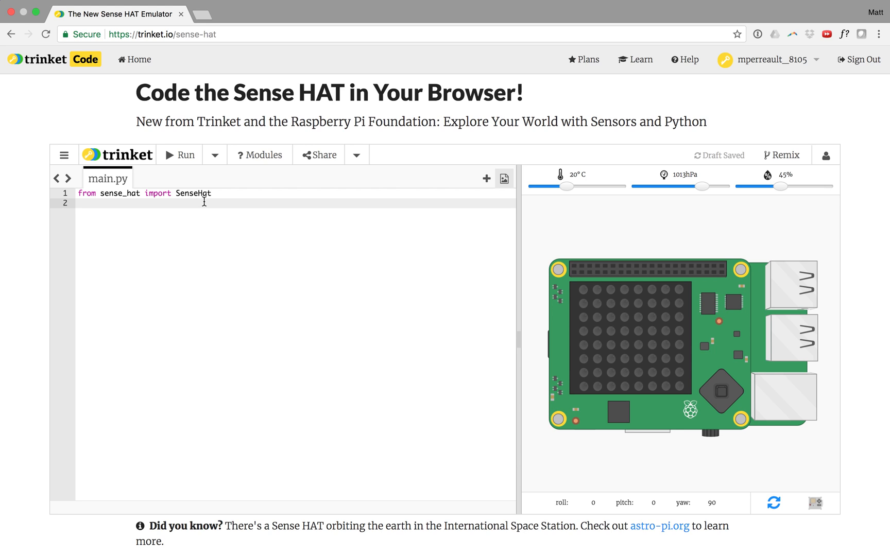
pyautogui.write('sense')
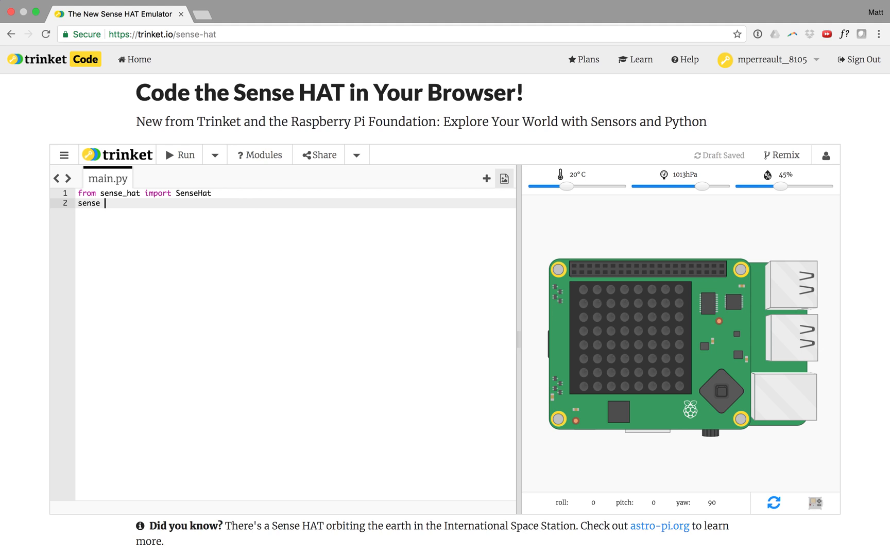
pyautogui.write('= SenseHat')
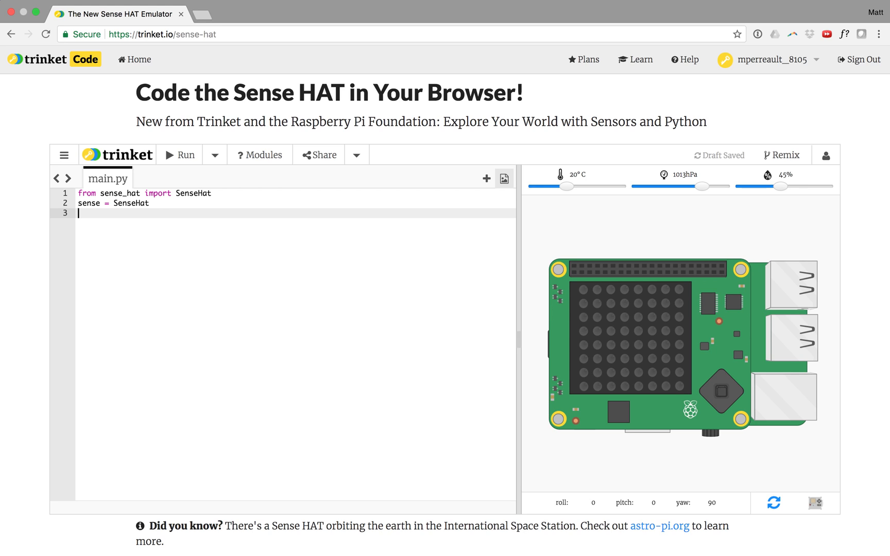
pyautogui.write('()')
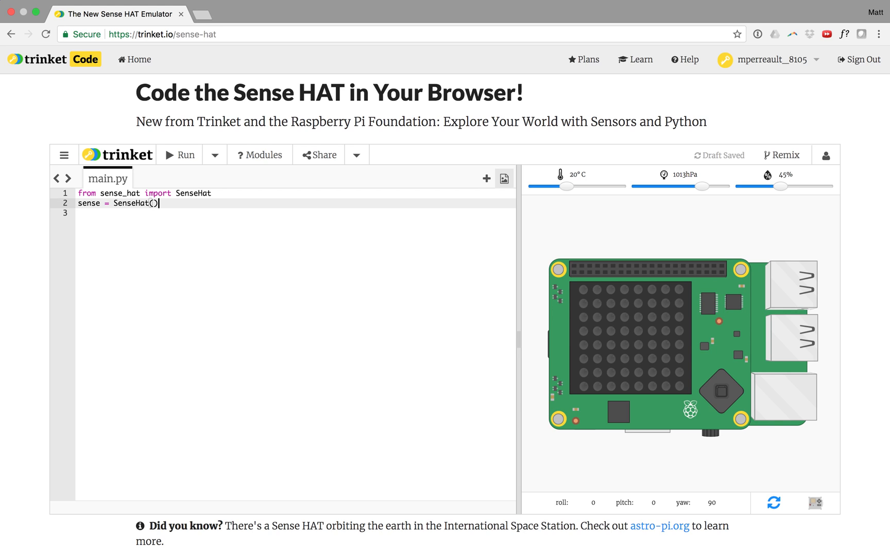
pyautogui.press('Return')
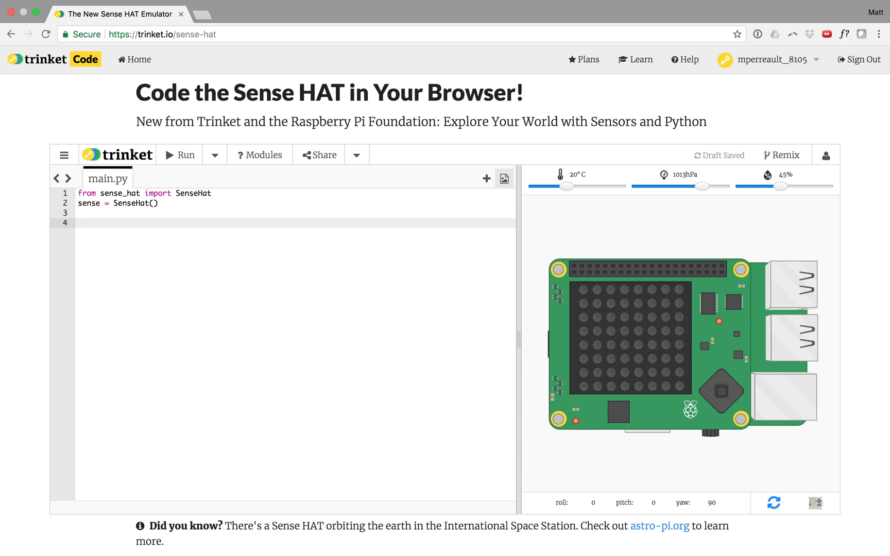
# Add a sense.clear() call below the SenseHat object setup.
pyautogui.write('sense')
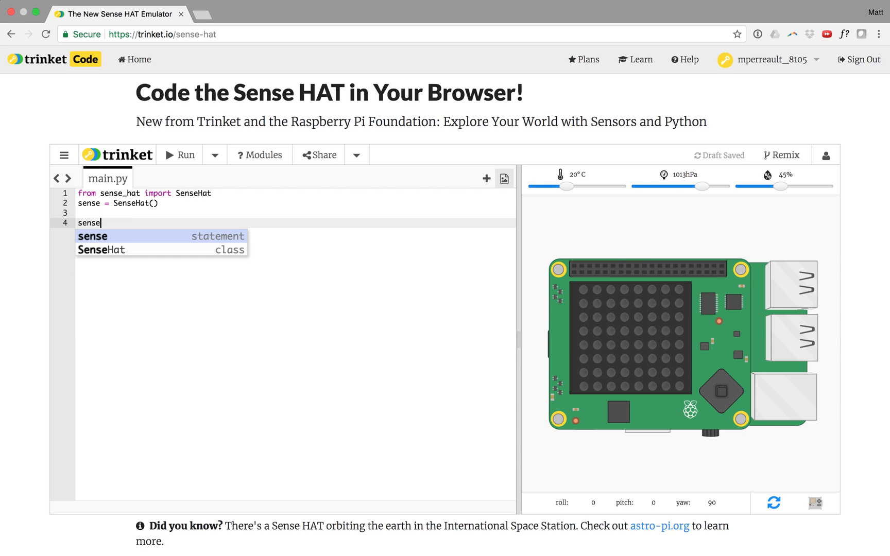
pyautogui.write('.clear(')
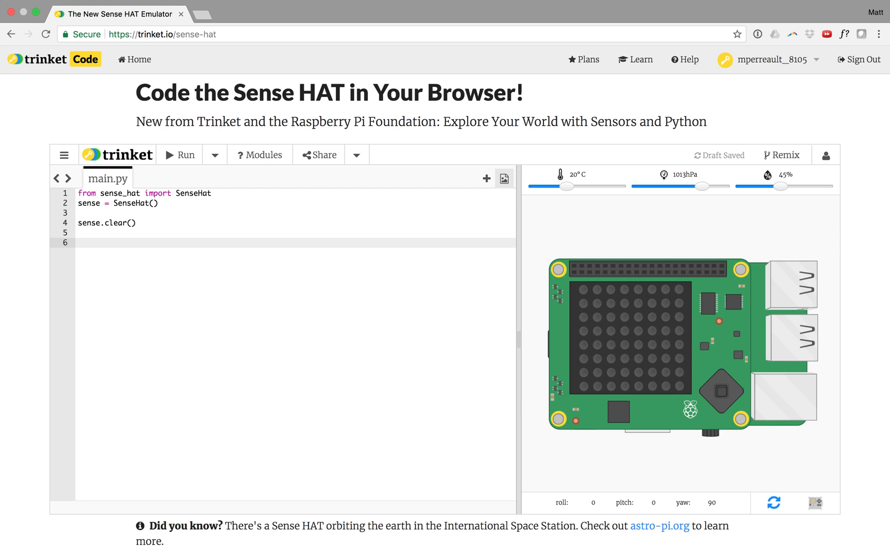
pyautogui.moveTo(582, 291)
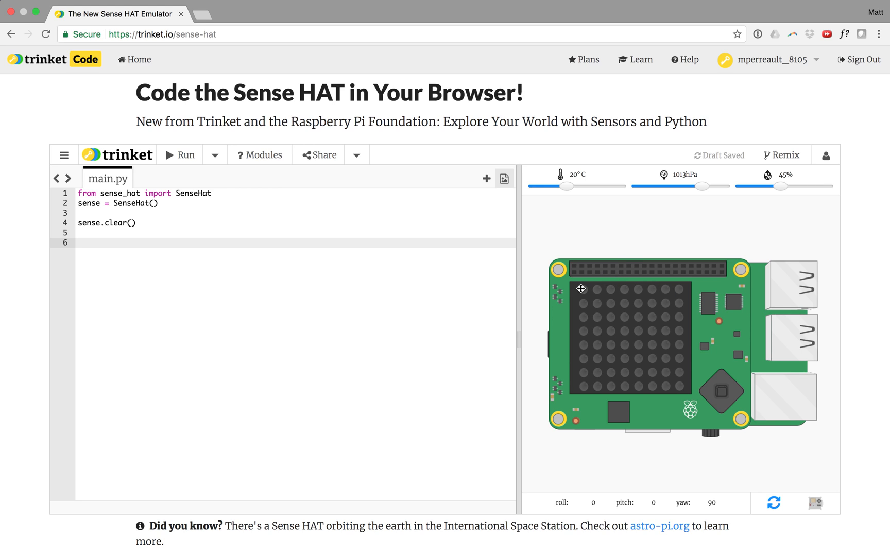
pyautogui.moveTo(583, 364)
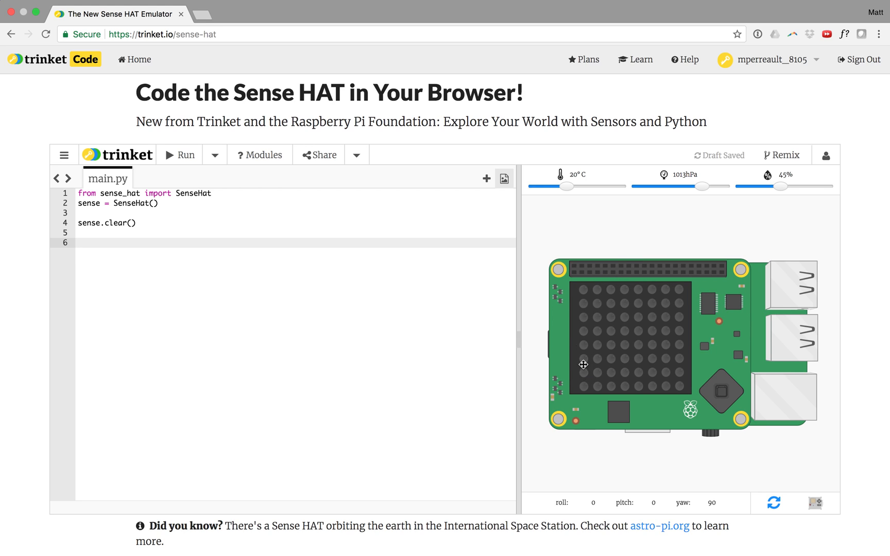
pyautogui.moveTo(583, 278)
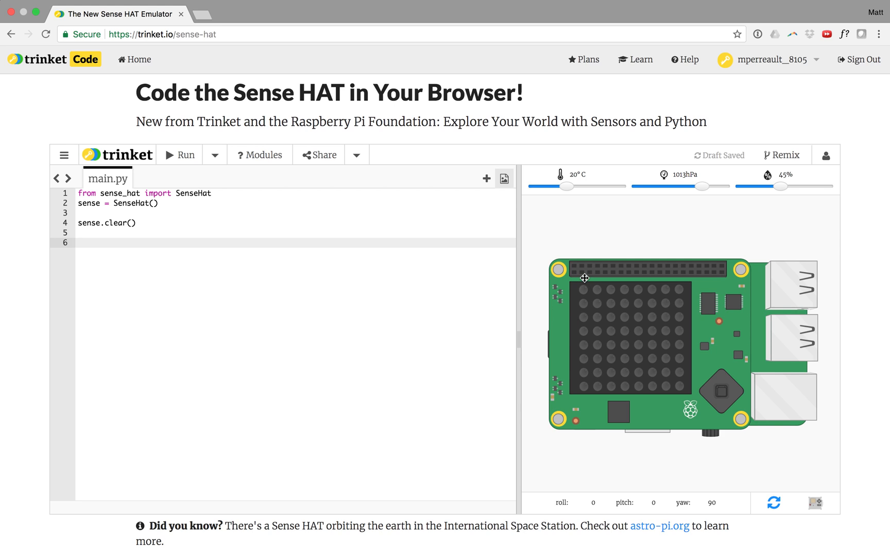
pyautogui.moveTo(590, 272)
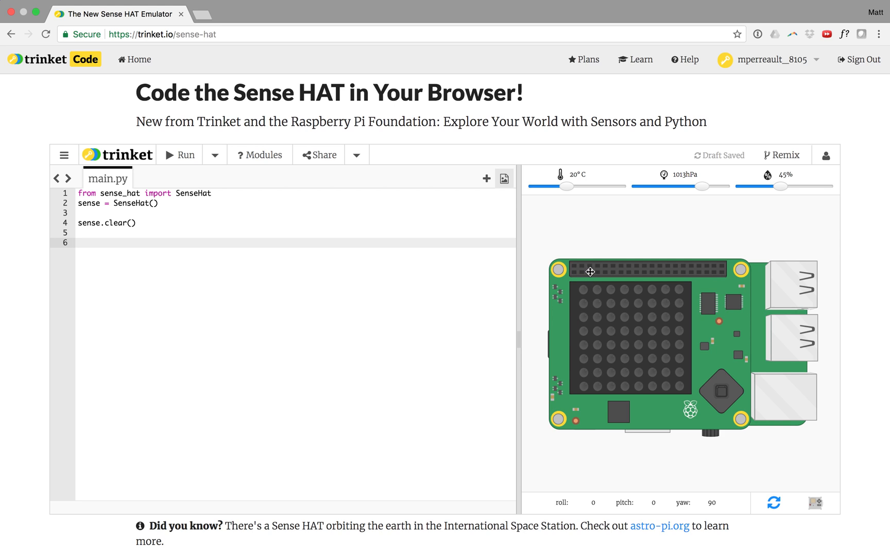
pyautogui.moveTo(685, 278)
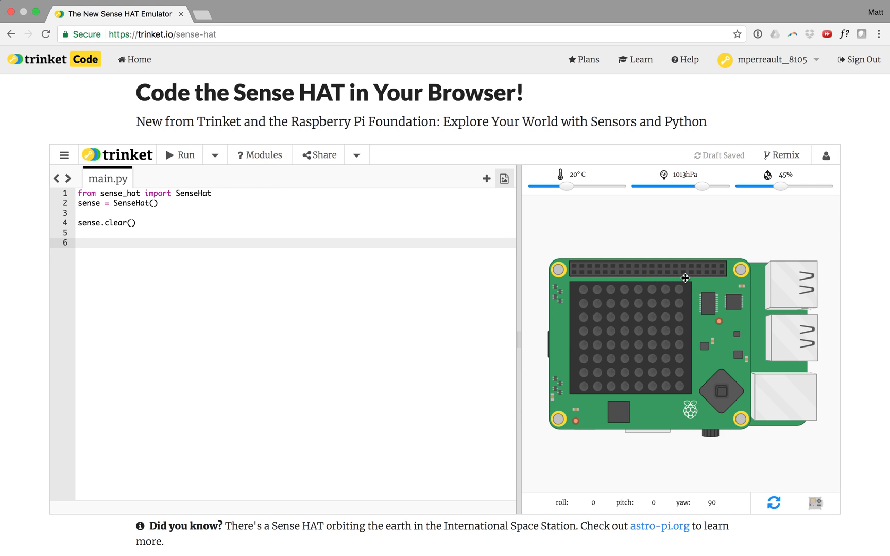
pyautogui.moveTo(577, 286)
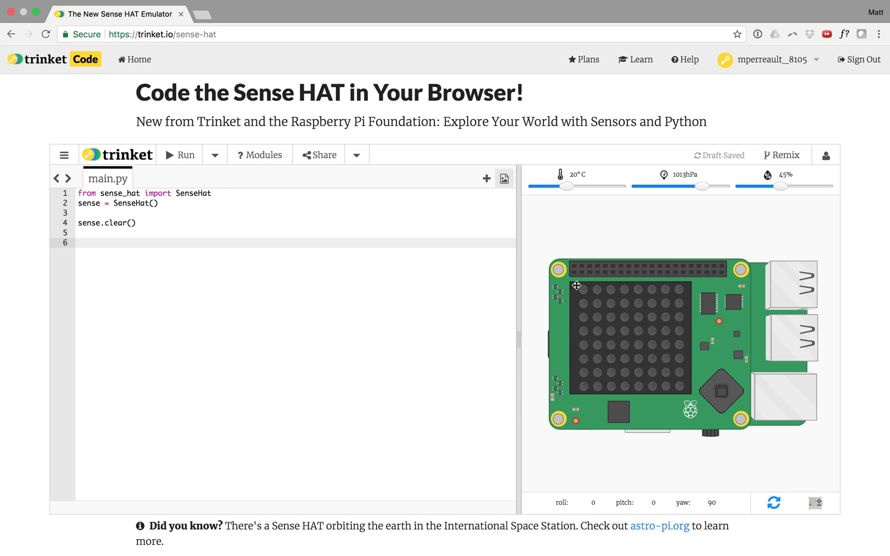
pyautogui.moveTo(566, 288)
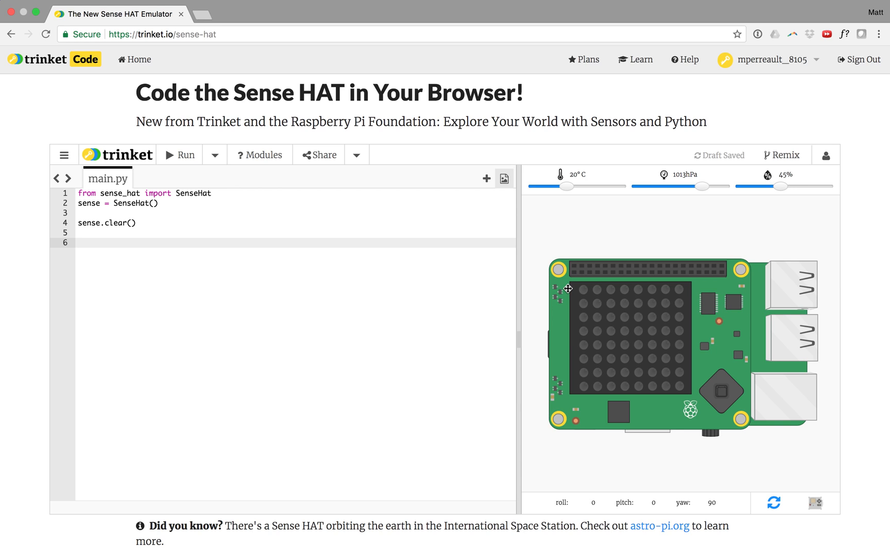
pyautogui.moveTo(187, 279)
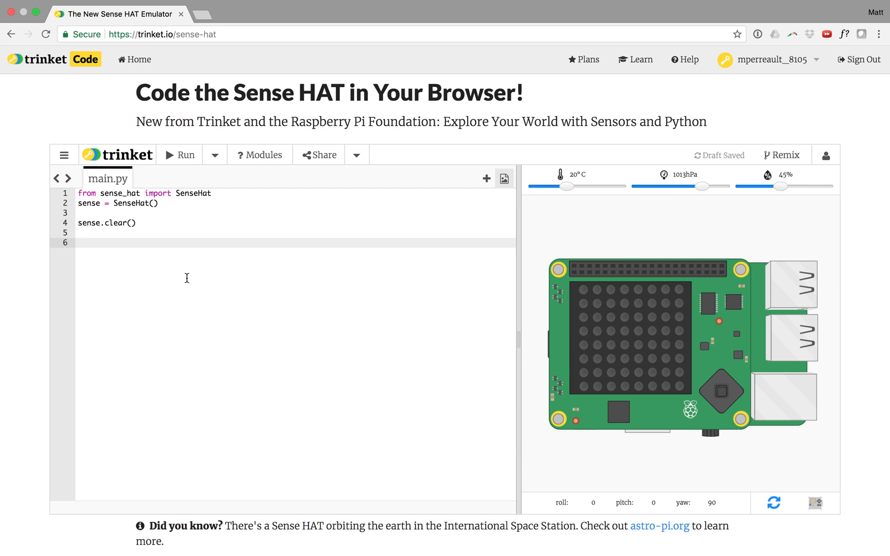
pyautogui.moveTo(586, 293)
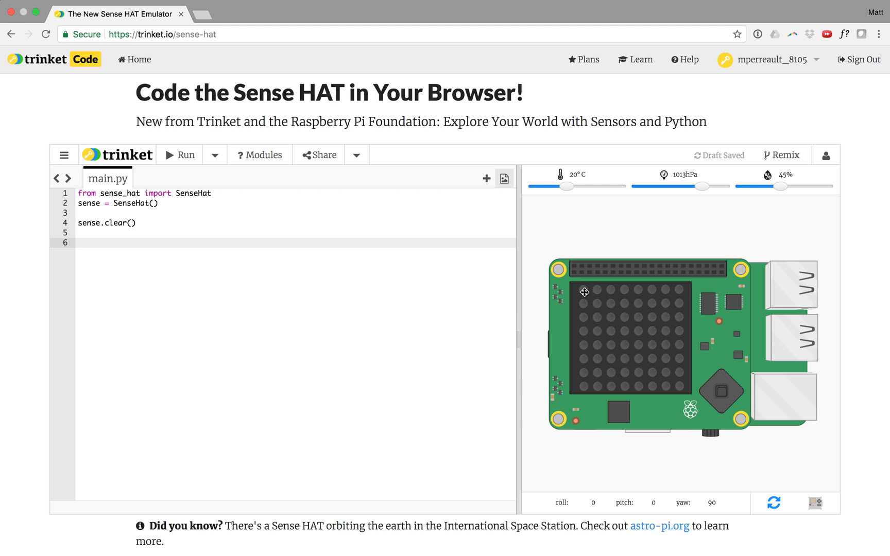
# Write sense.set_pixel on line 6, retyping it after a bad autocomplete insert.
pyautogui.write('sense.')
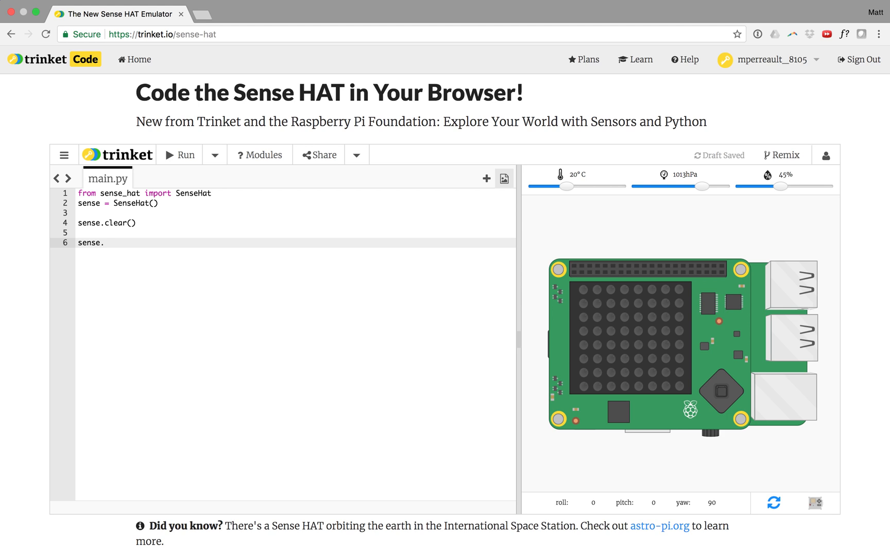
pyautogui.write('set_pi')
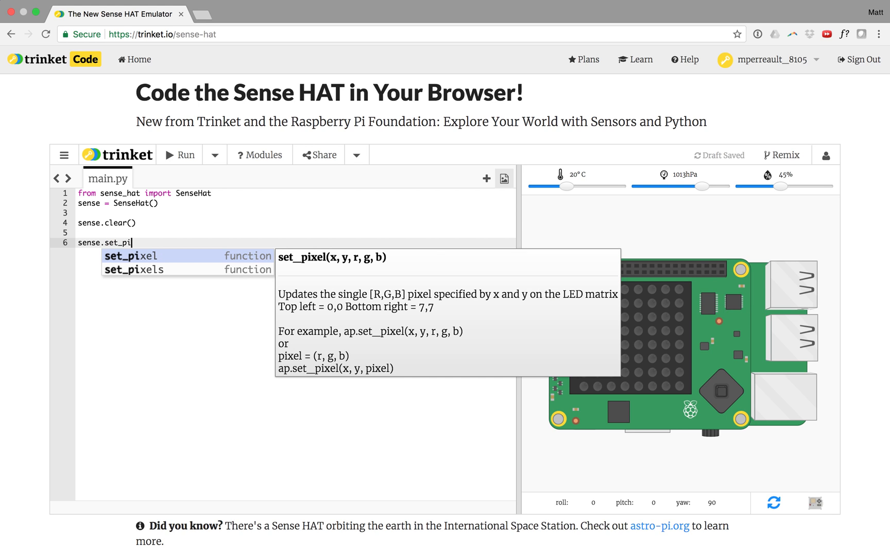
pyautogui.click(131, 257)
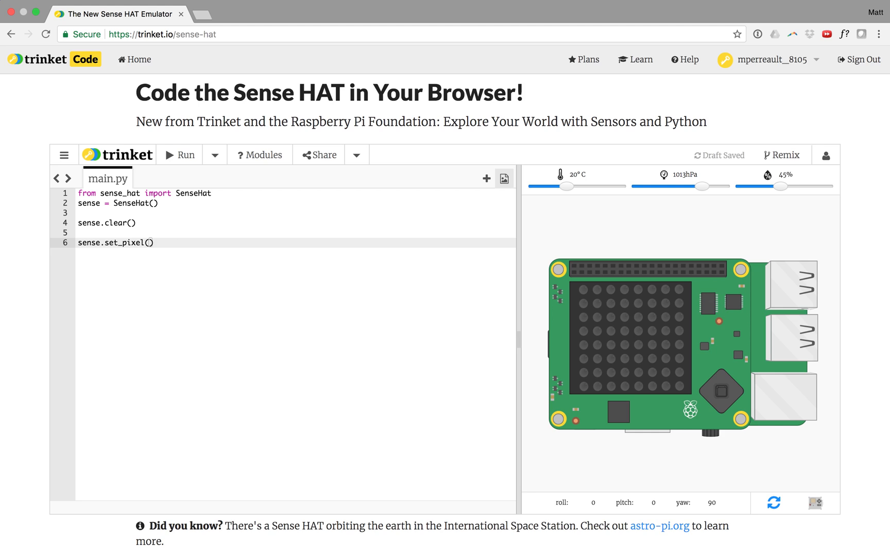
pyautogui.press('Backspace')
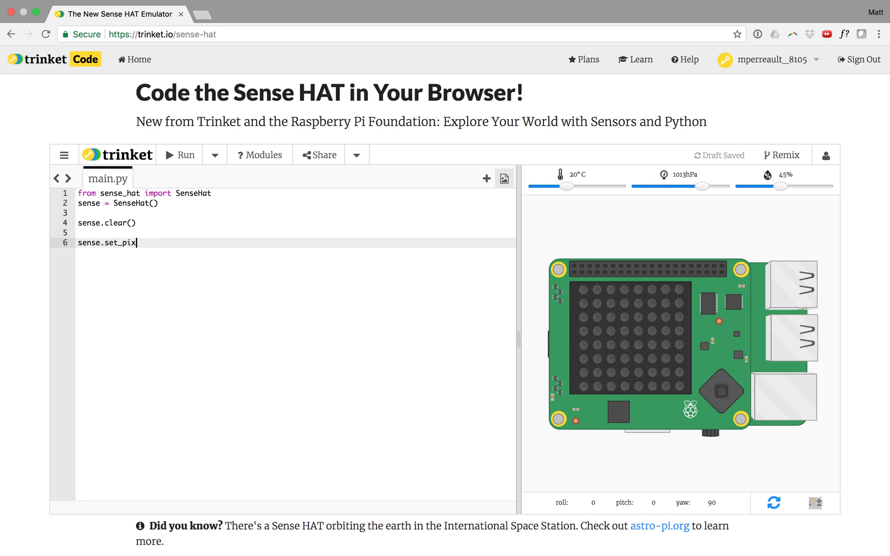
pyautogui.press('BackSpace')
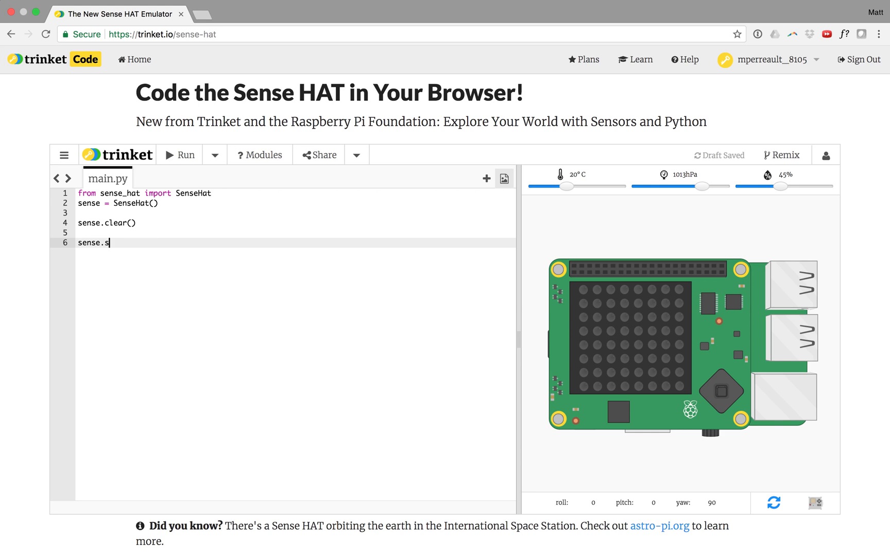
pyautogui.write('et_pixel')
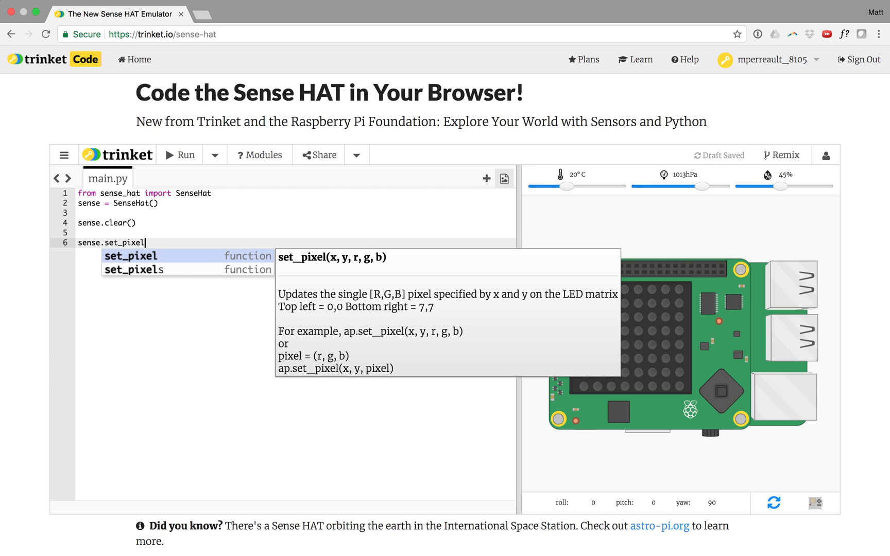
pyautogui.moveTo(363, 273)
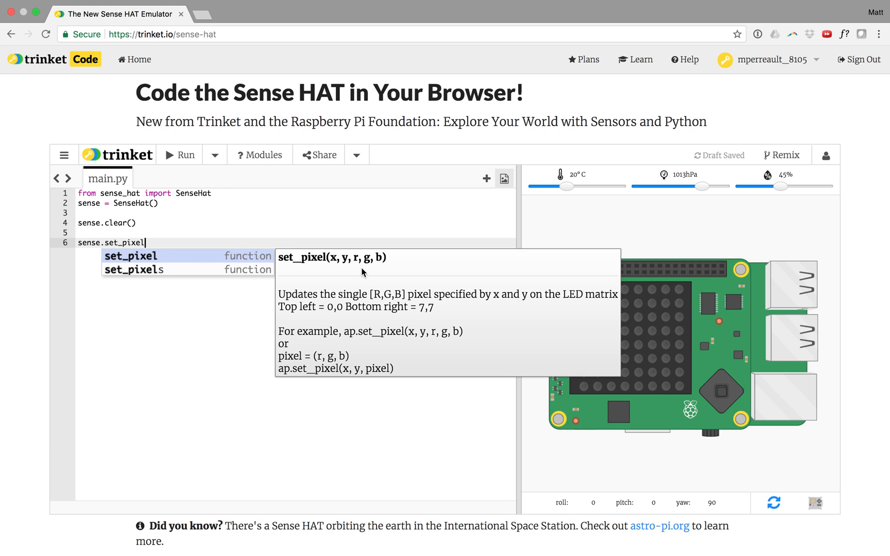
pyautogui.moveTo(363, 332)
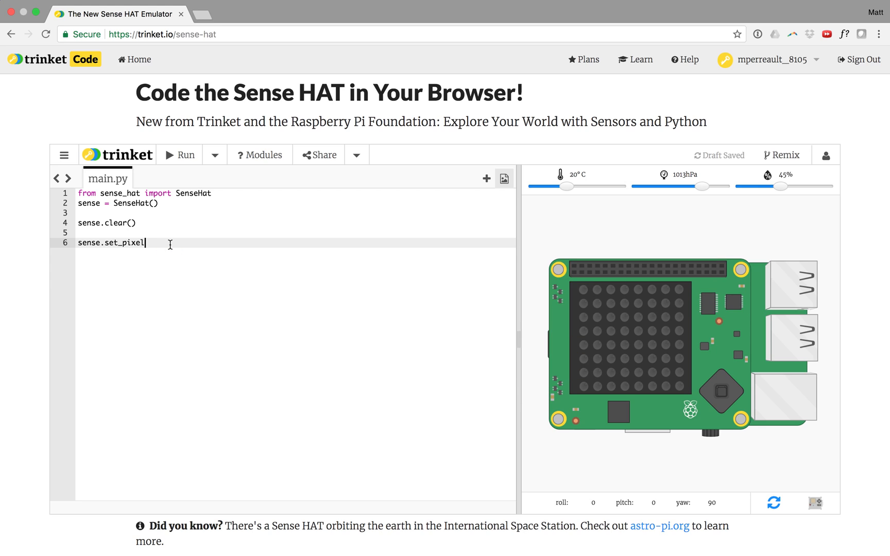
# Complete the call as sense.set_pixel(0,0,255,255,255) for a white top-left LED.
pyautogui.write('()')
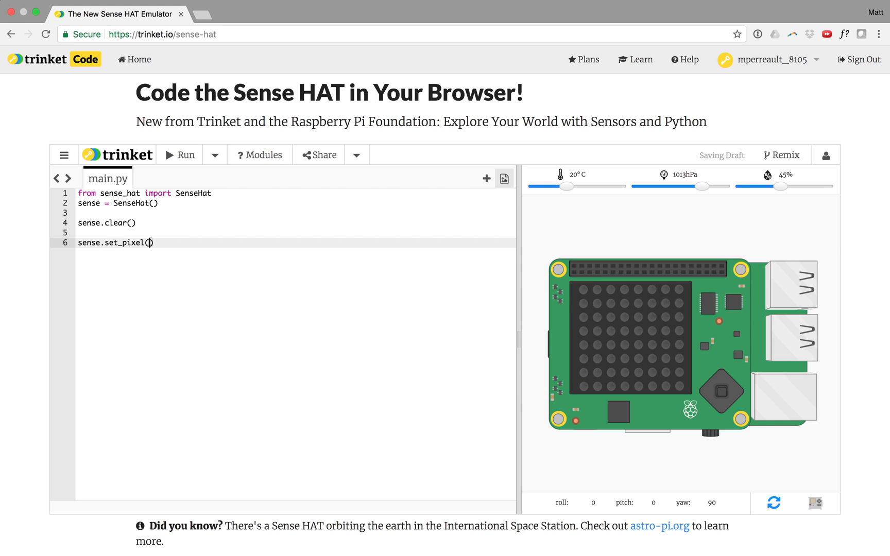
pyautogui.write('0,0')
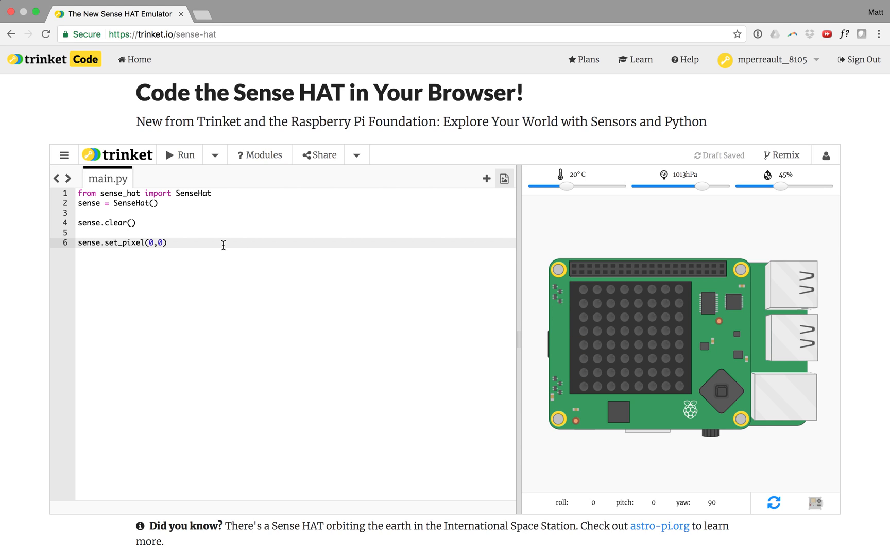
pyautogui.moveTo(566, 289)
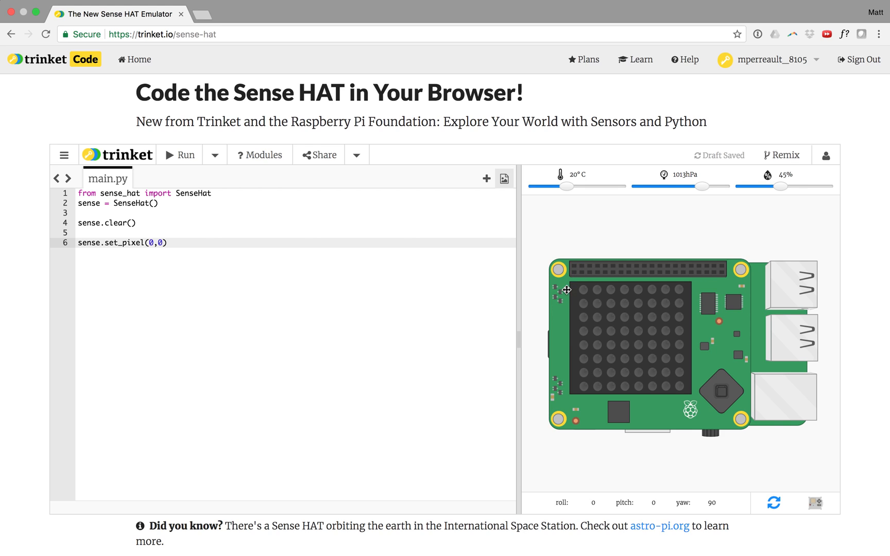
pyautogui.write(',')
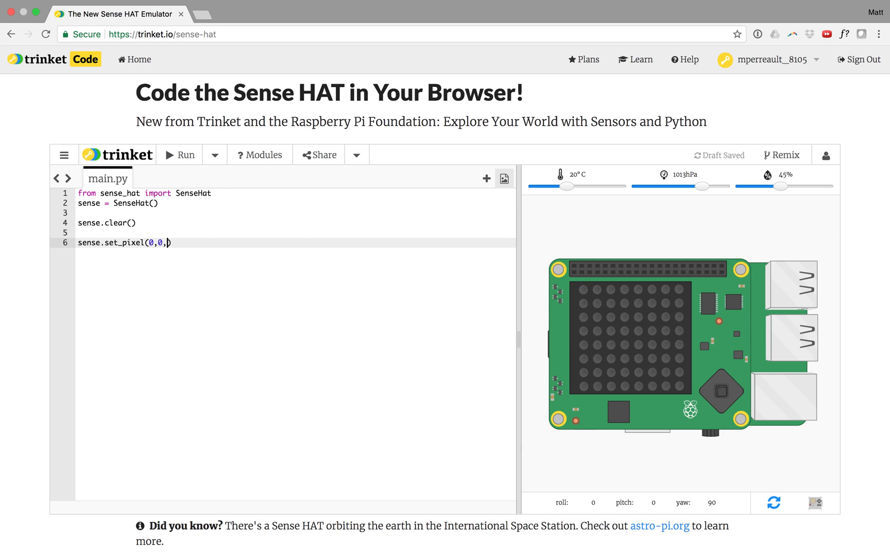
pyautogui.write(',')
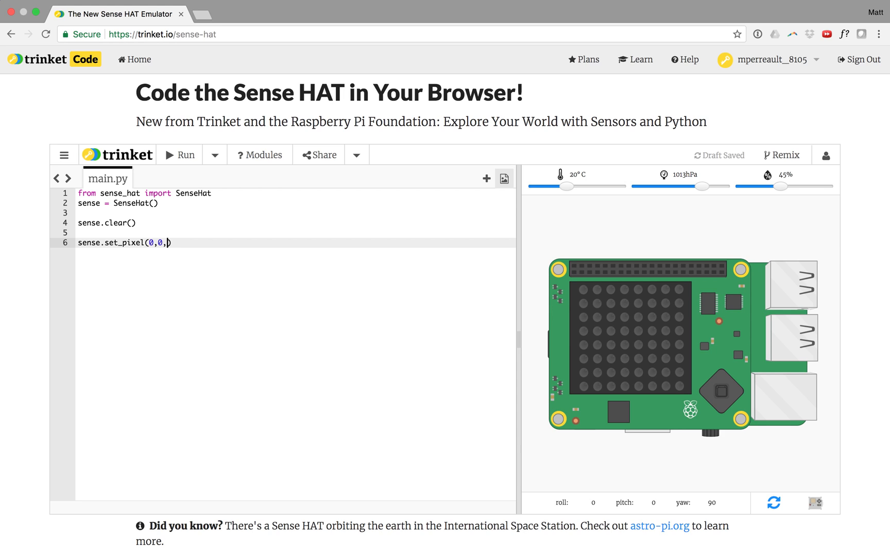
pyautogui.write('255,2552')
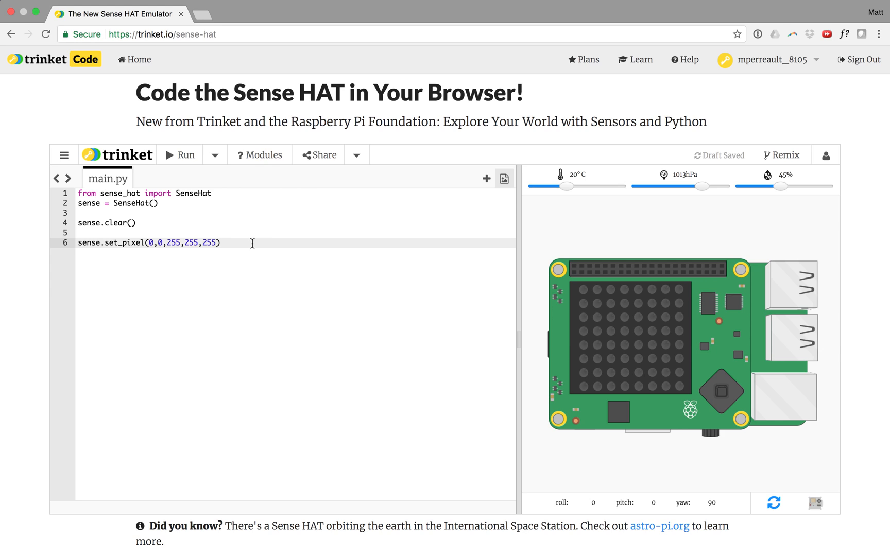
pyautogui.moveTo(198, 230)
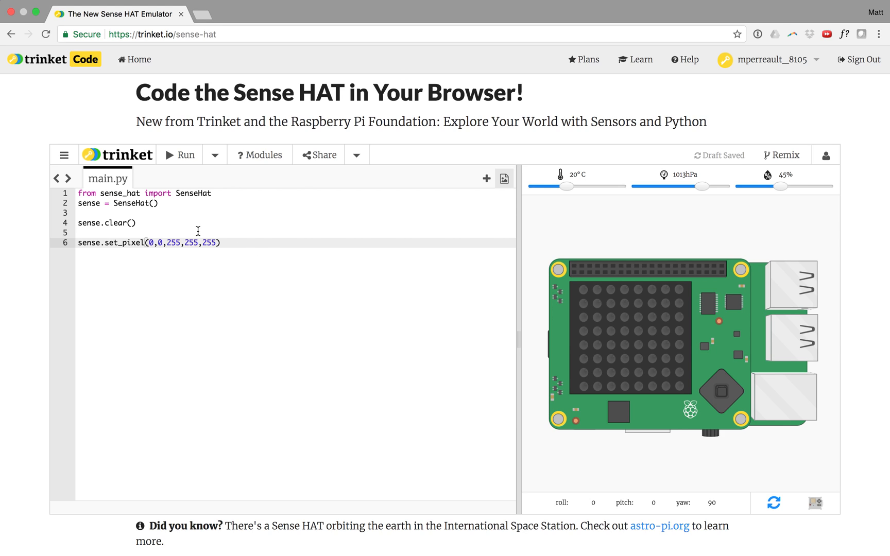
pyautogui.click(170, 243)
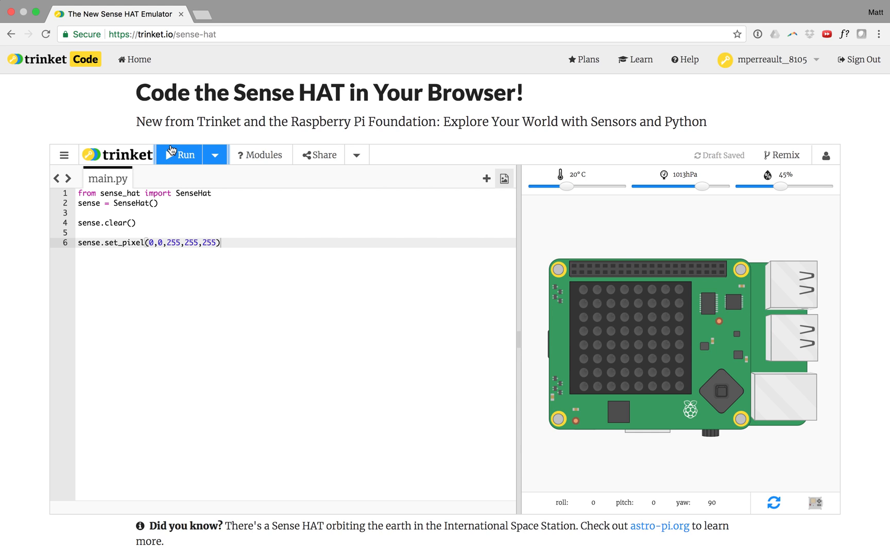
# Run the white pixel, then change its colour to red (255,0,0) and green (0,255,0), running each.
pyautogui.click(184, 155)
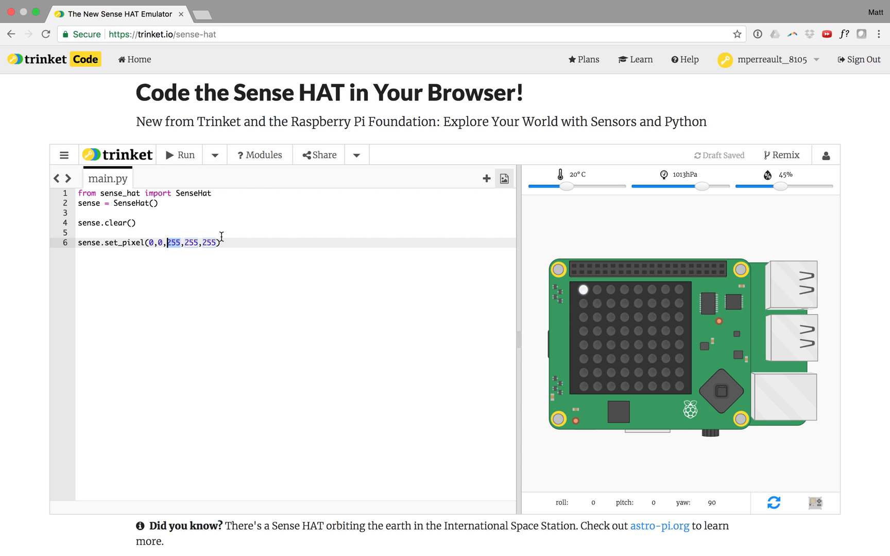
pyautogui.moveTo(173, 229)
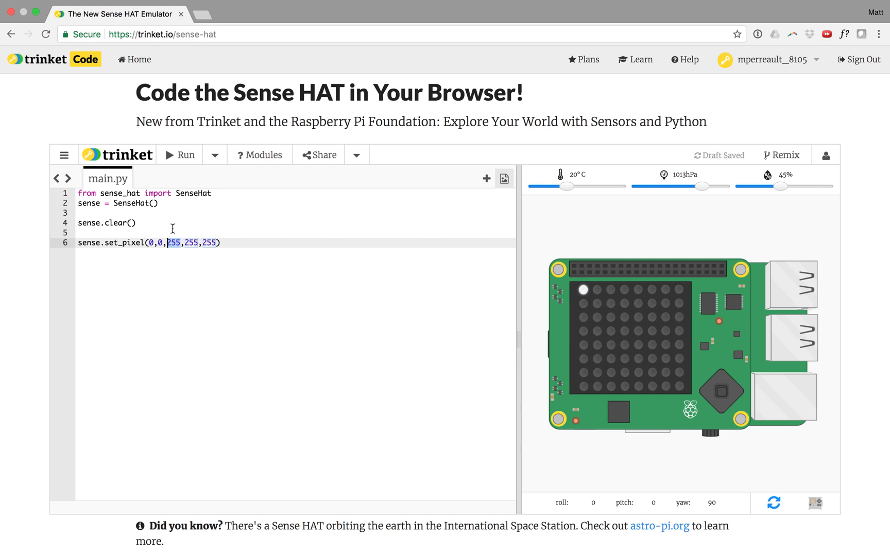
pyautogui.moveTo(186, 233)
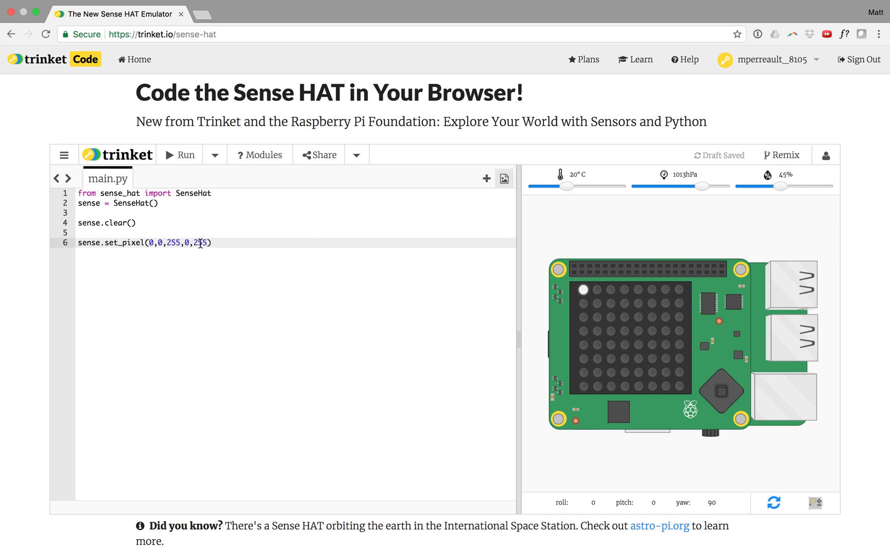
pyautogui.write('0')
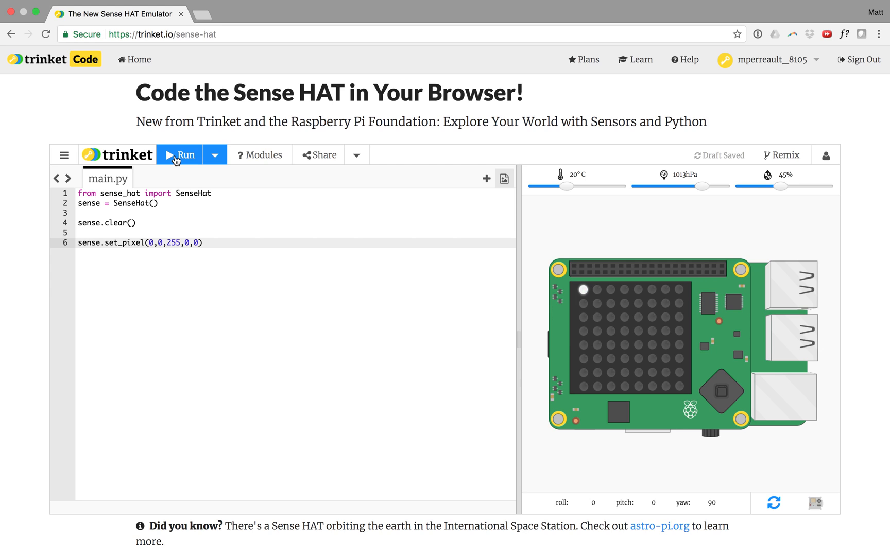
pyautogui.click(182, 154)
pyautogui.write('0')
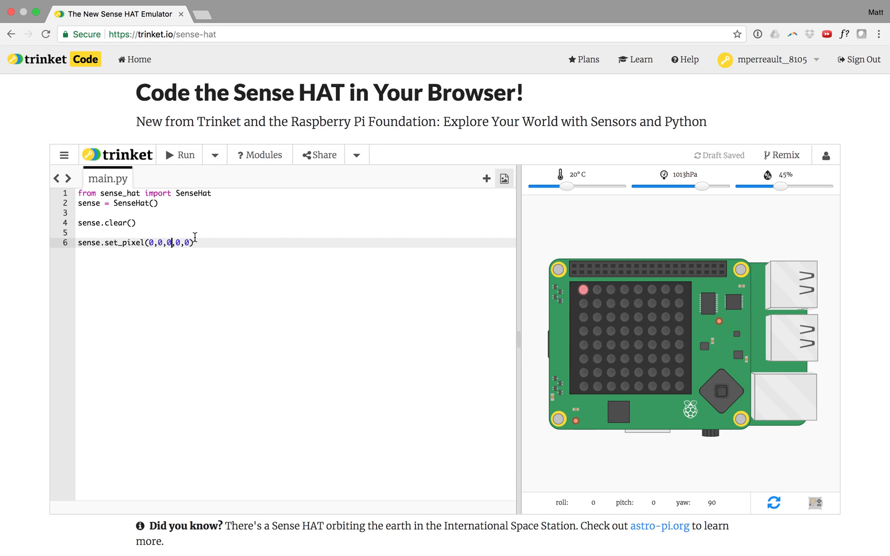
pyautogui.write('255')
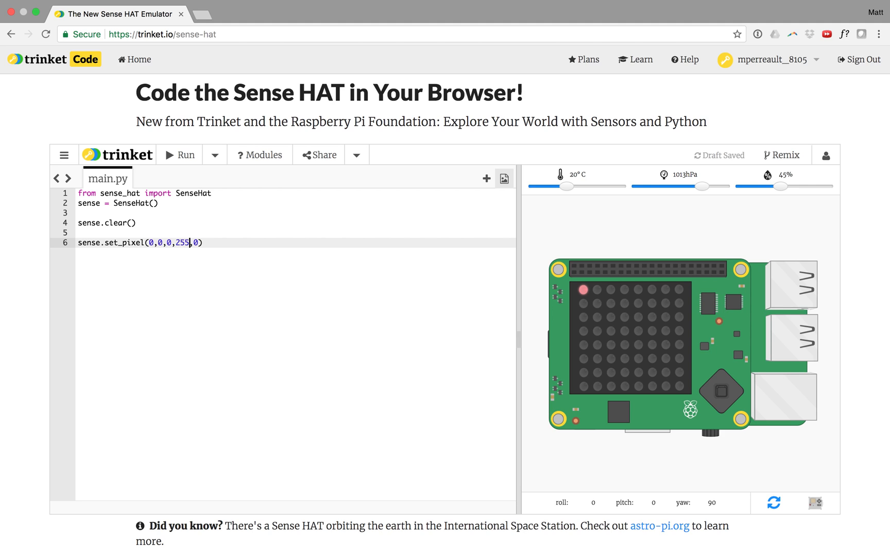
pyautogui.click(179, 154)
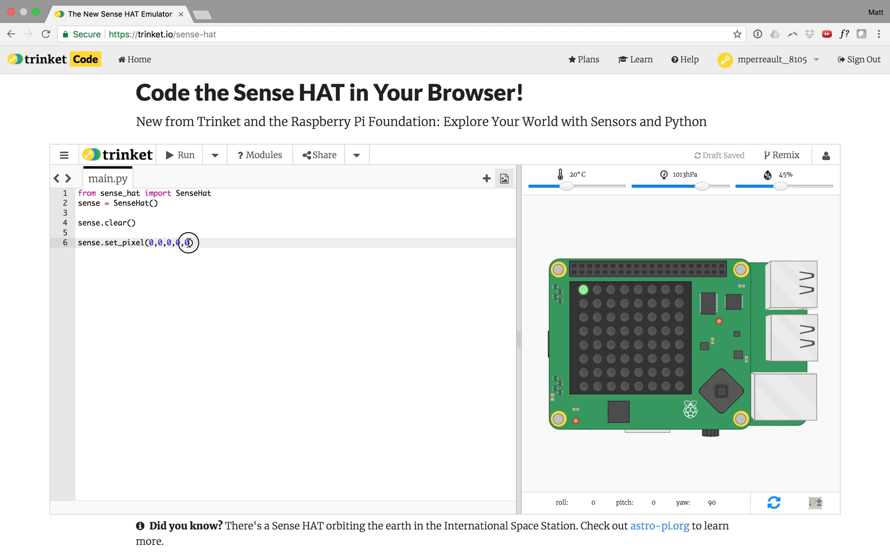
# Change the pixel colour to blue (0,0,255), run it, and start a line below sense.clear().
pyautogui.write('0')
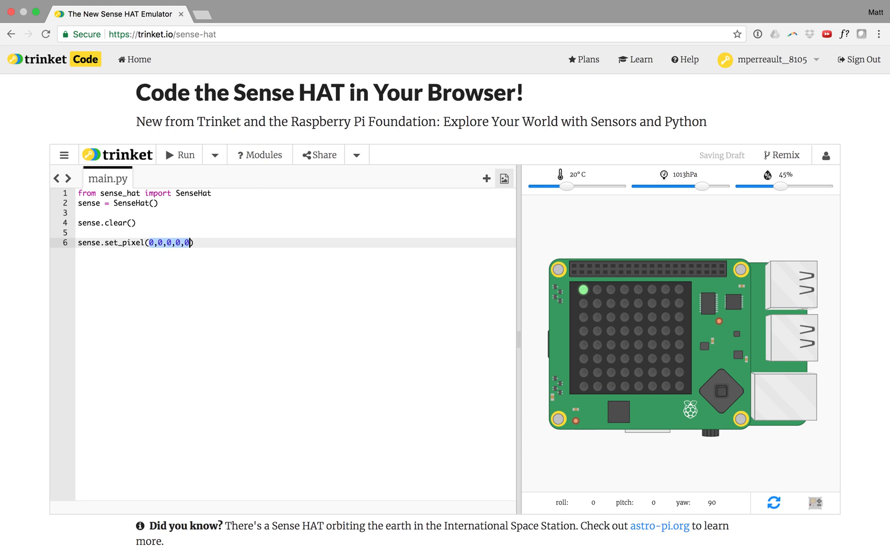
pyautogui.write('2')
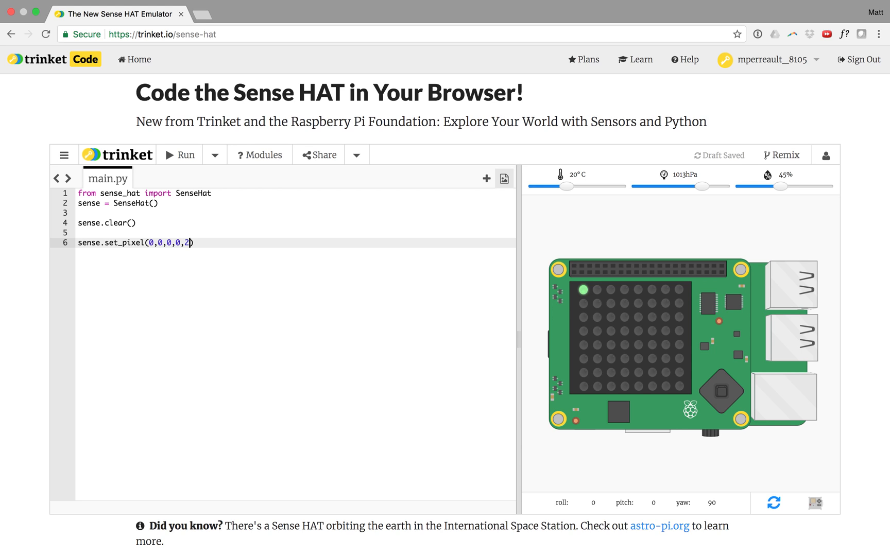
pyautogui.click(180, 155)
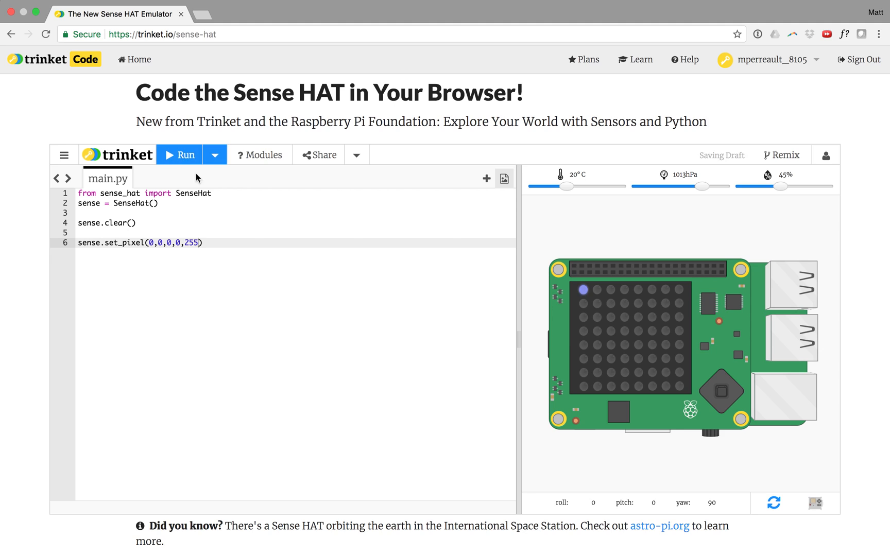
pyautogui.click(220, 232)
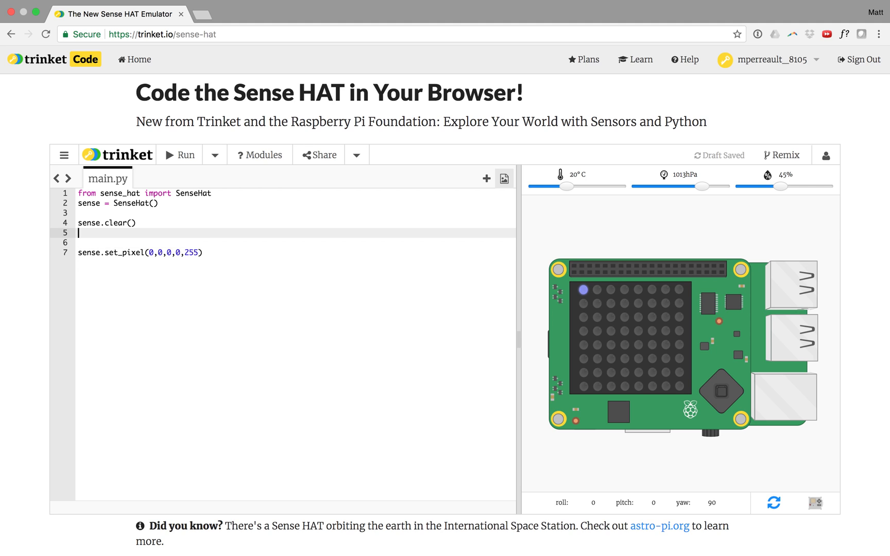
# Define colour variables r = (255,0,0) and g = (0,255,0).
pyautogui.write('r')
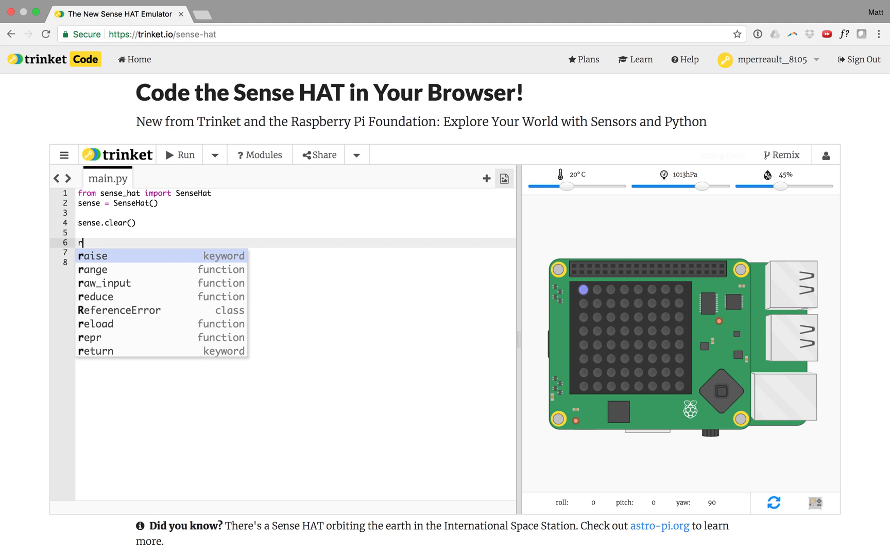
pyautogui.write('=')
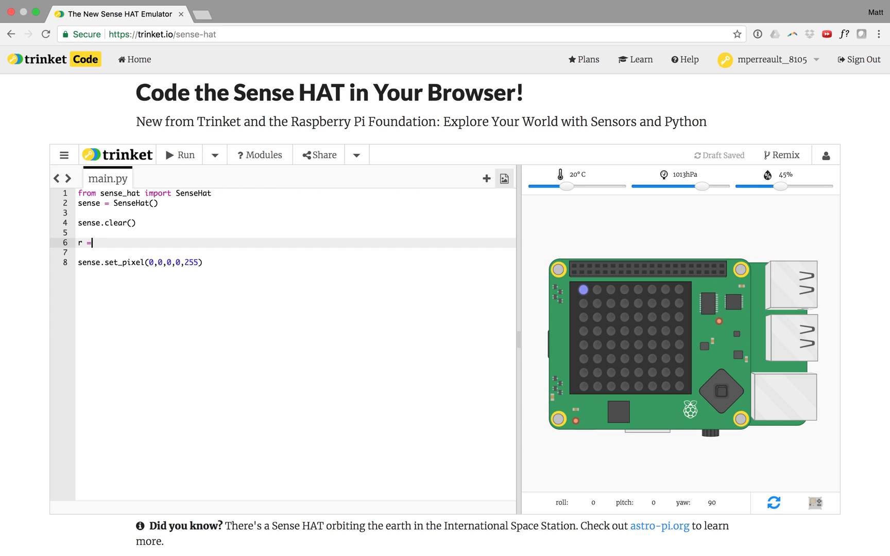
pyautogui.write('(255,0,0')
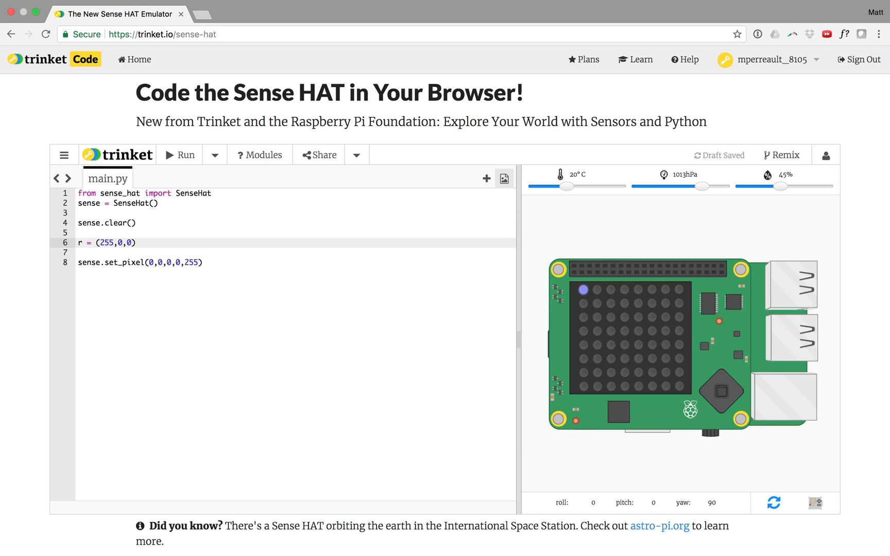
pyautogui.write('g')
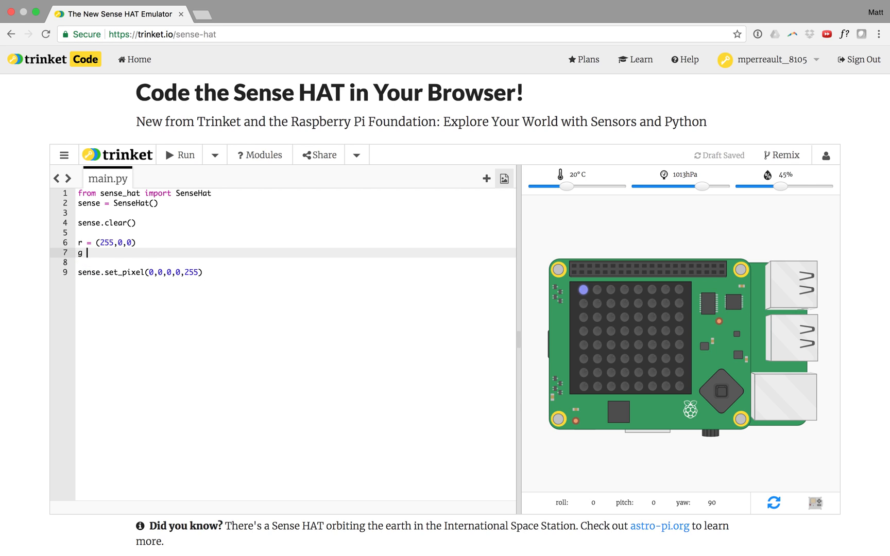
pyautogui.write('= (255')
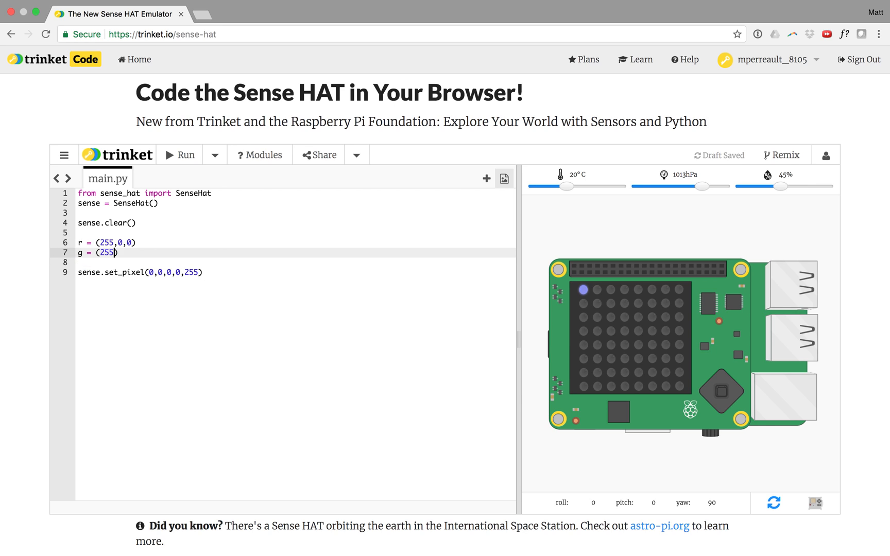
pyautogui.write('0')
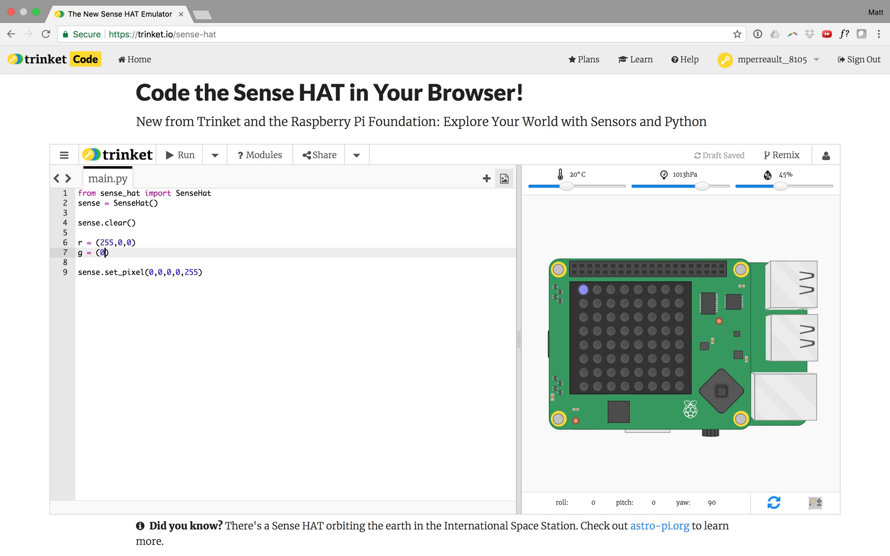
pyautogui.write(',255')
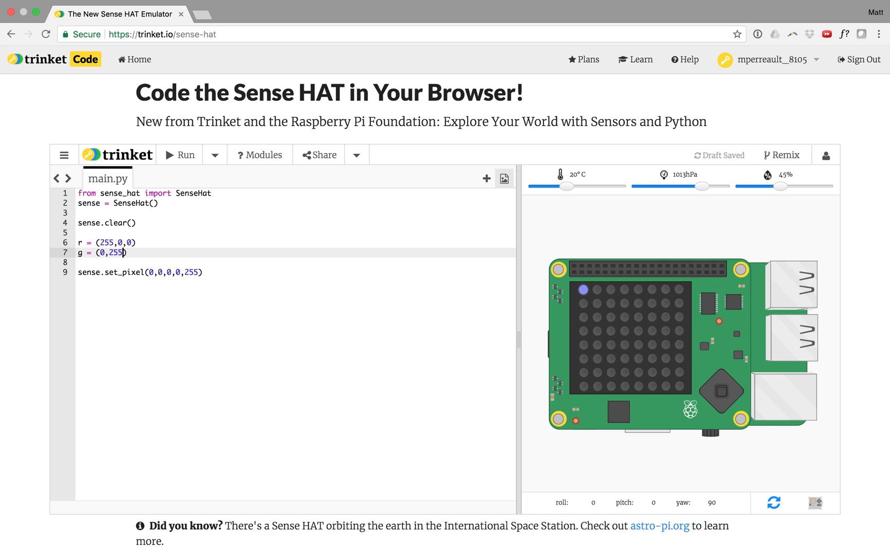
pyautogui.write(',0)')
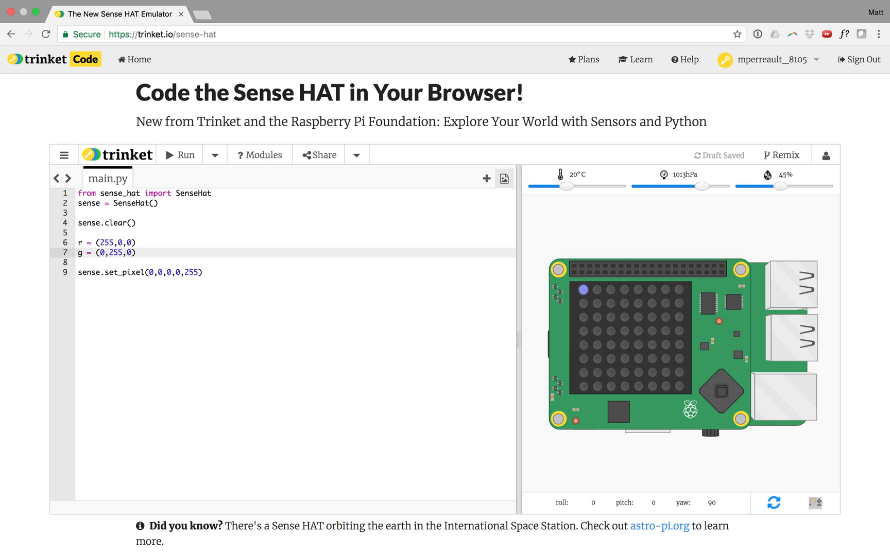
# Add the blue colour variable b = (0,0,255) below the green one.
pyautogui.click(127, 253)
pyautogui.write('b')
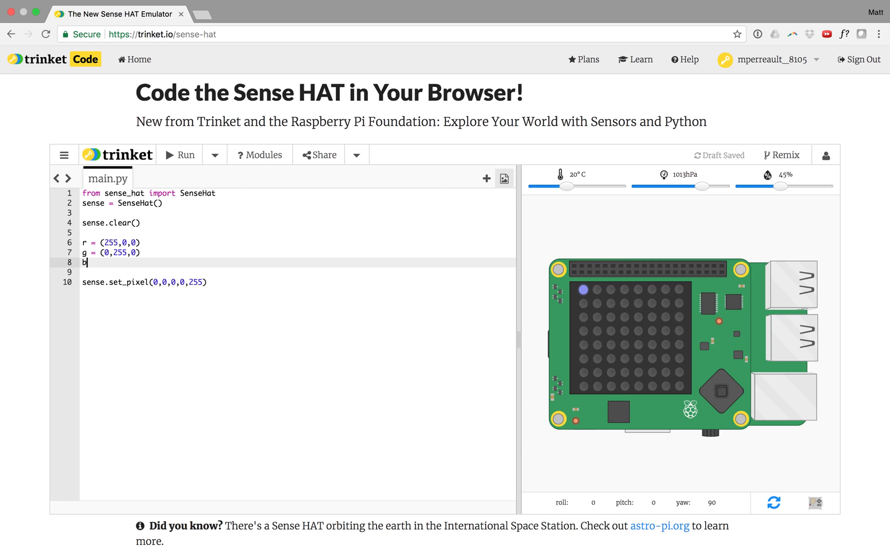
pyautogui.write('= (0')
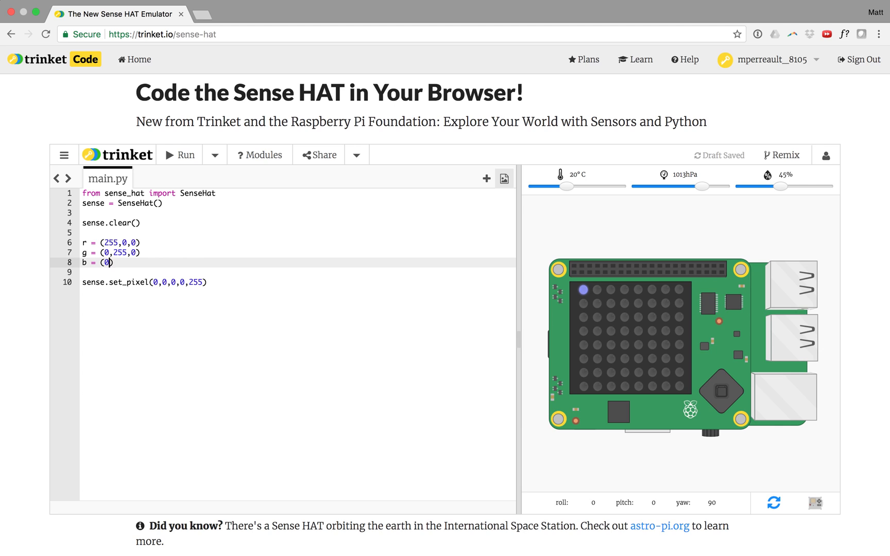
pyautogui.write(',0,255')
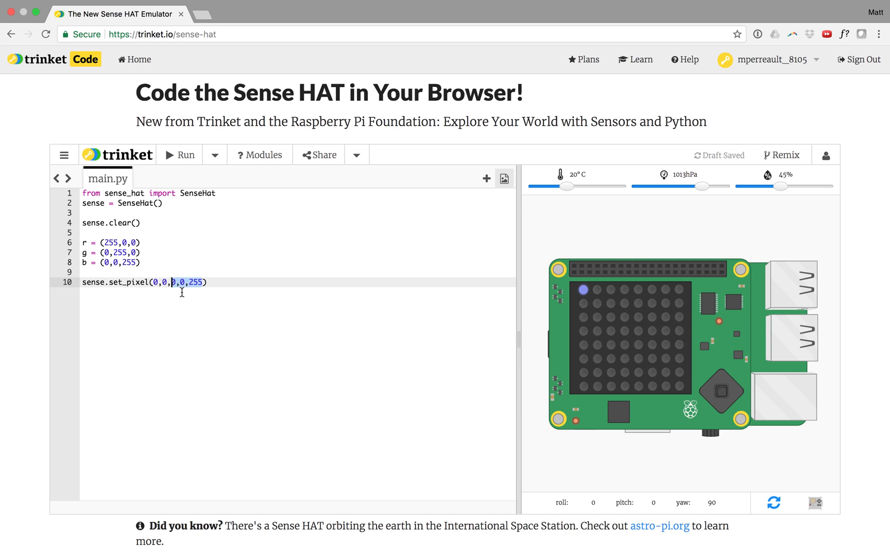
# Replace set_pixel's RGB numbers with a colour variable (b, then r) and run it.
pyautogui.write('b')
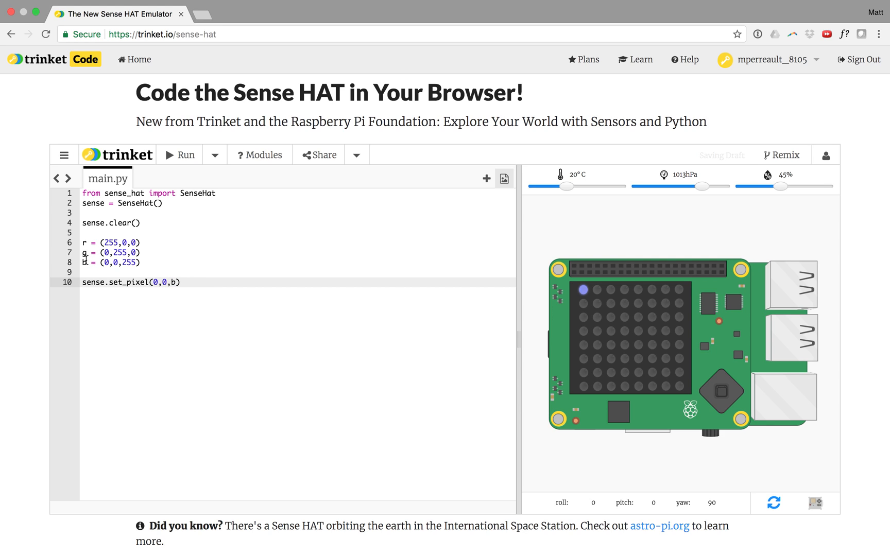
pyautogui.click(102, 263)
pyautogui.write('r')
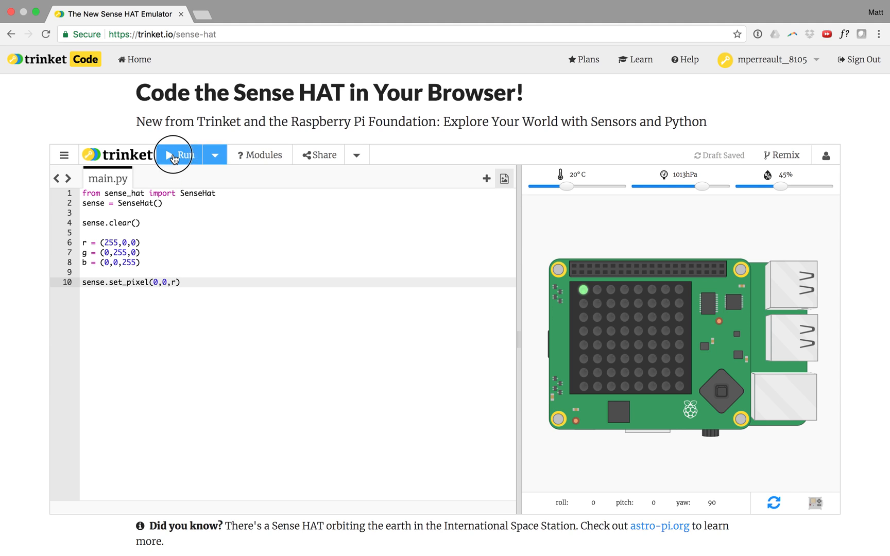
pyautogui.click(179, 154)
pyautogui.write('X = (')
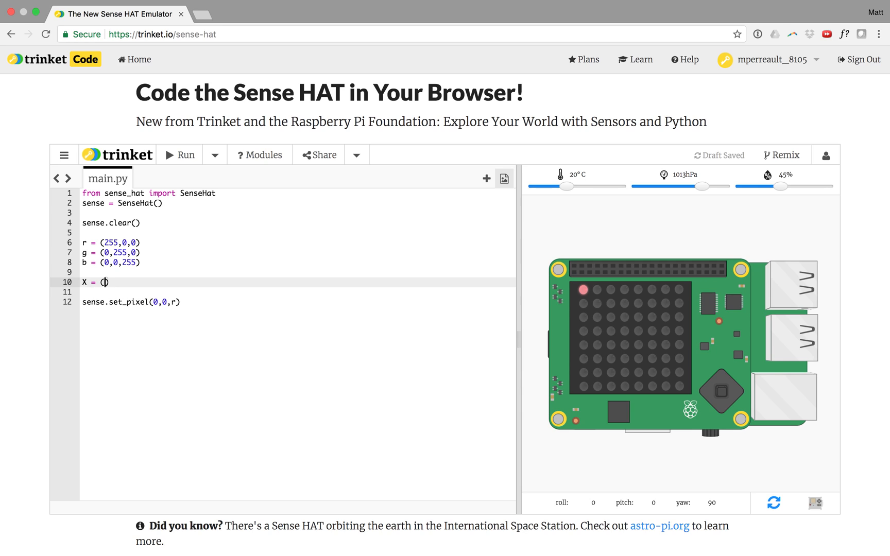
# Define white X = (255,255,255) and black O = (0,0,0) colour variables.
pyautogui.write('255,255,')
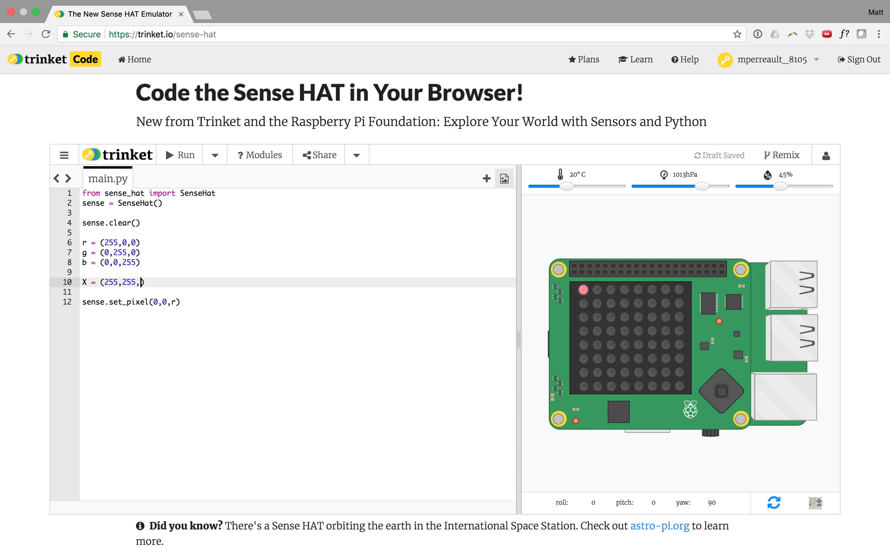
pyautogui.press('Enter')
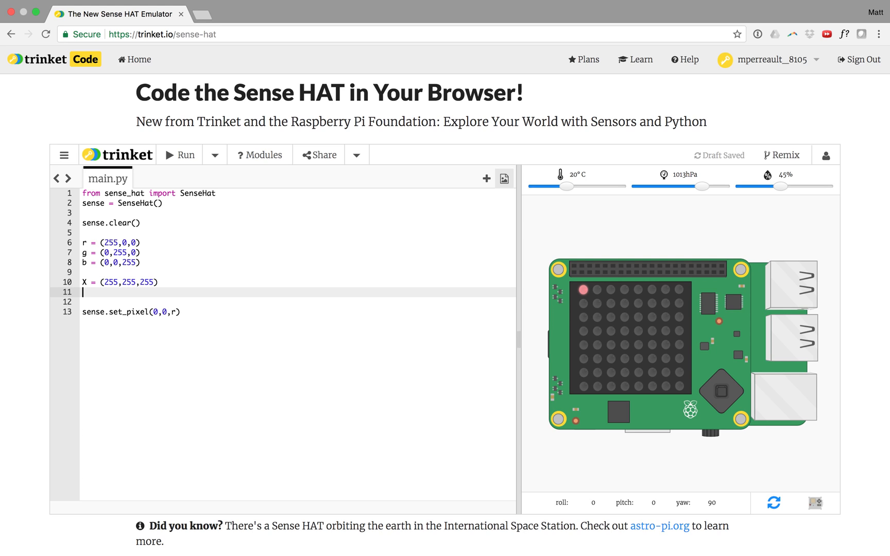
pyautogui.write('O =')
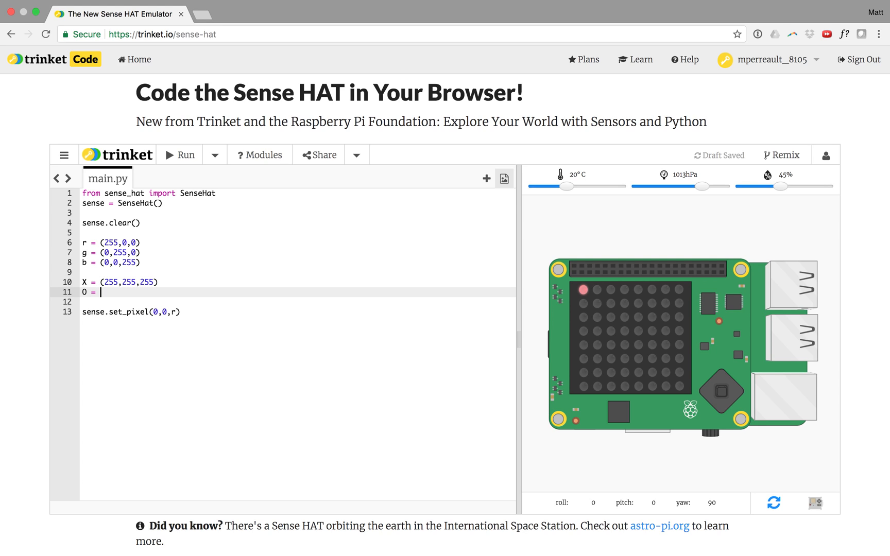
pyautogui.write('(,)')
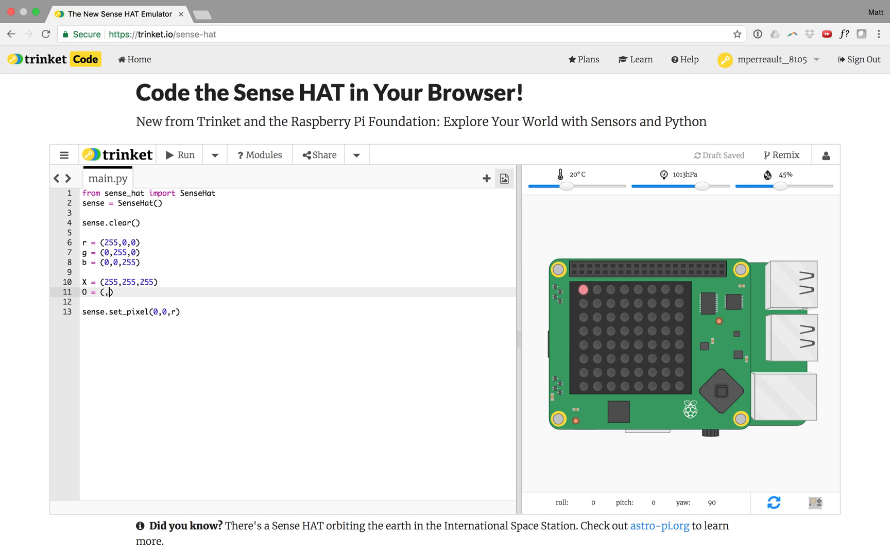
pyautogui.write('0')
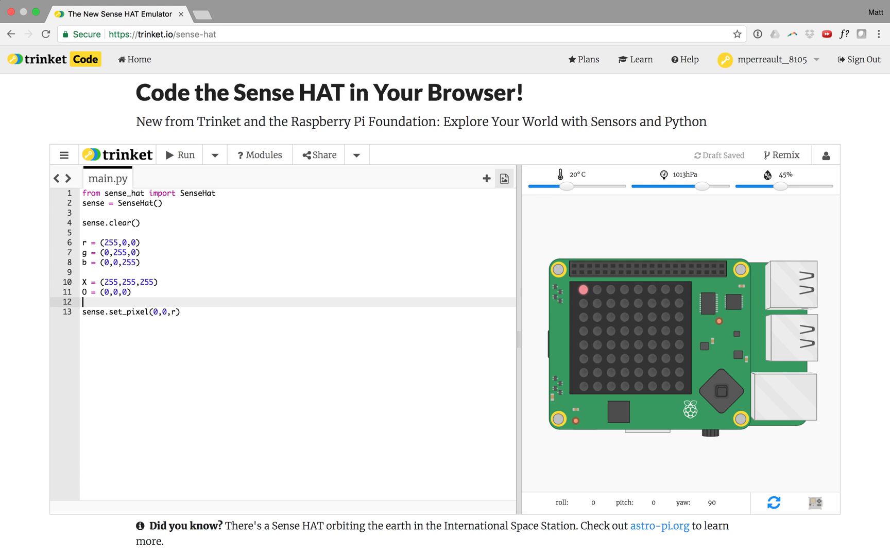
# Set the pixel colour to X, run to show the white LED, then begin retyping the colour.
pyautogui.write('X')
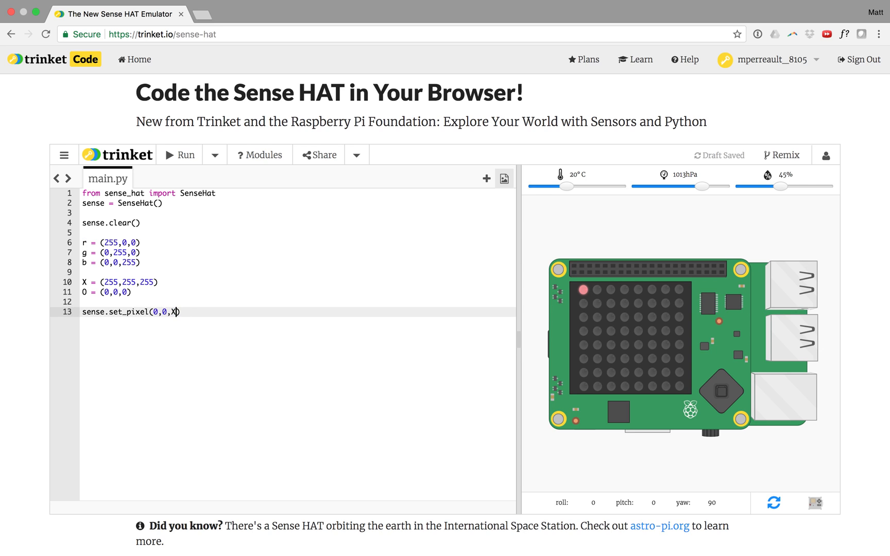
pyautogui.click(180, 155)
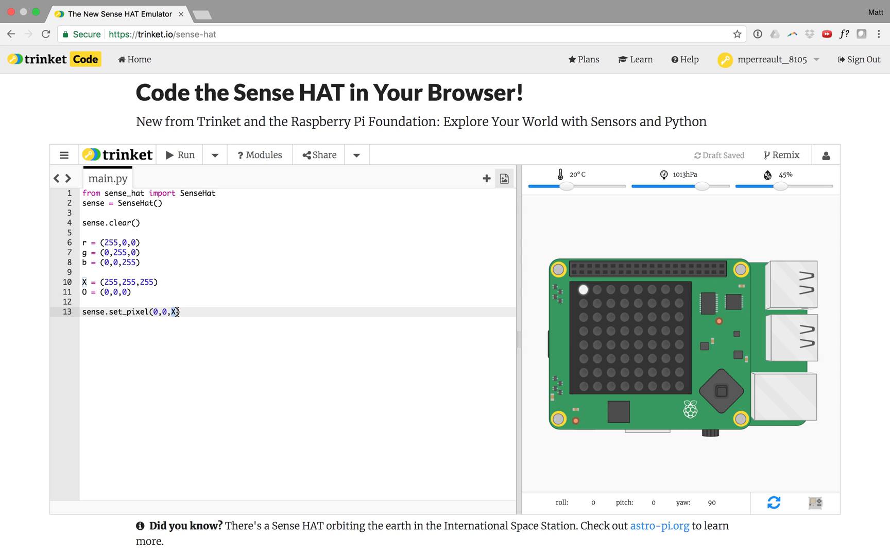
pyautogui.write('0')
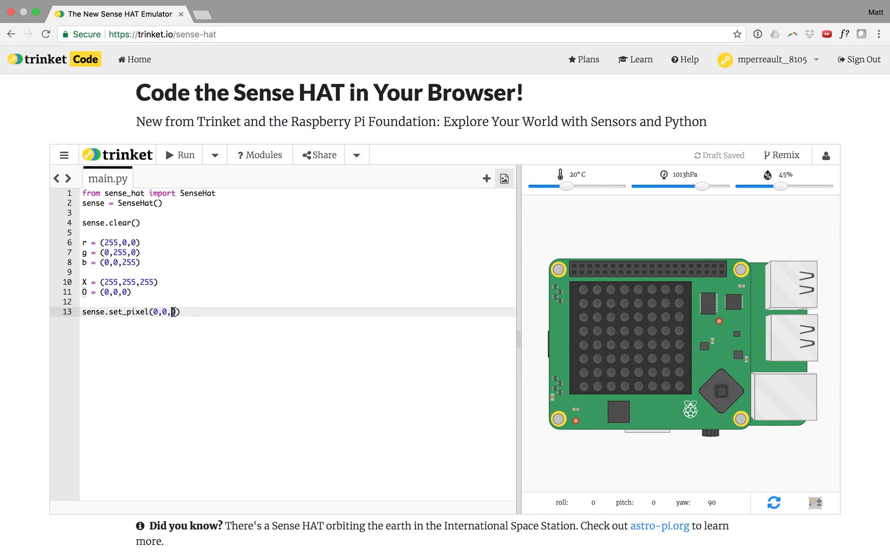
# Try colour O, then set the call to set_pixel(3,3,r) and run to light LED 3,3 red.
pyautogui.write('0')
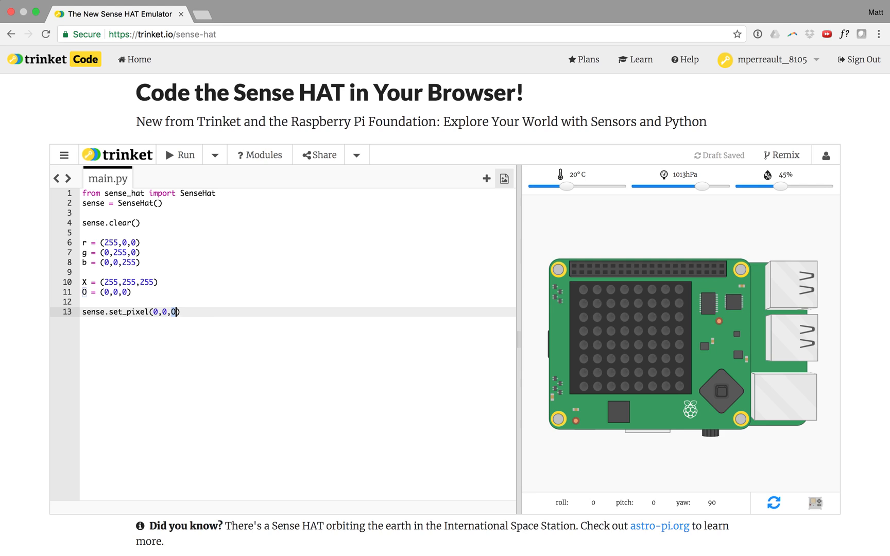
pyautogui.write('r')
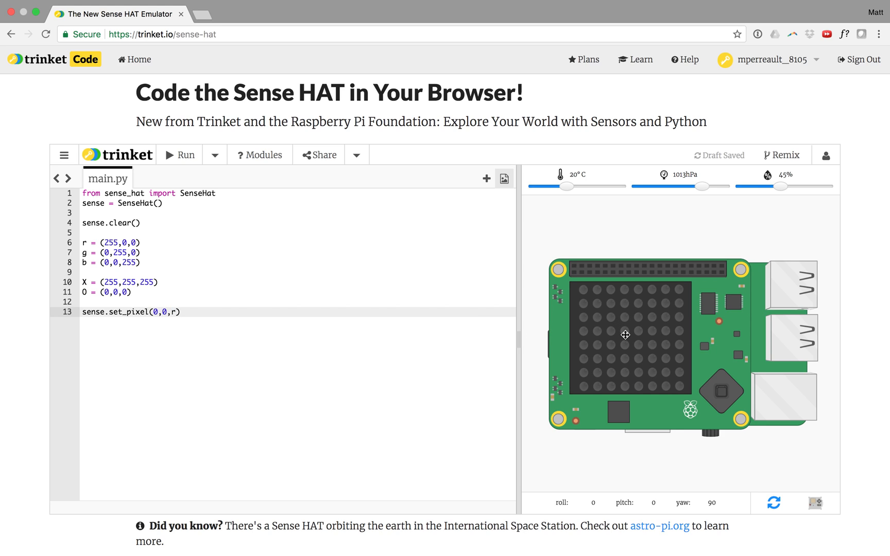
pyautogui.moveTo(591, 331)
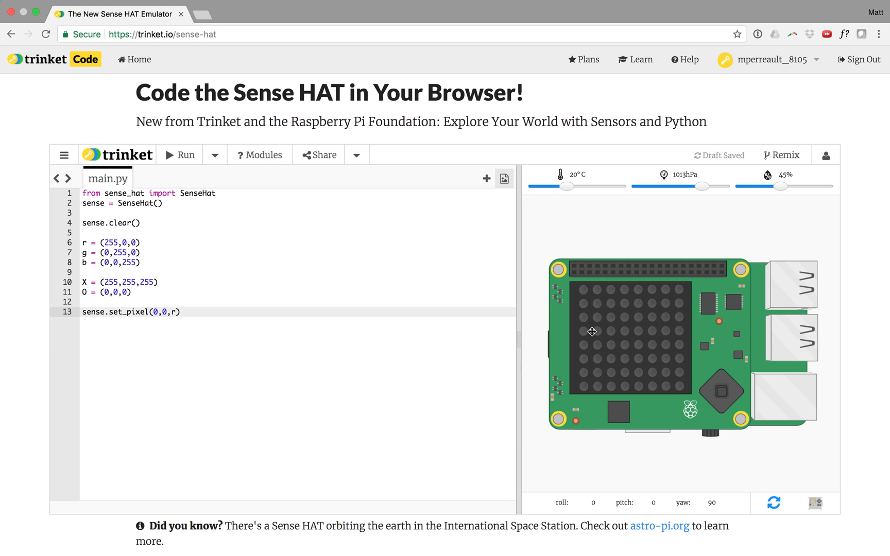
pyautogui.moveTo(626, 330)
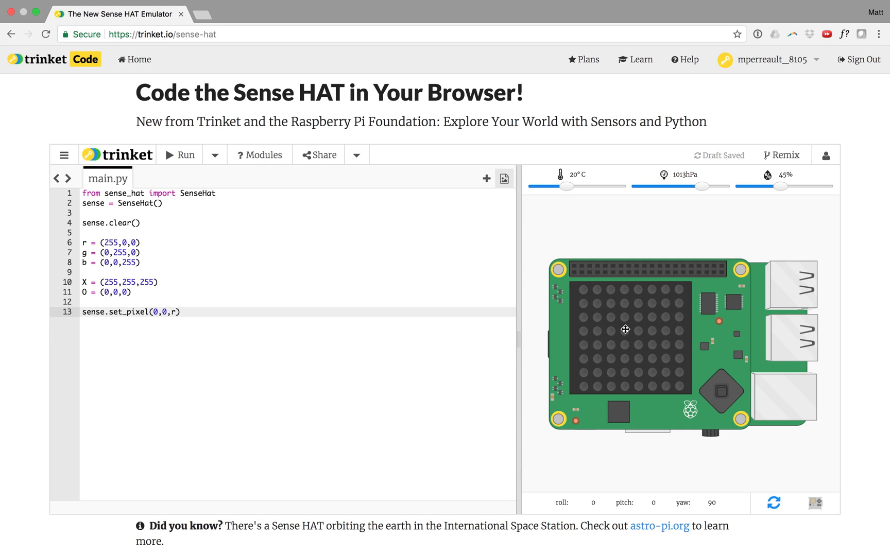
pyautogui.moveTo(588, 330)
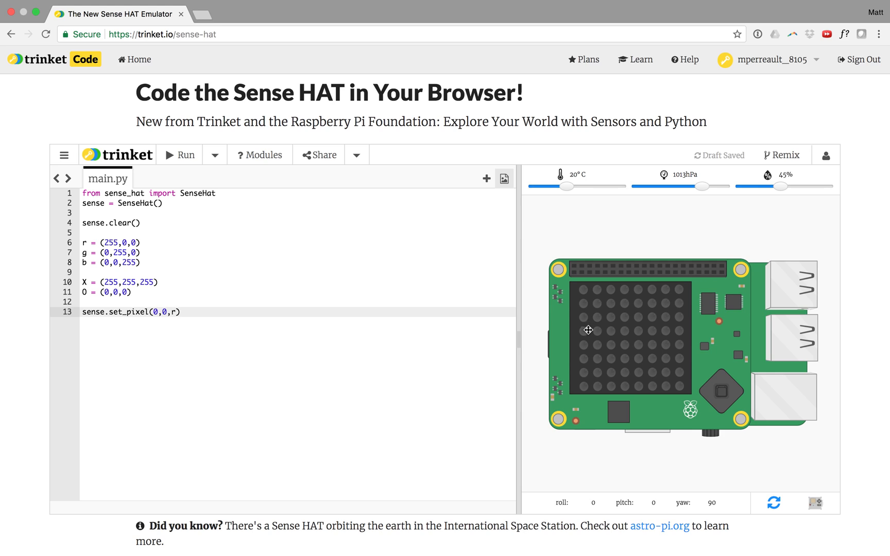
pyautogui.moveTo(626, 317)
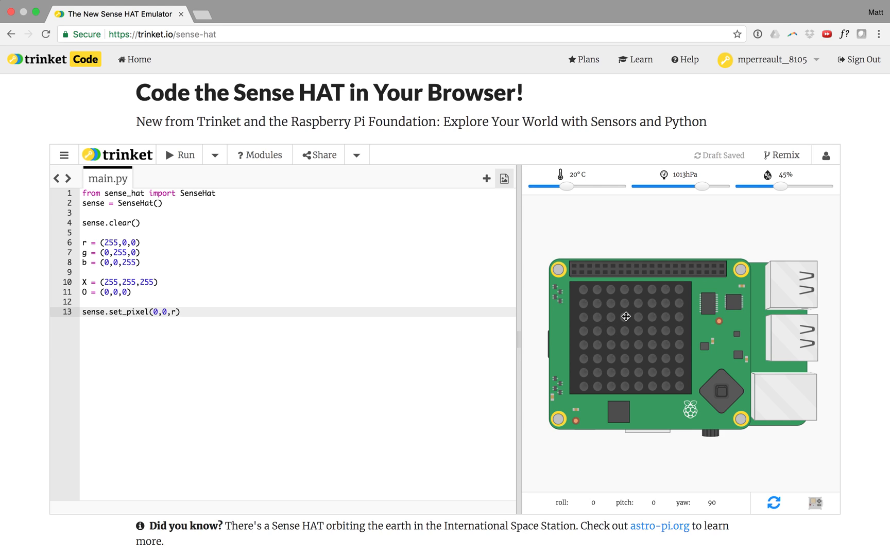
pyautogui.moveTo(624, 335)
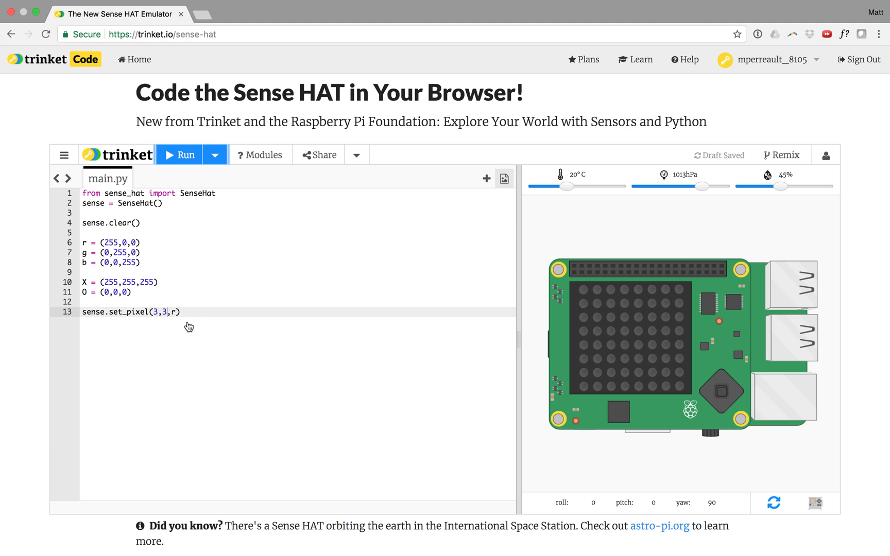
pyautogui.click(179, 154)
pyautogui.write('sense.set_pixel(4,4,b)')
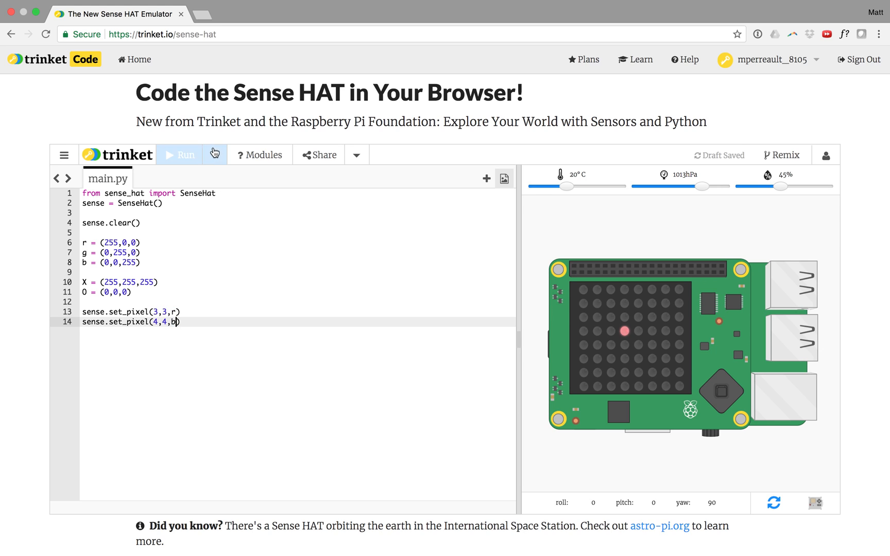
# Run with set_pixel(4,4,b) for a blue LED, then add set_pixel(3,4,g) and run for green.
pyautogui.click(185, 154)
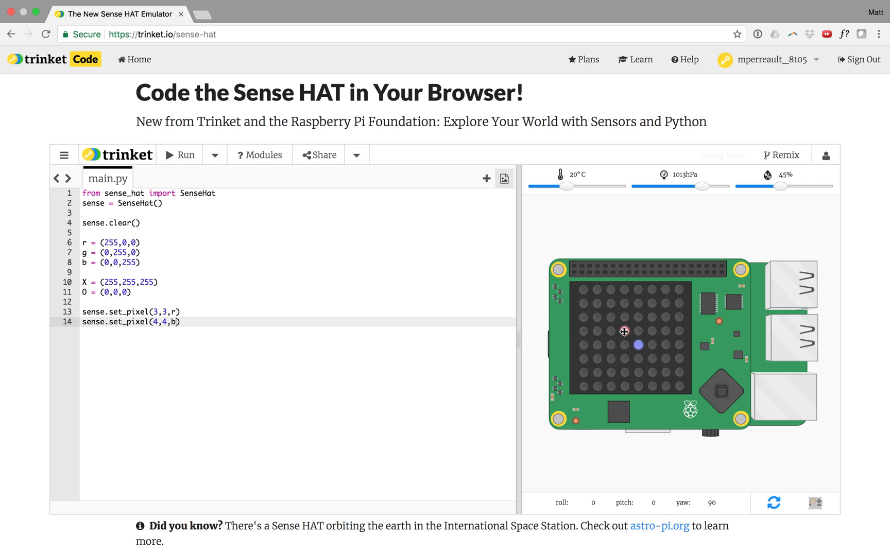
pyautogui.click(179, 154)
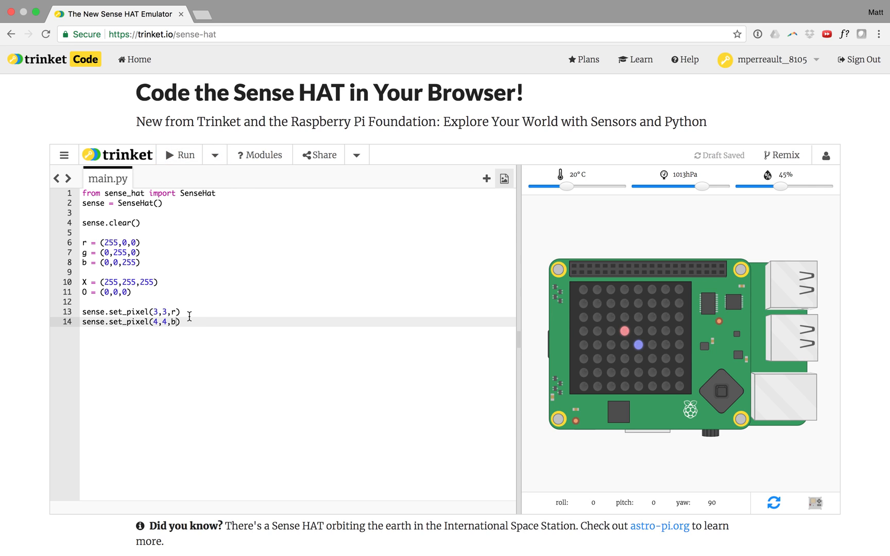
pyautogui.press('Return')
pyautogui.write('sense.set_pixel(3,4,g)')
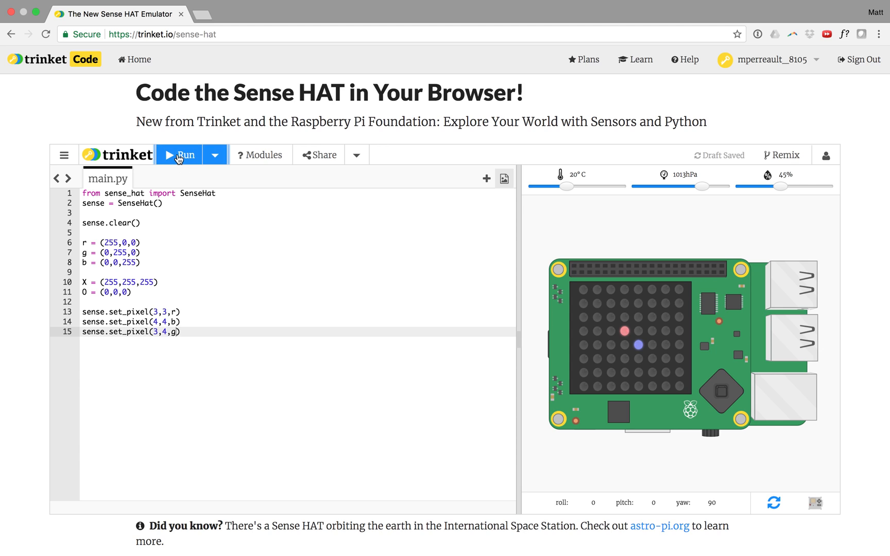
pyautogui.click(185, 155)
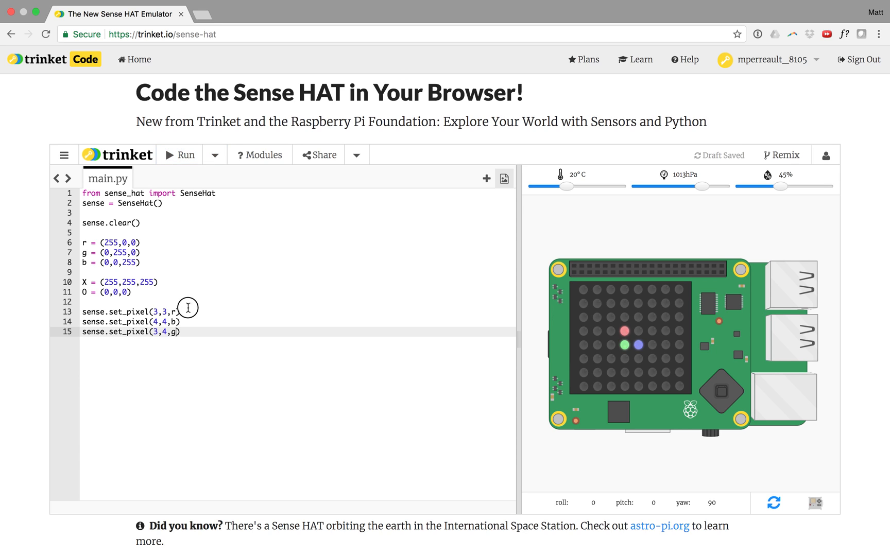
pyautogui.moveTo(653, 335)
pyautogui.write('sen')
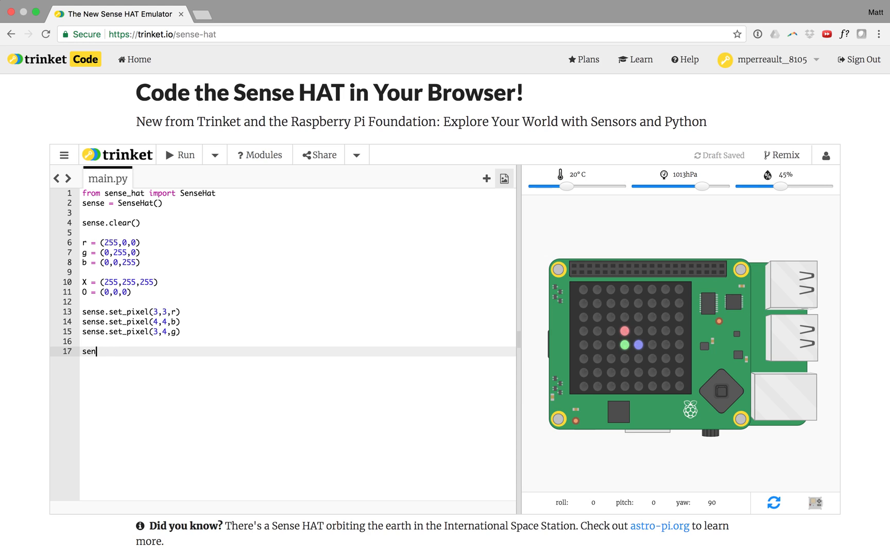
# Write line 17 as sense.set_pixels(), correcting a mistyped fragment along the way.
pyautogui.write('se.set')
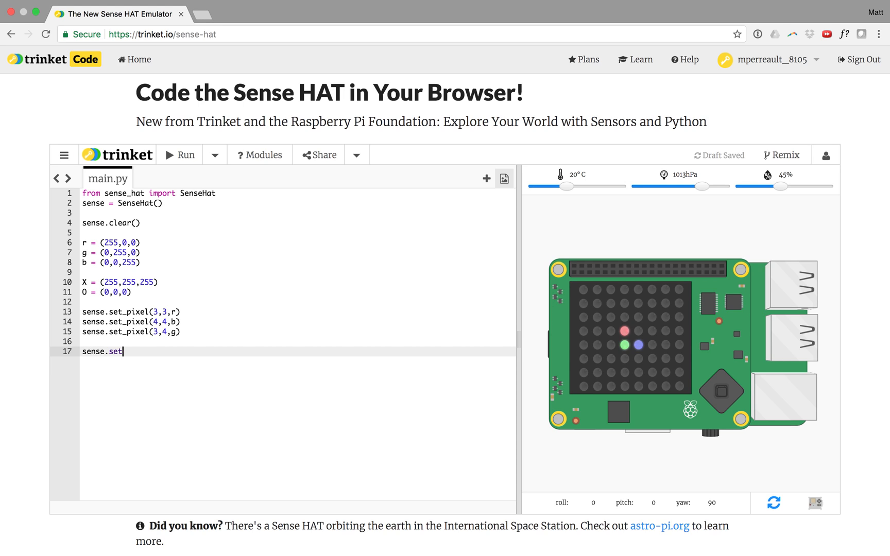
pyautogui.write('_pix')
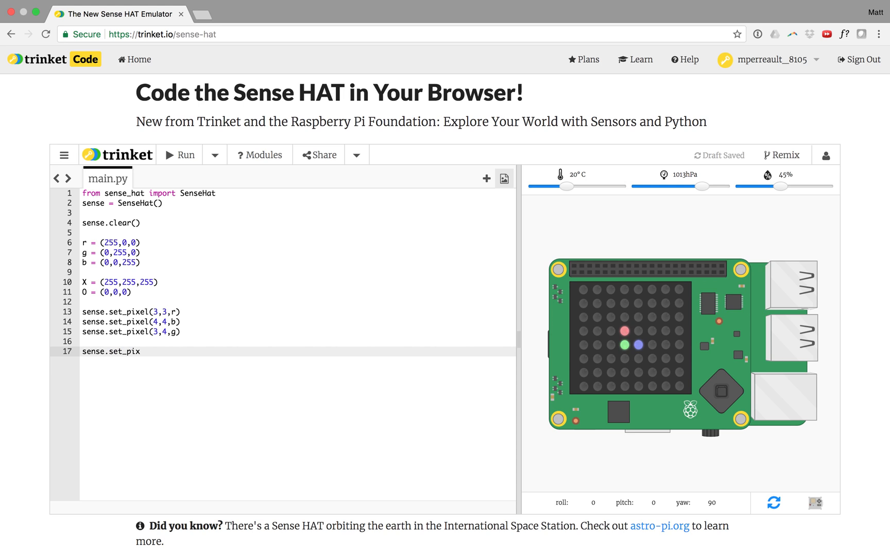
pyautogui.press('Backspace')
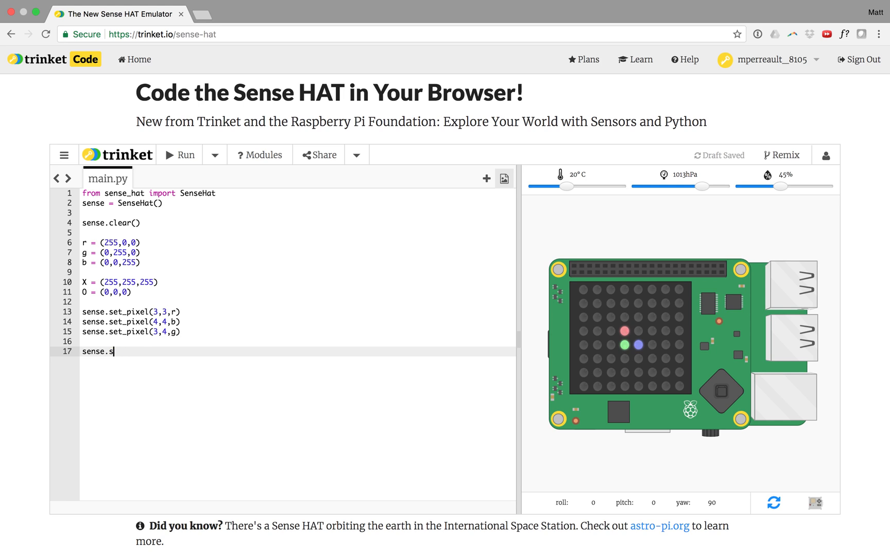
pyautogui.write('e')
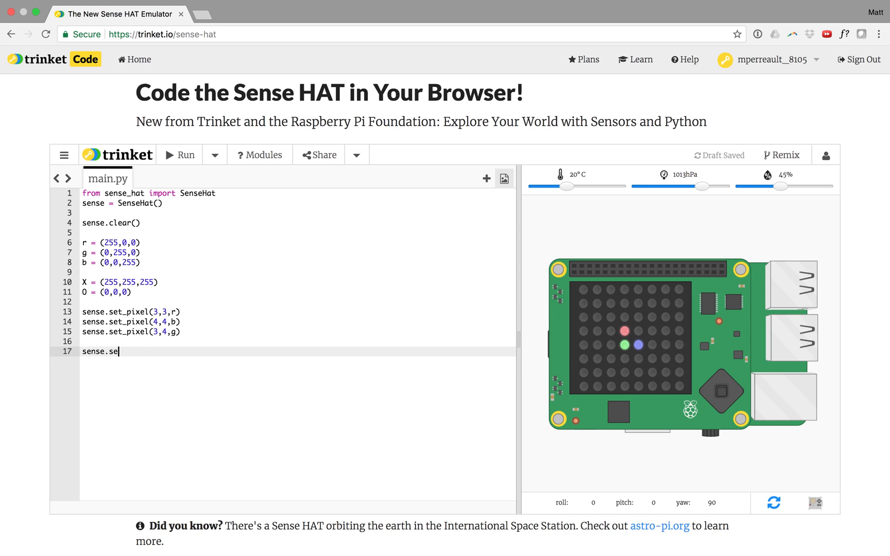
pyautogui.write('t_p')
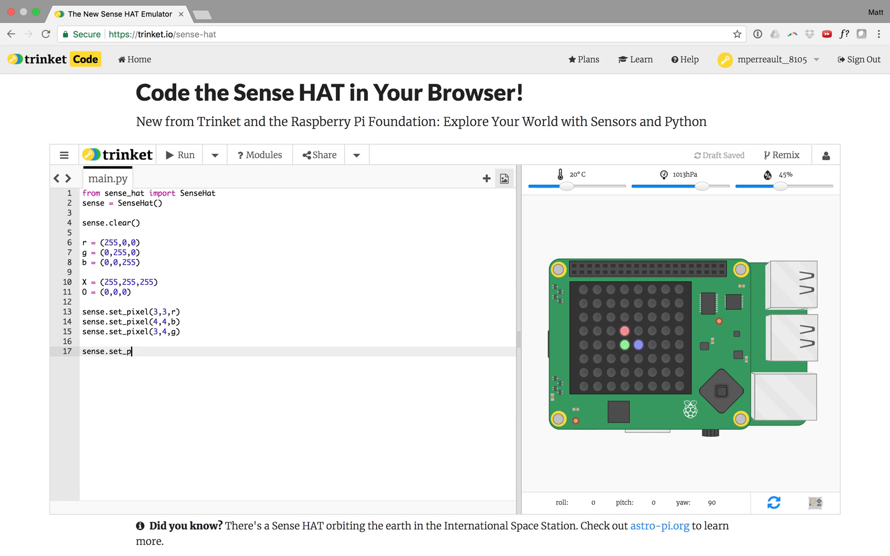
pyautogui.write('ixels')
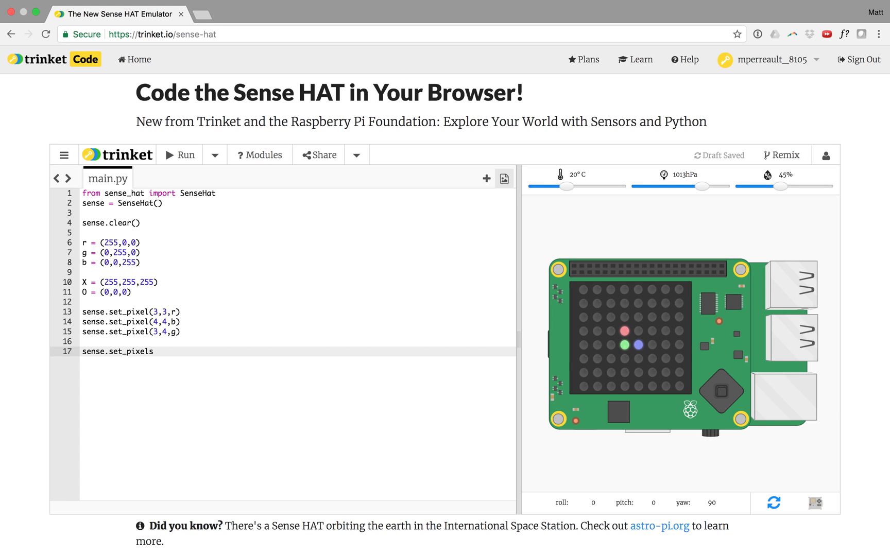
pyautogui.write('()')
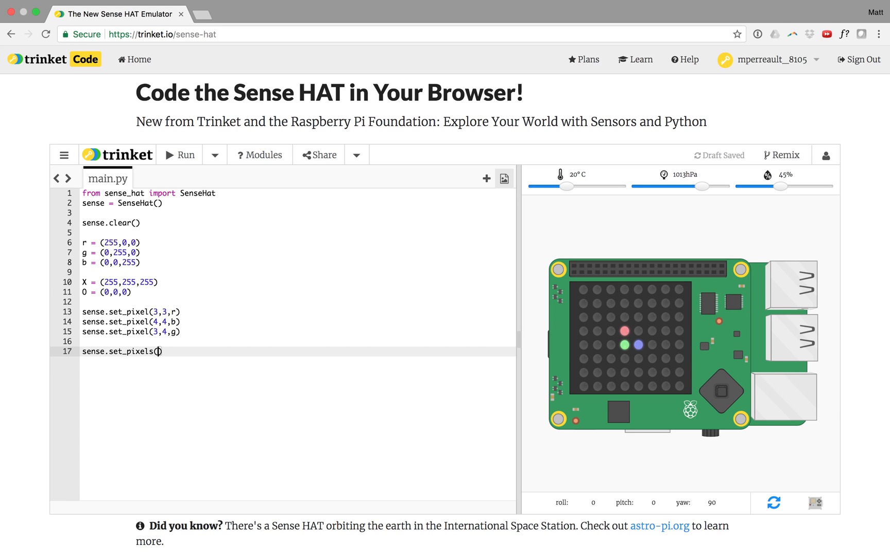
pyautogui.moveTo(680, 325)
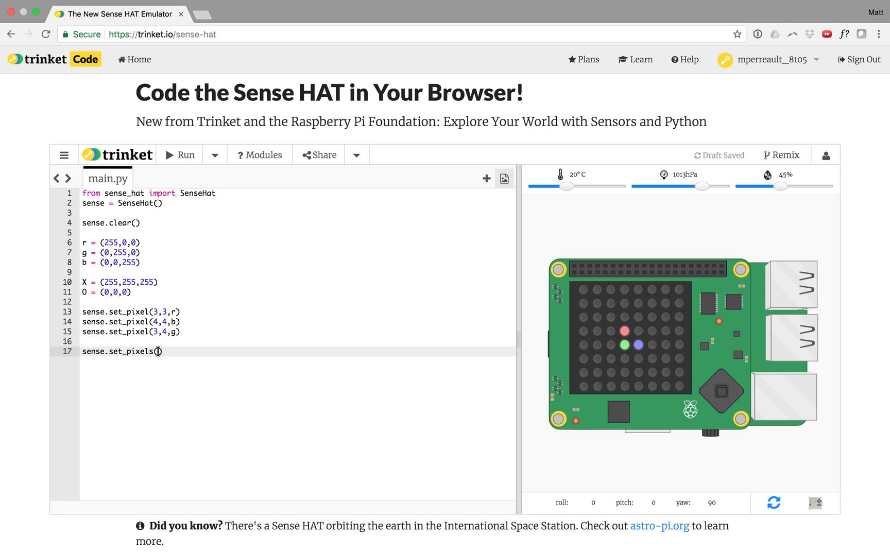
pyautogui.moveTo(229, 389)
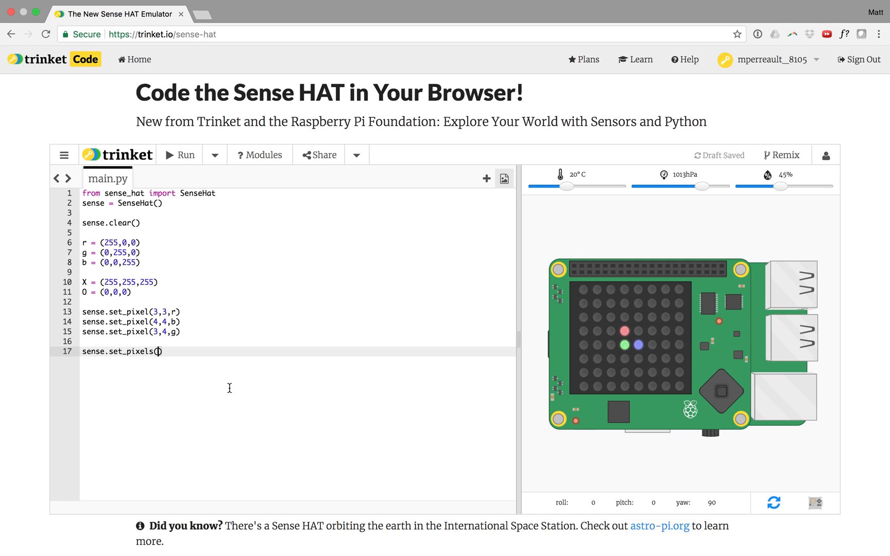
pyautogui.moveTo(550, 323)
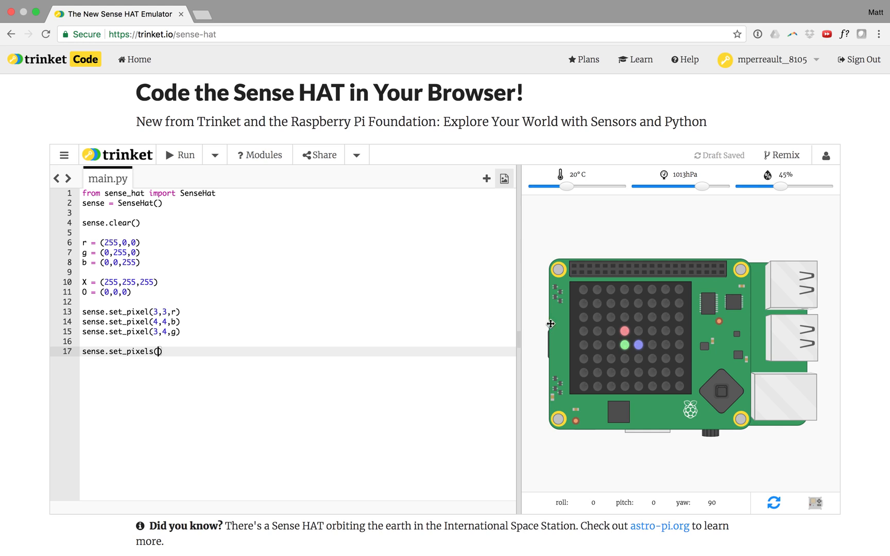
pyautogui.moveTo(583, 291)
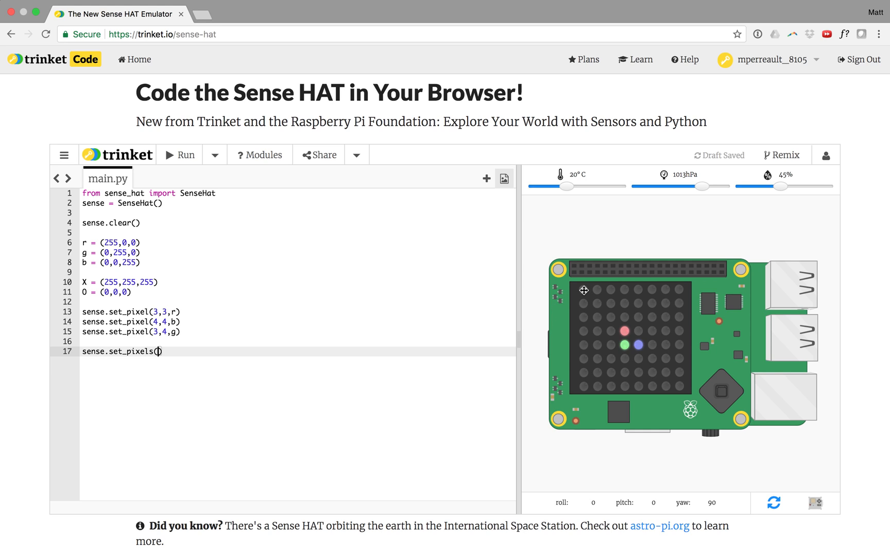
pyautogui.moveTo(648, 308)
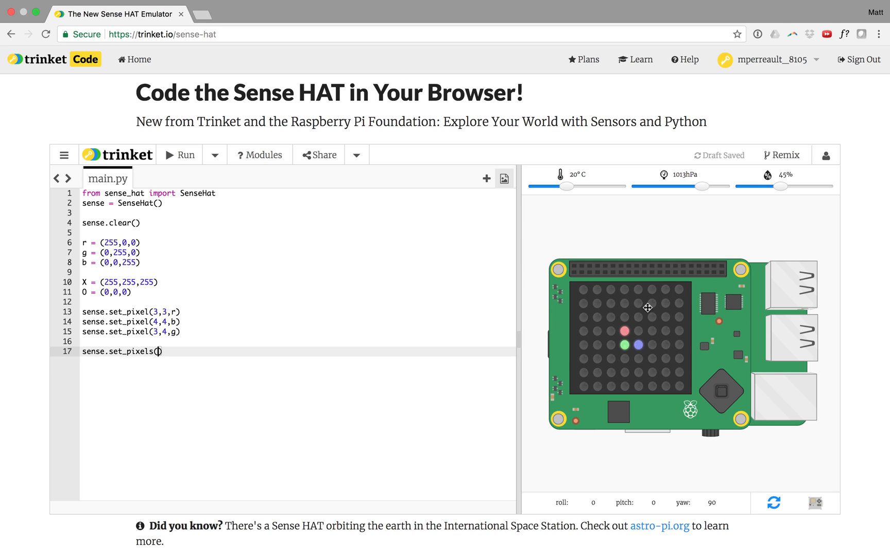
pyautogui.moveTo(581, 318)
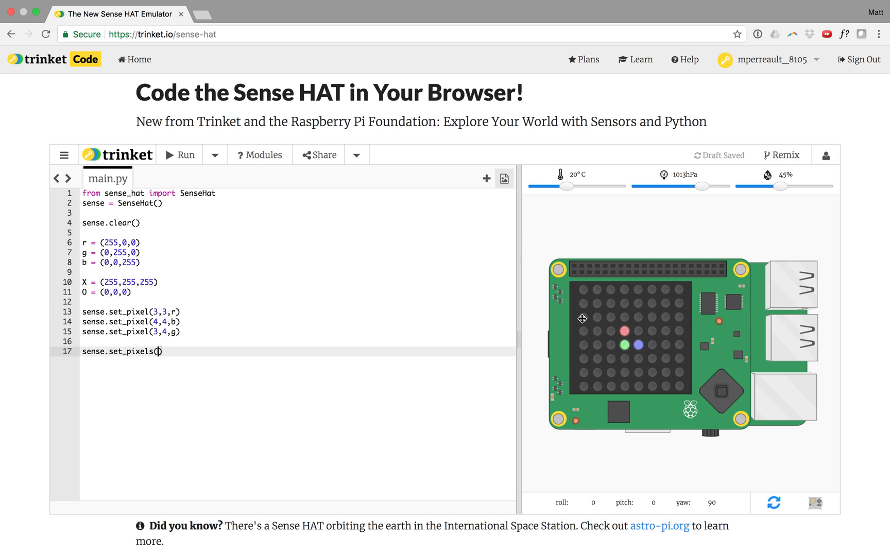
pyautogui.moveTo(189, 352)
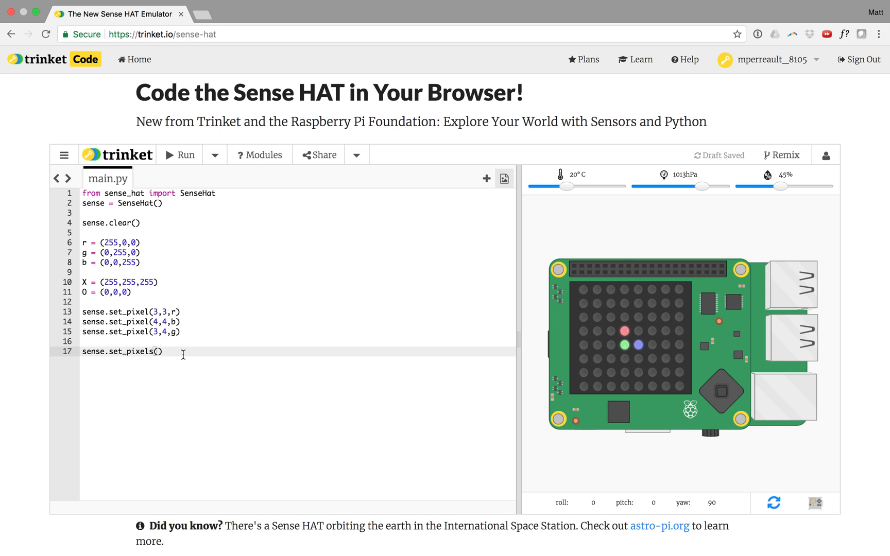
# Write picture = [] on blank line 16 above the set_pixels call.
pyautogui.click(182, 341)
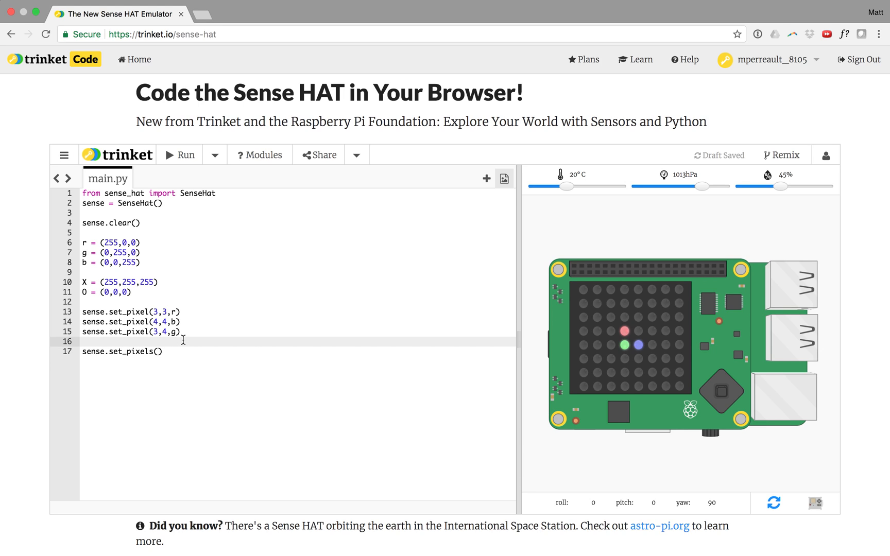
pyautogui.write('pi')
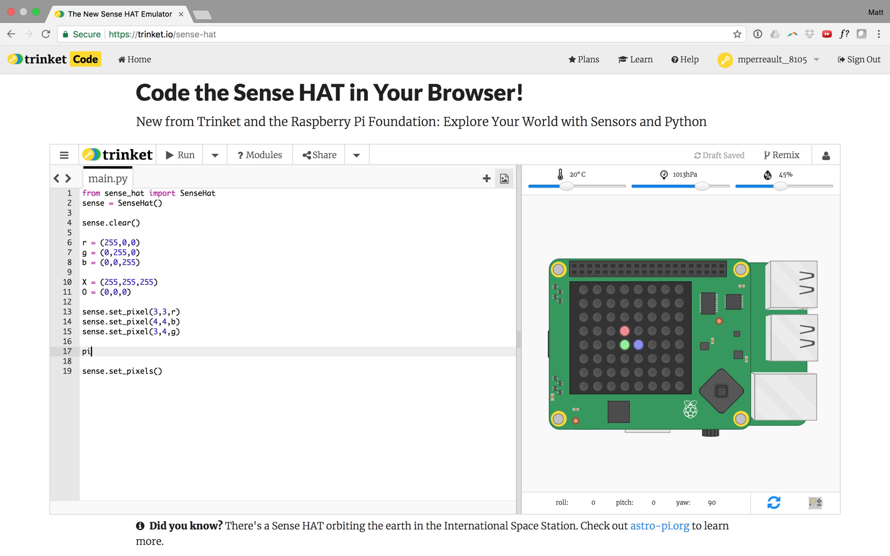
pyautogui.write('cture')
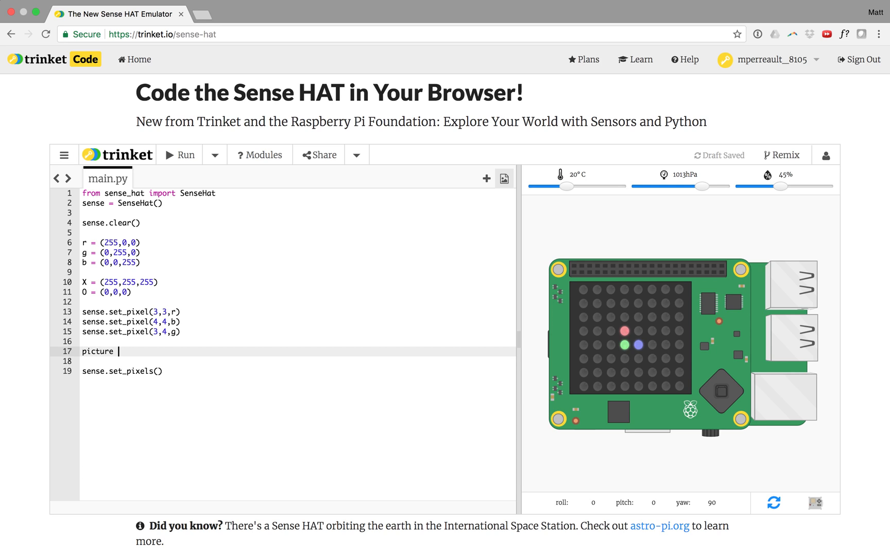
pyautogui.write('= []')
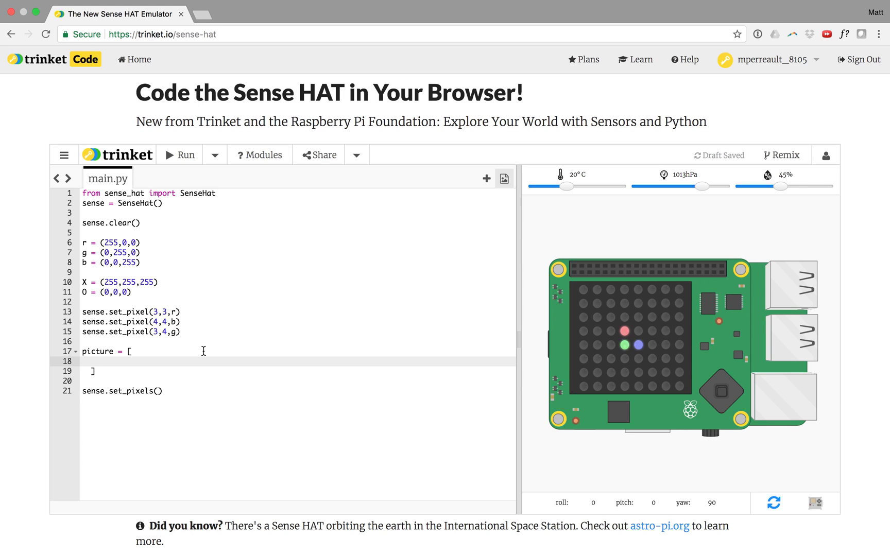
# Enter the first two picture rows: 0,X,X,X,X,0 style top row and X,0,0,0,0,0,0,X row.
pyautogui.write('0')
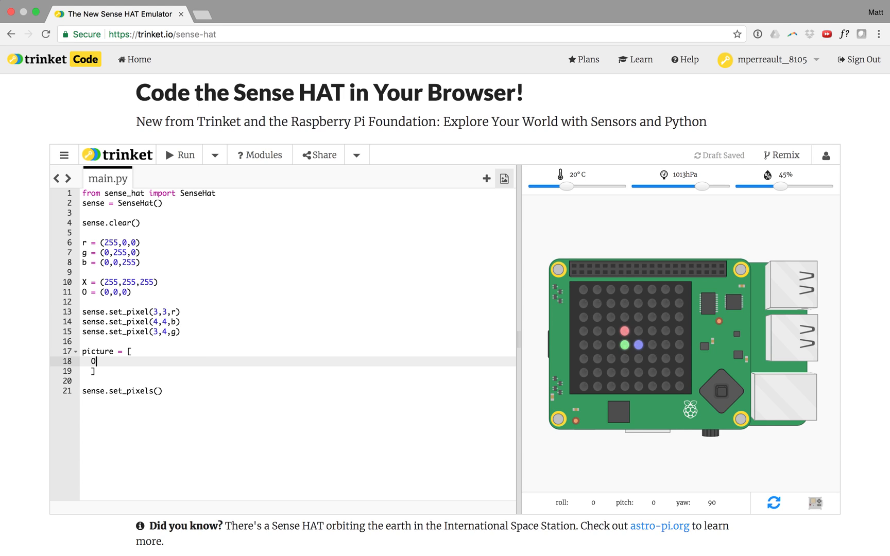
pyautogui.write(',')
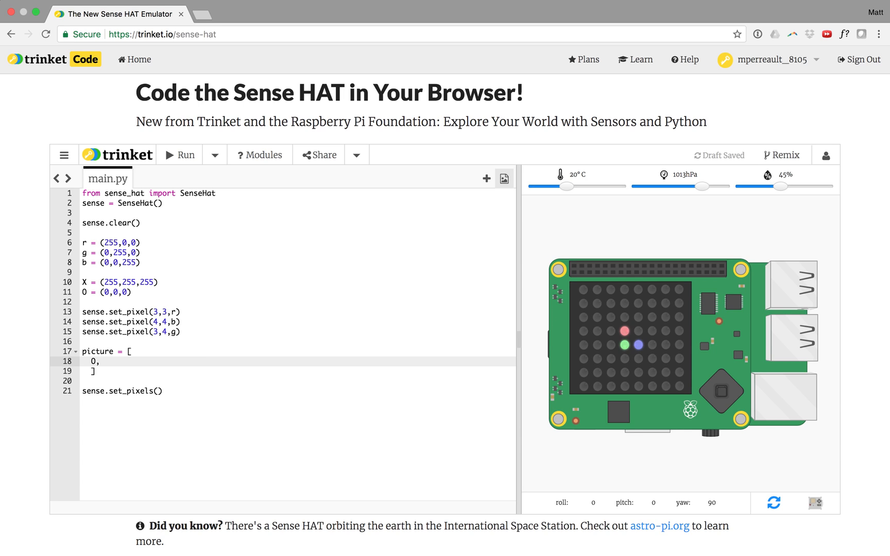
pyautogui.write('X')
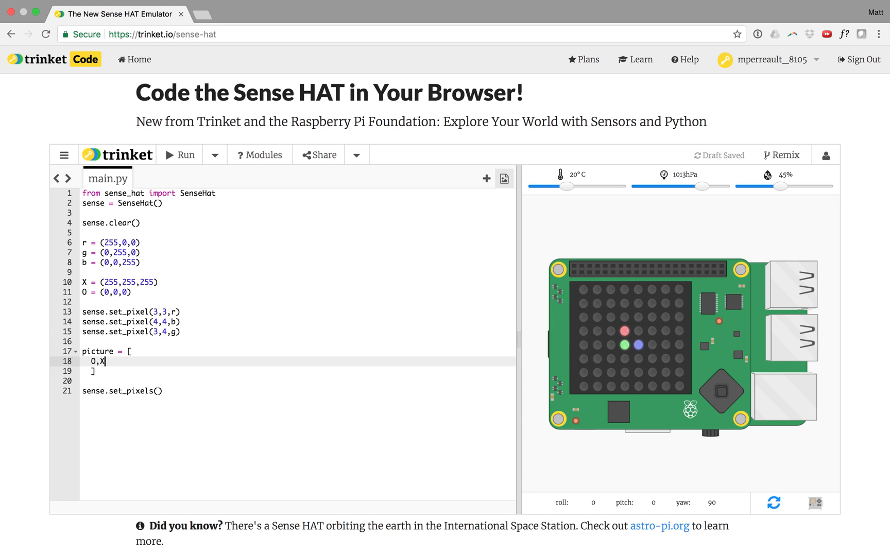
pyautogui.write(',X,X,X,X,X,')
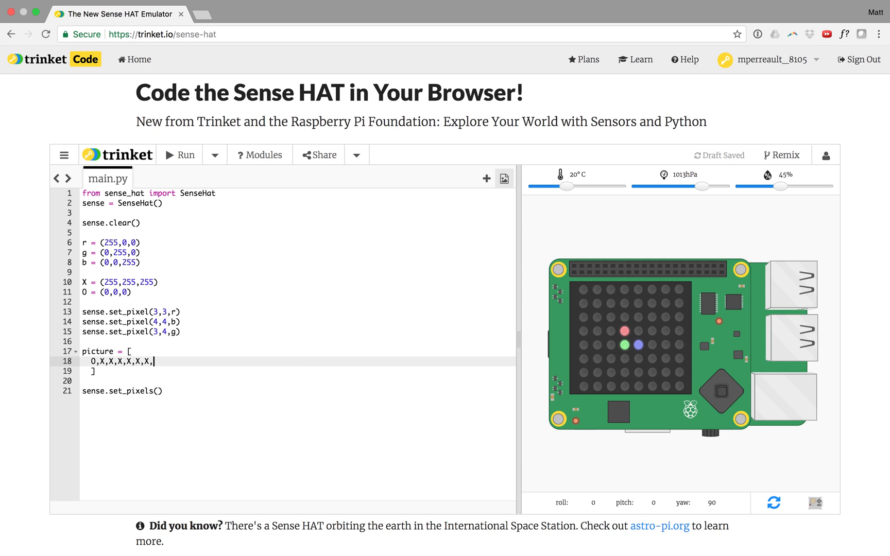
pyautogui.write('0')
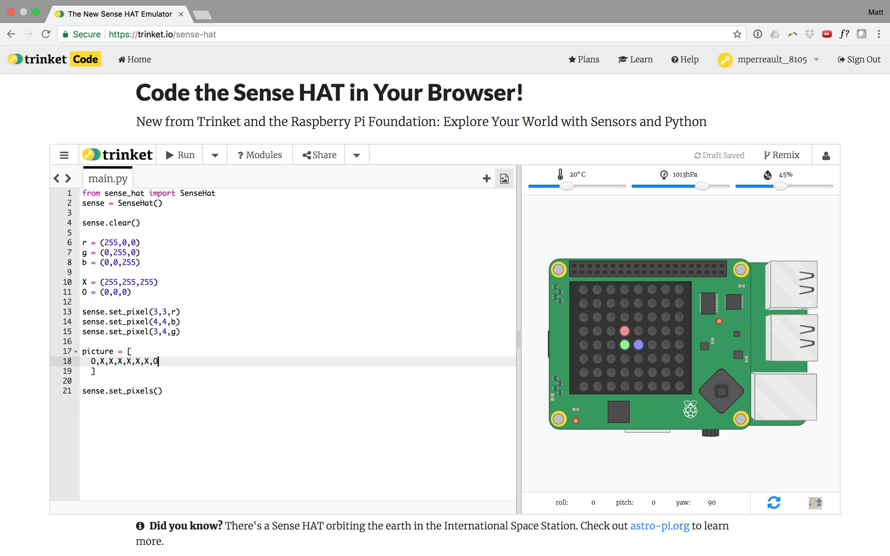
pyautogui.press('enter')
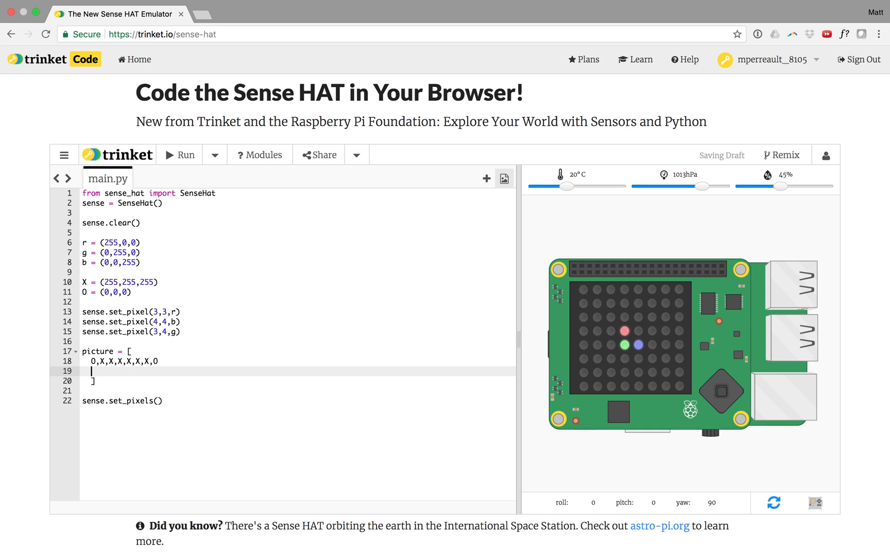
pyautogui.write('X')
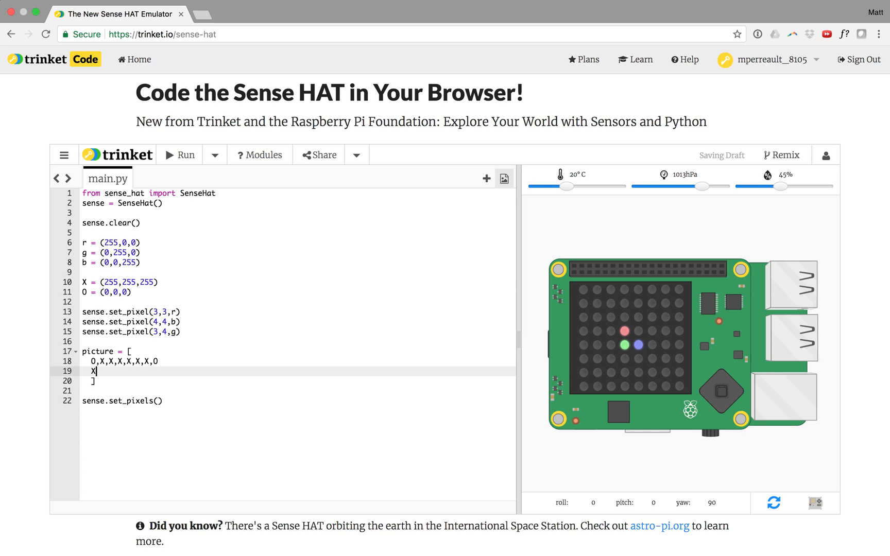
pyautogui.write(',0,0,0')
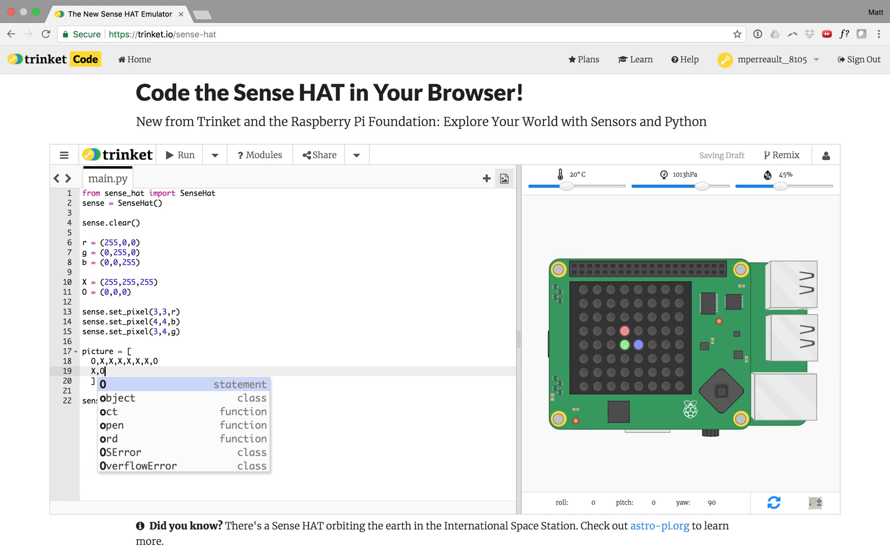
pyautogui.write(',0,0,0,0,')
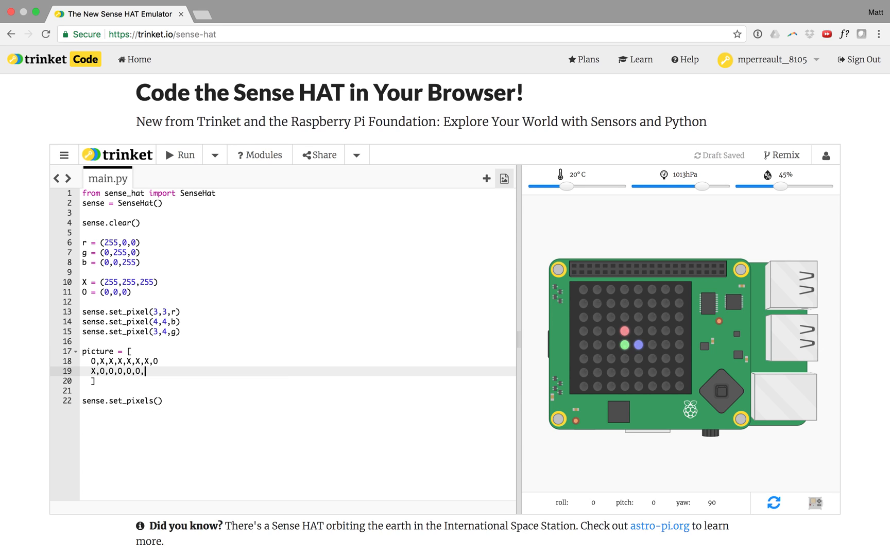
pyautogui.write('X')
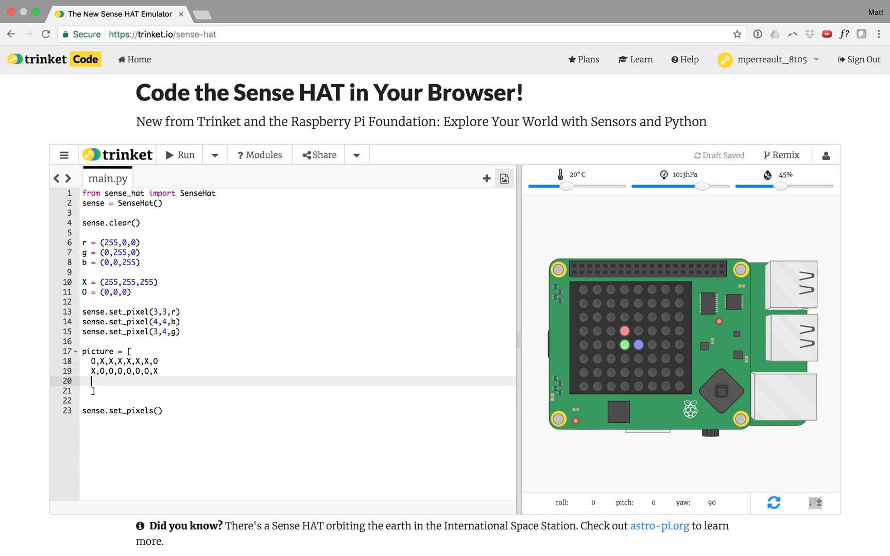
# Add two more X,0,0,0,0,0,0,X rows to continue the box outline.
pyautogui.write('X,0,0,0,0,0,0,X')
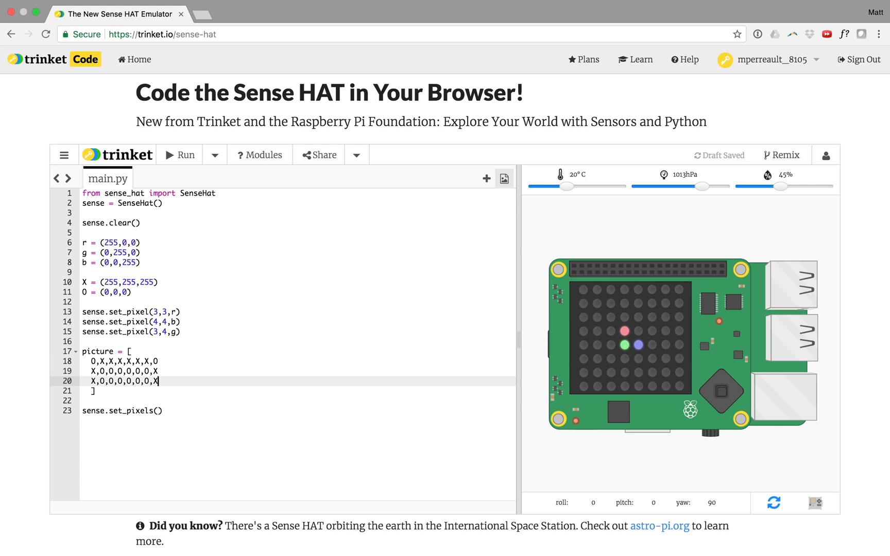
pyautogui.write('X,0,0,0,0,0,0,X')
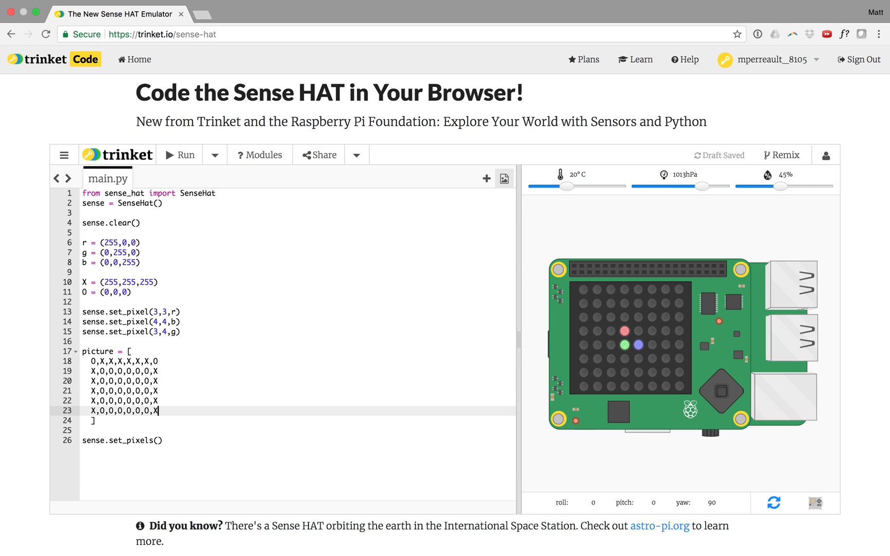
pyautogui.press('enter')
pyautogui.write('0,X,X,X,X,X,X,0')
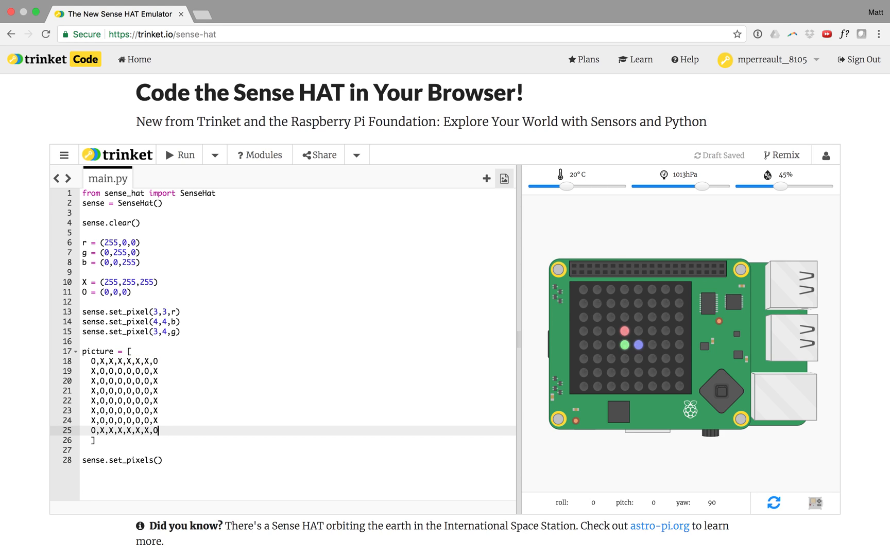
pyautogui.moveTo(87, 371)
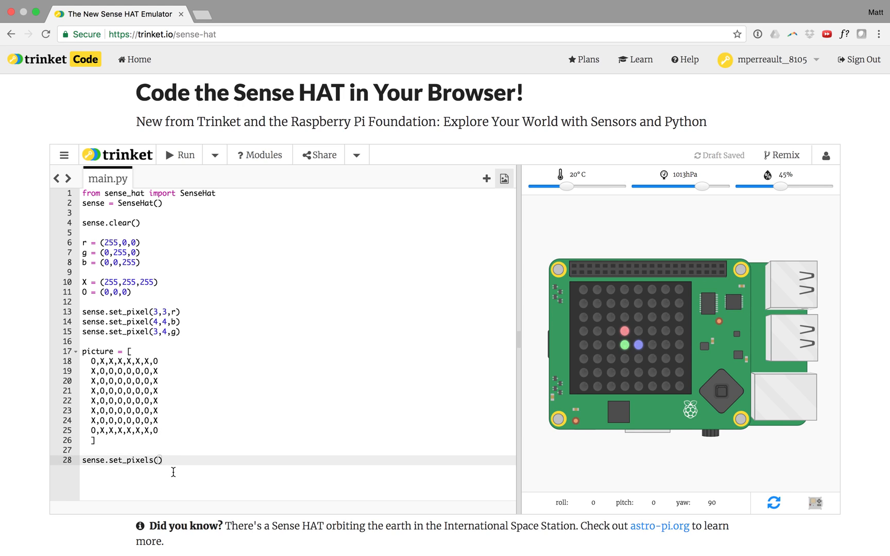
# Pass picture into set_pixels and run the script, which reports a syntax error on line 19.
pyautogui.click(85, 460)
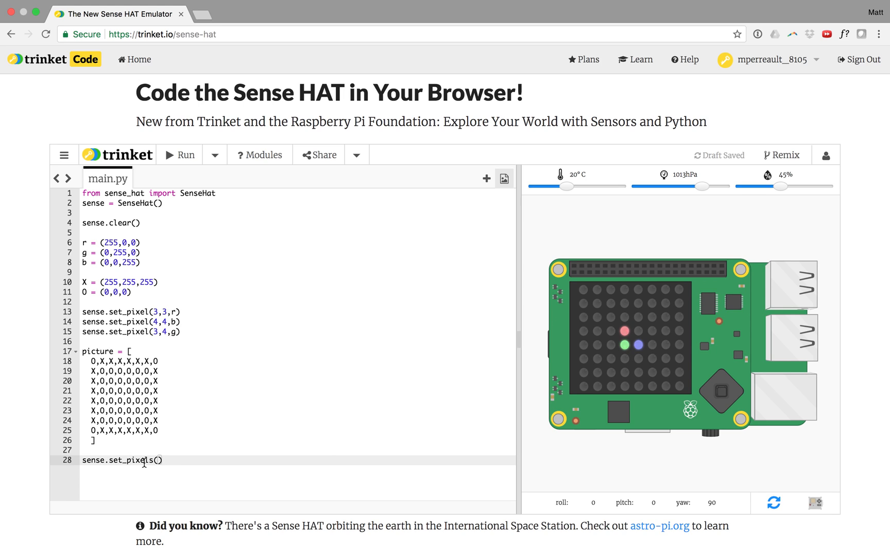
pyautogui.write('PICTURE')
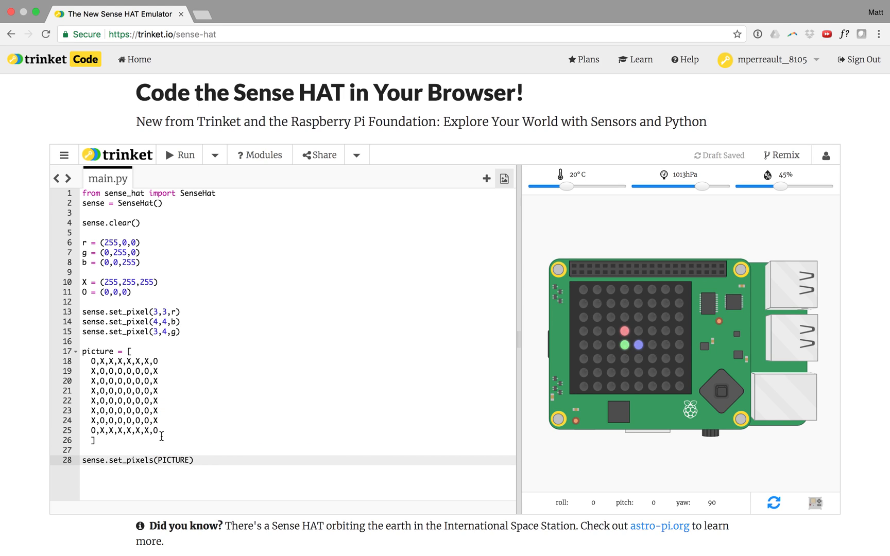
pyautogui.write('pi')
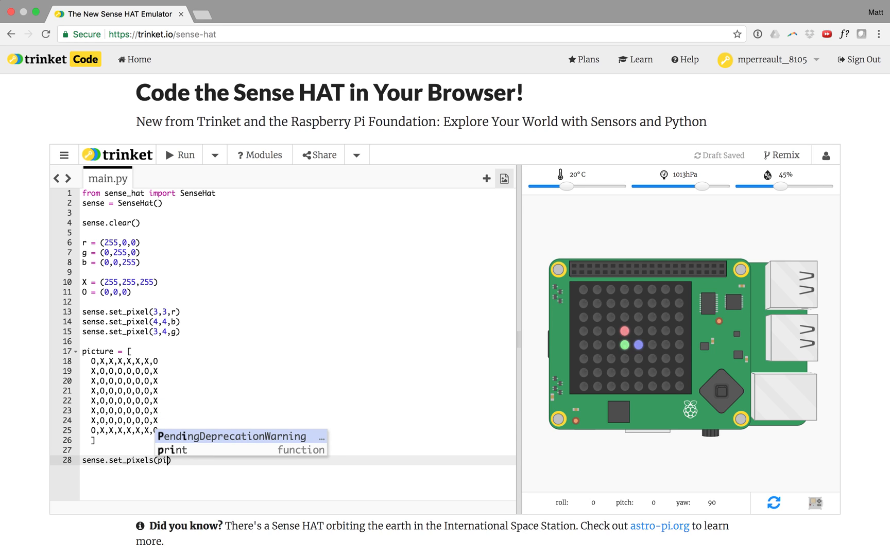
pyautogui.click(182, 155)
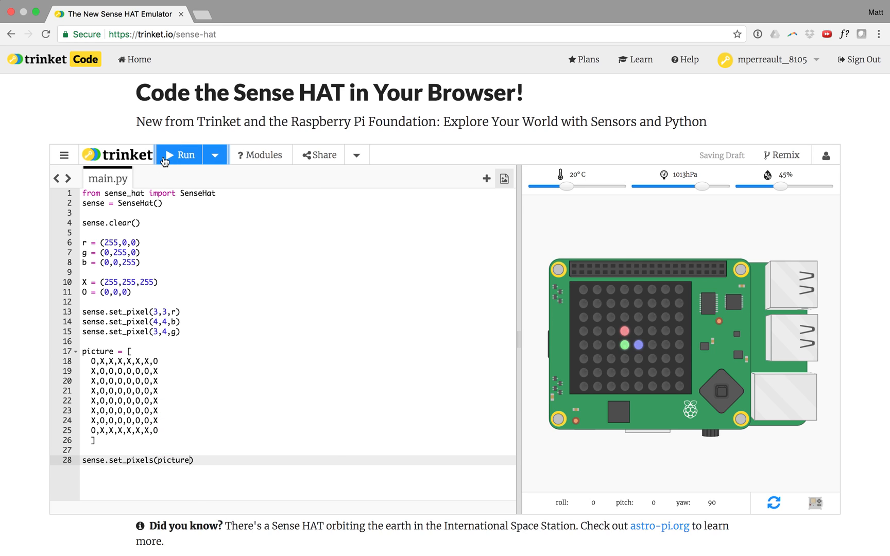
pyautogui.click(179, 154)
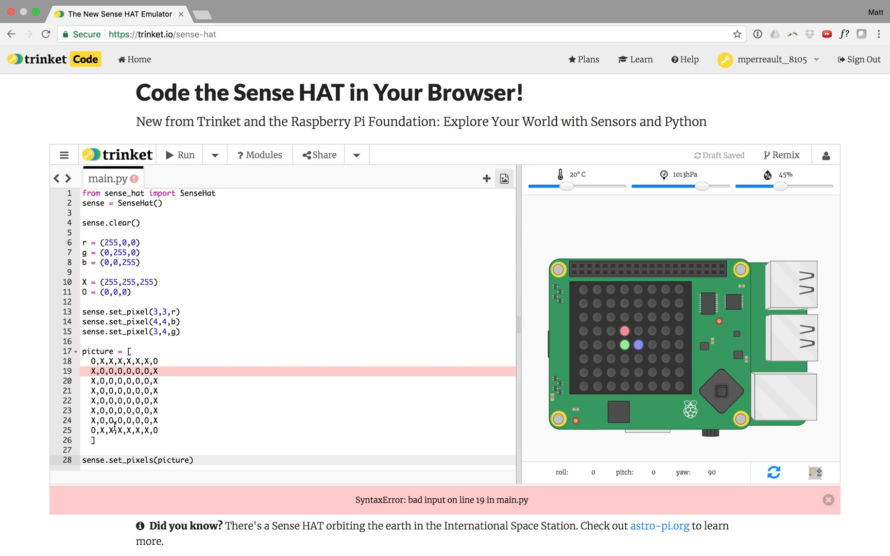
pyautogui.moveTo(105, 441)
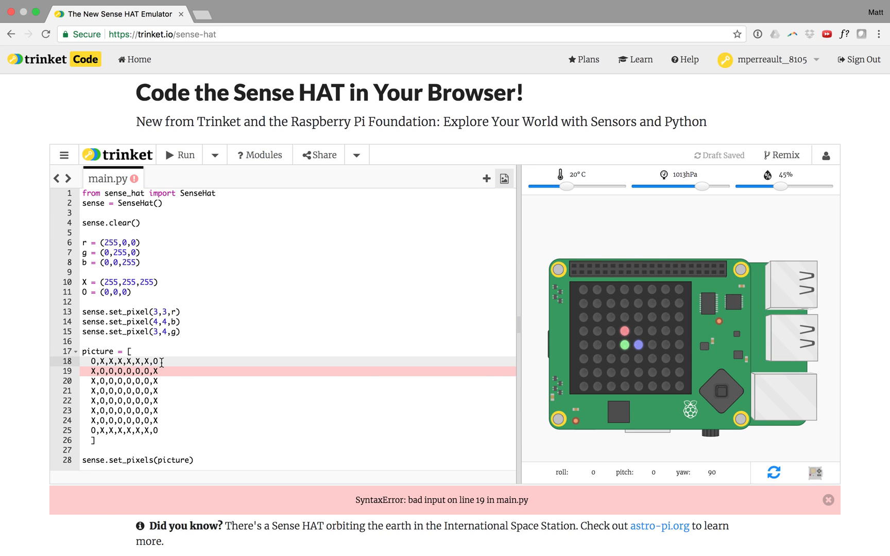
# End the picture rows with commas and rerun, lighting a white box outline on the LED grid.
pyautogui.click(161, 361)
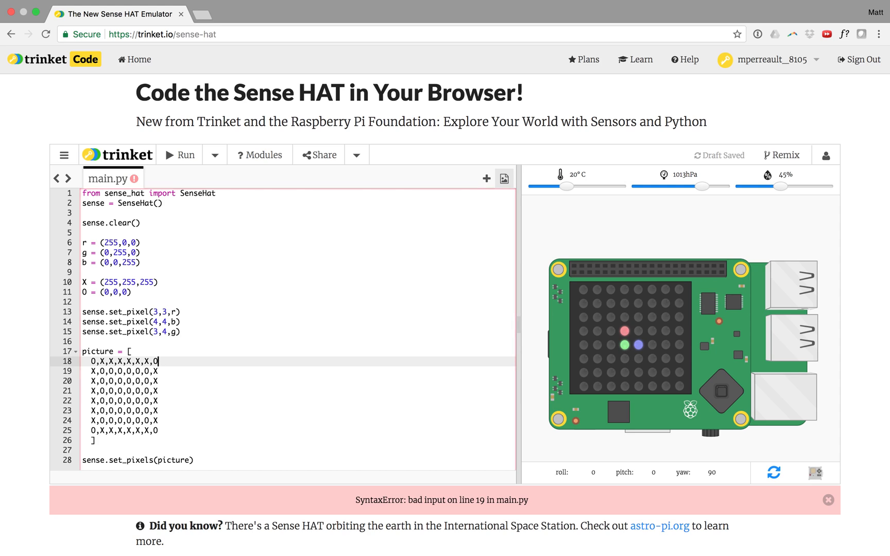
pyautogui.write(',')
pyautogui.click(298, 419)
pyautogui.write(',')
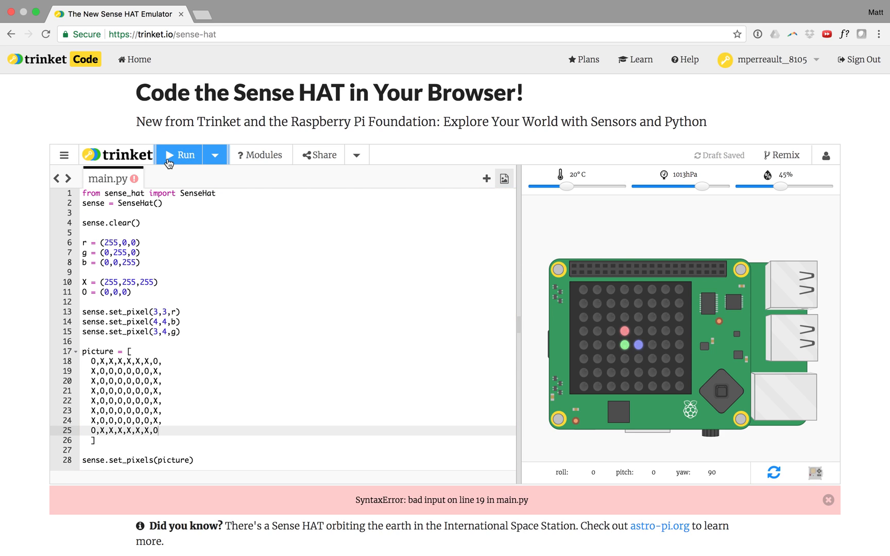
pyautogui.click(180, 154)
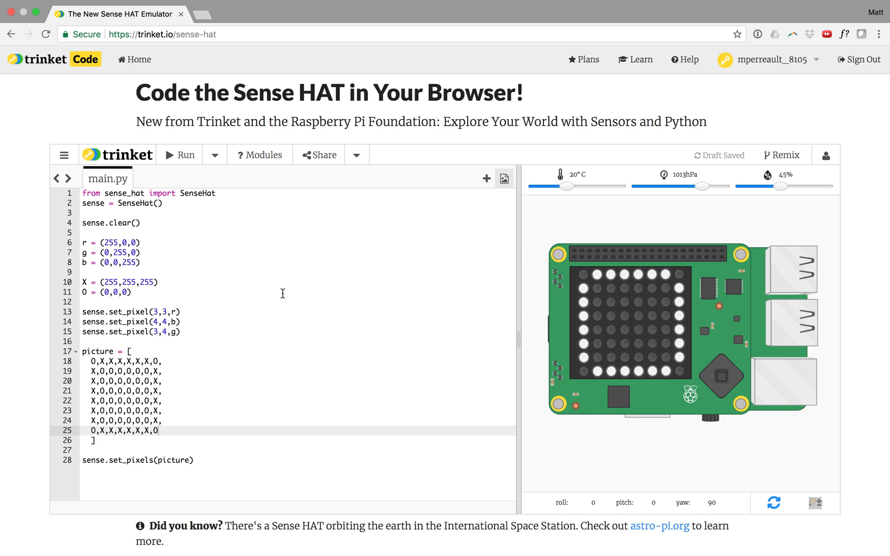
pyautogui.moveTo(314, 268)
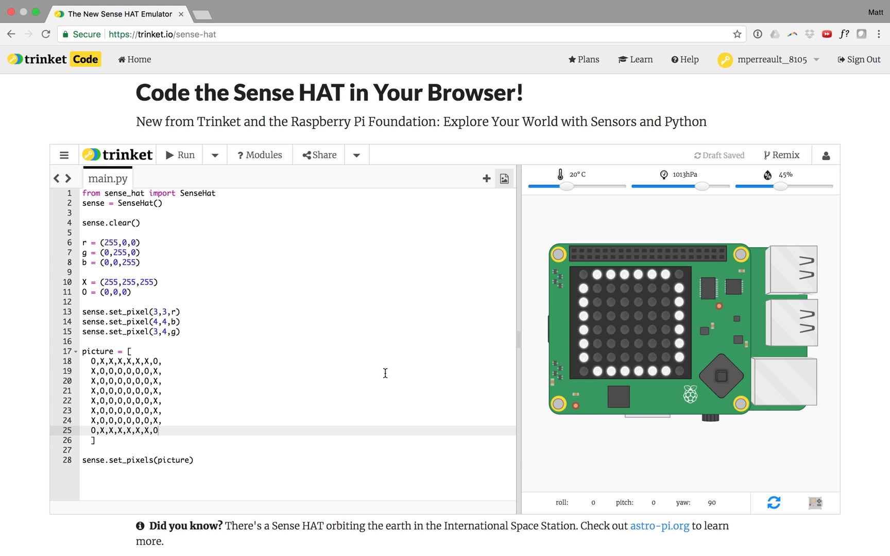
pyautogui.moveTo(114, 380)
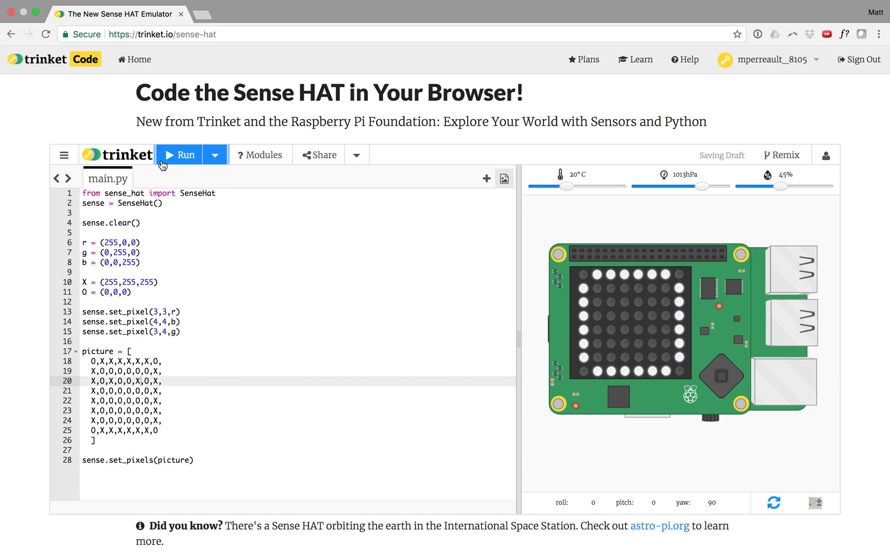
# Run the script after changing 0 values to X on lines 20 and 22.
pyautogui.click(184, 155)
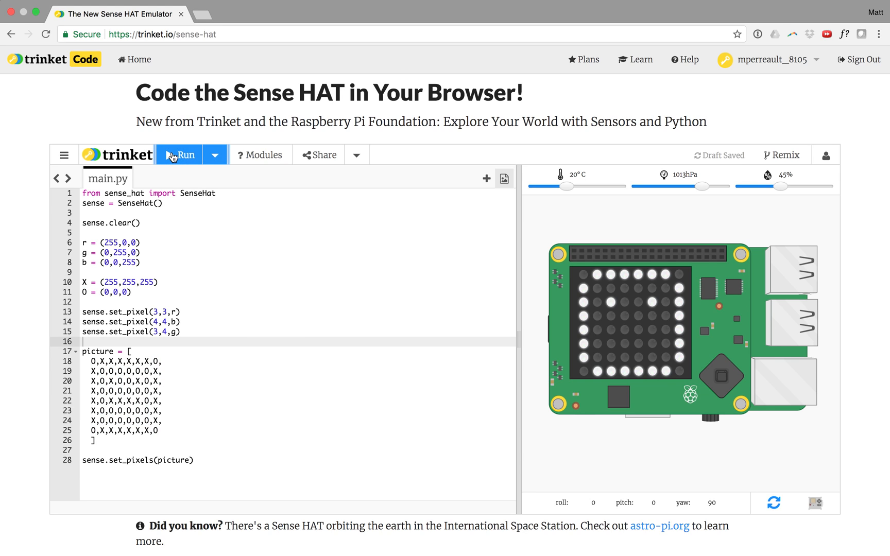
pyautogui.moveTo(424, 425)
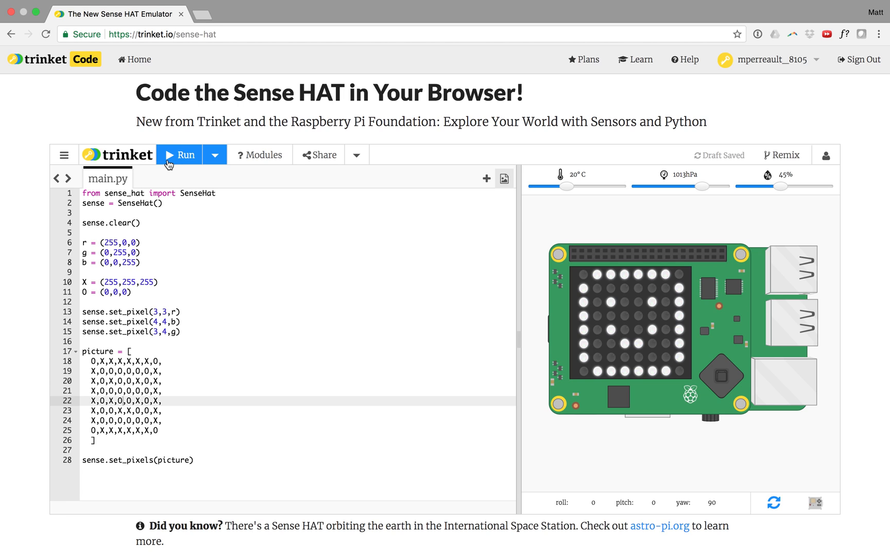
pyautogui.moveTo(168, 429)
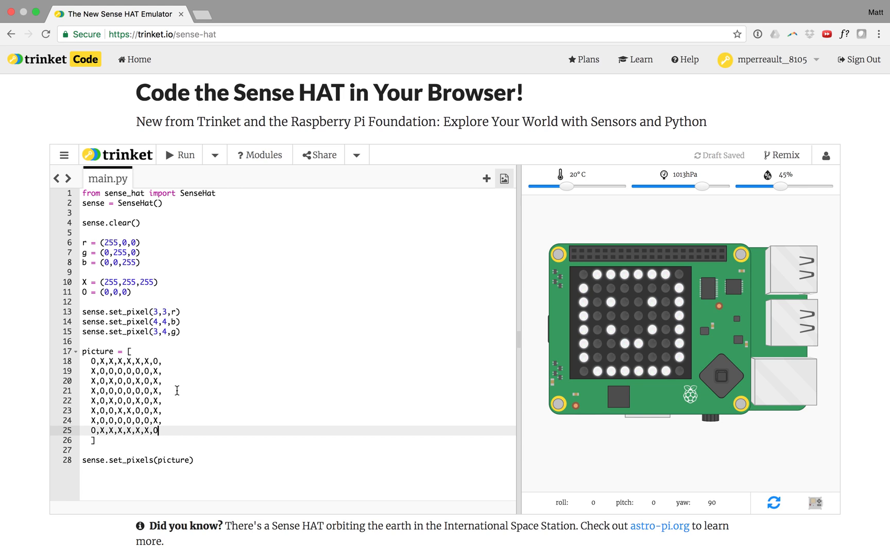
pyautogui.moveTo(82, 308)
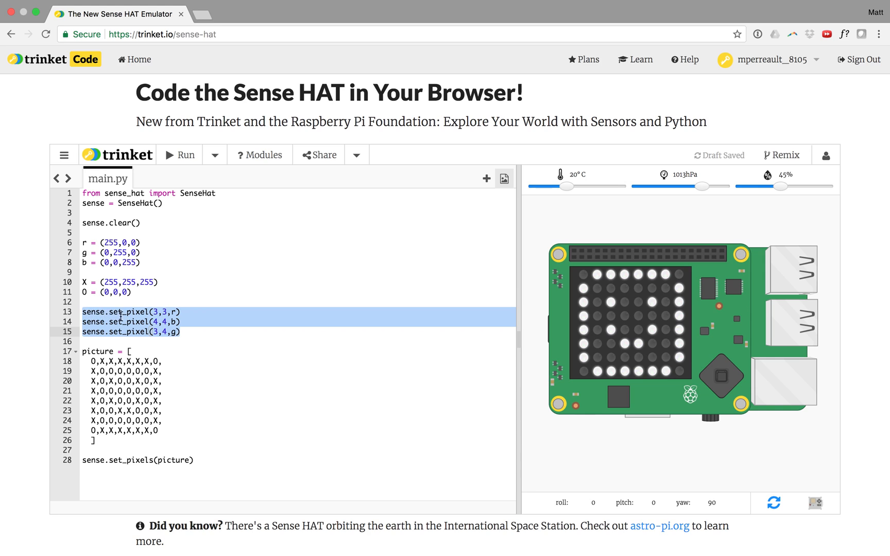
# Deselect the set_pixel lines and place the cursor to insert blank lines before sense.clear().
pyautogui.click(116, 442)
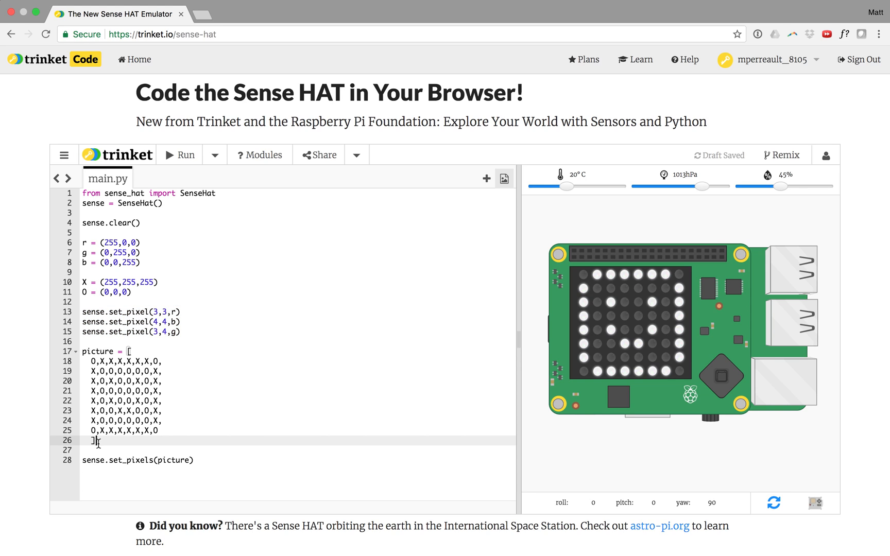
pyautogui.click(203, 460)
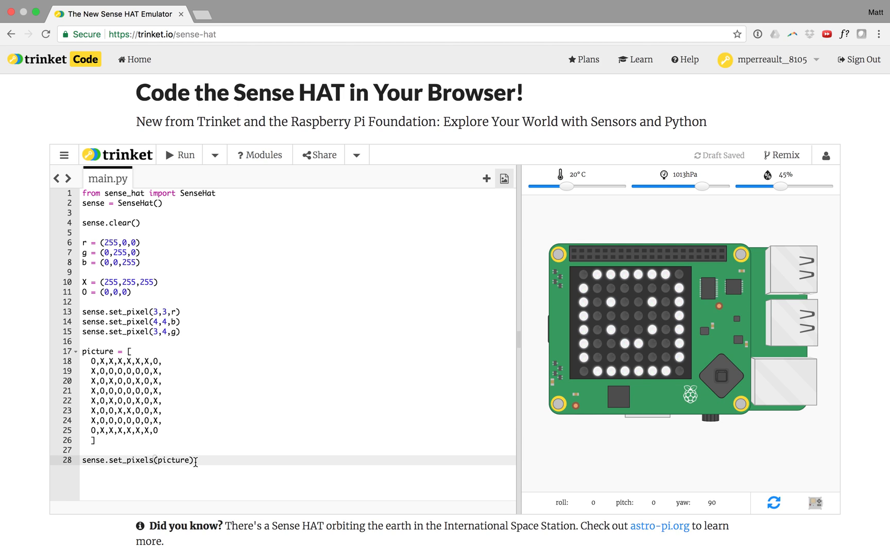
pyautogui.moveTo(711, 266)
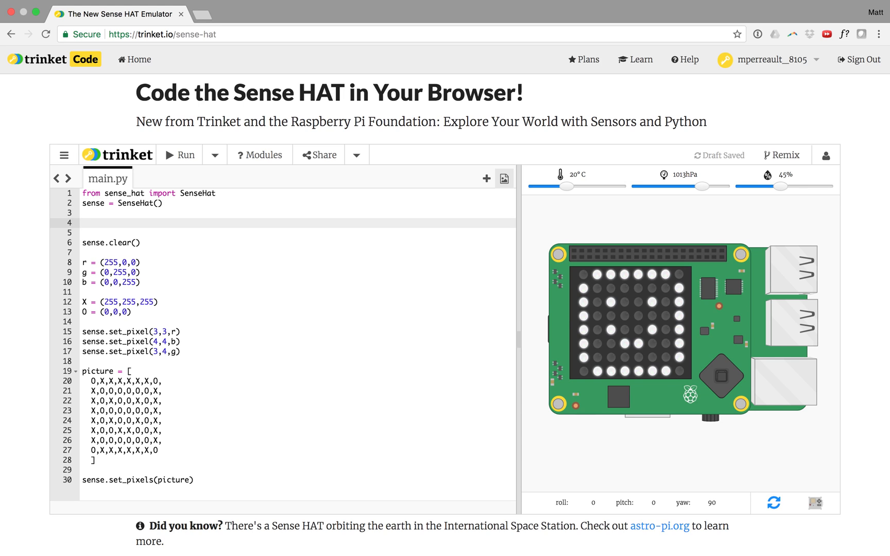
# Add import time on the blank line under the SenseHat setup.
pyautogui.click(85, 222)
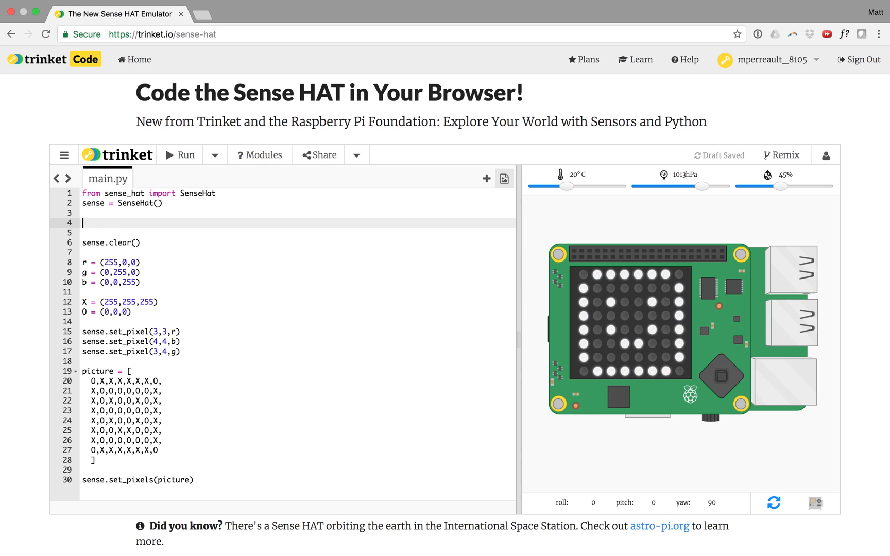
pyautogui.write('import t')
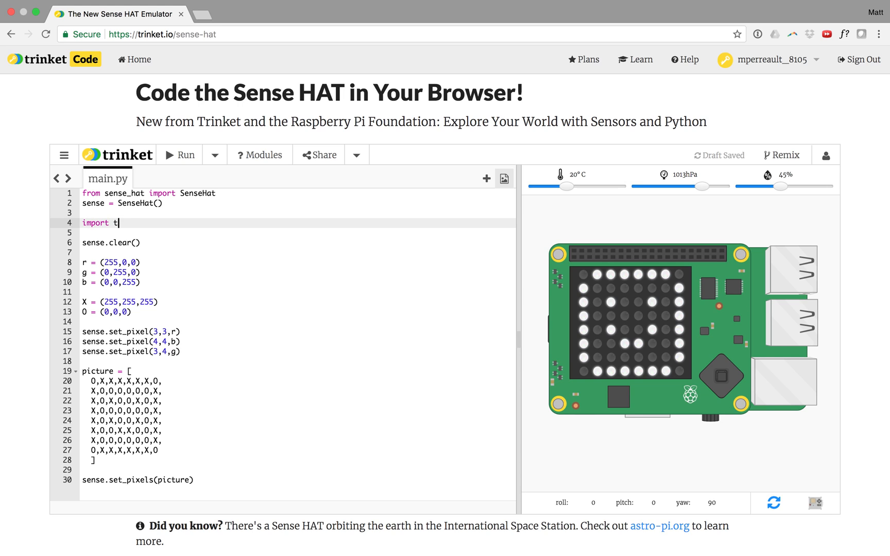
pyautogui.write('ime')
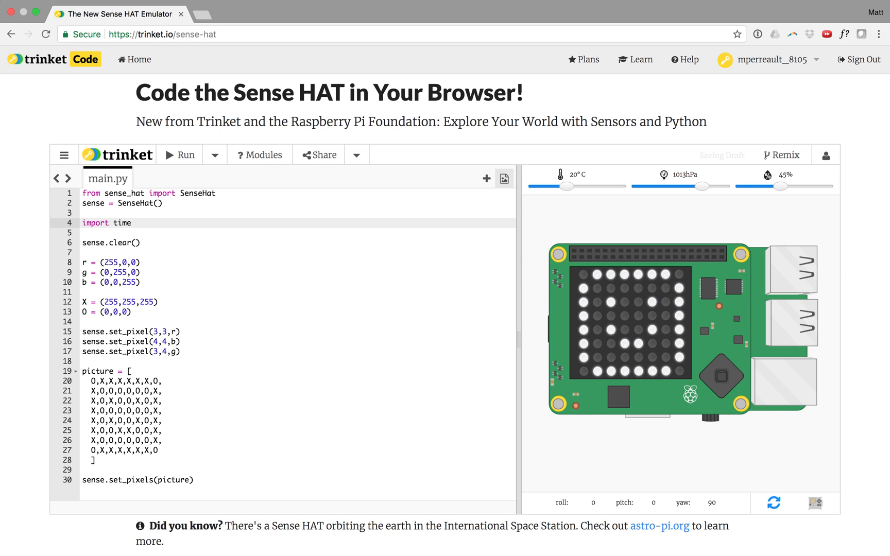
# Insert time.sleep(1) after the three single set_pixel lines.
pyautogui.click(86, 321)
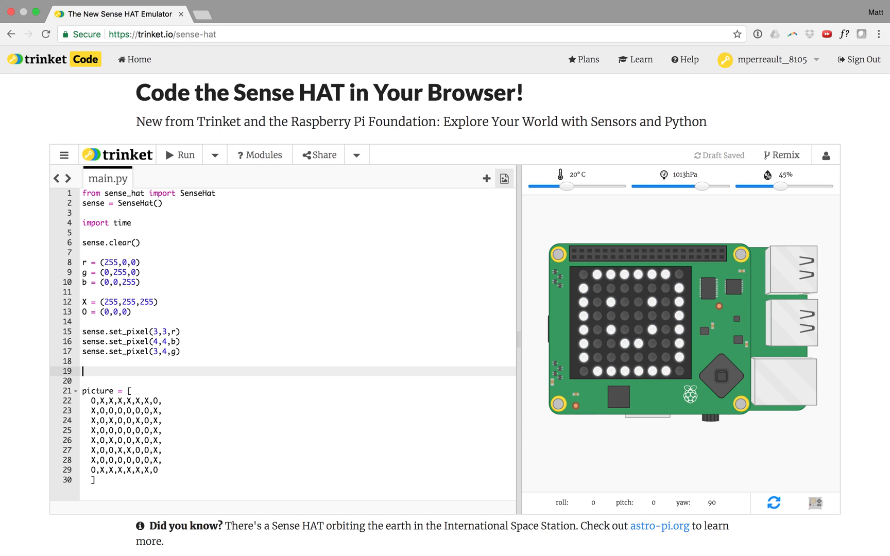
pyautogui.write('time.sleep')
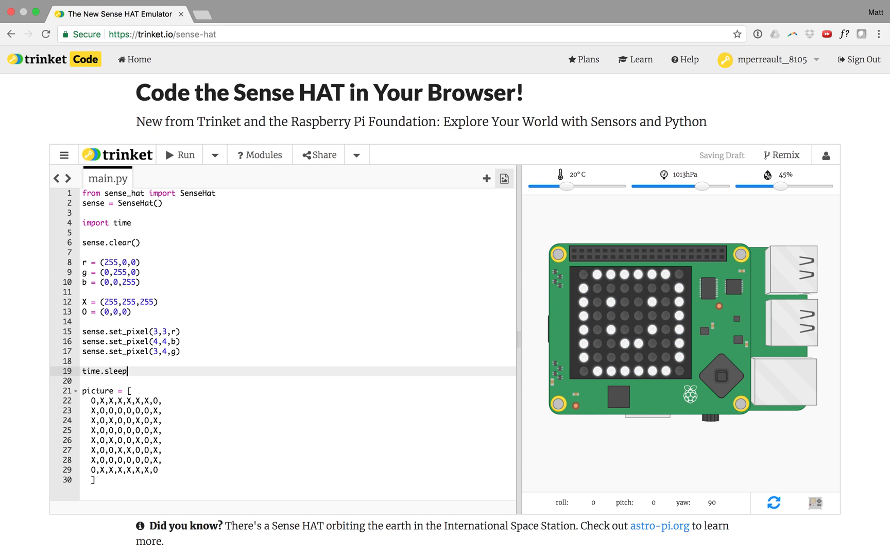
pyautogui.write('(1)')
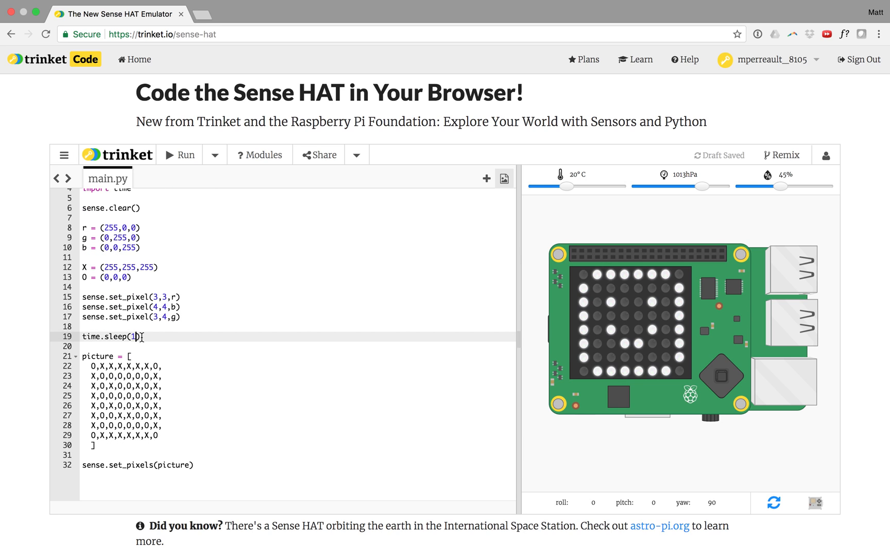
pyautogui.moveTo(168, 148)
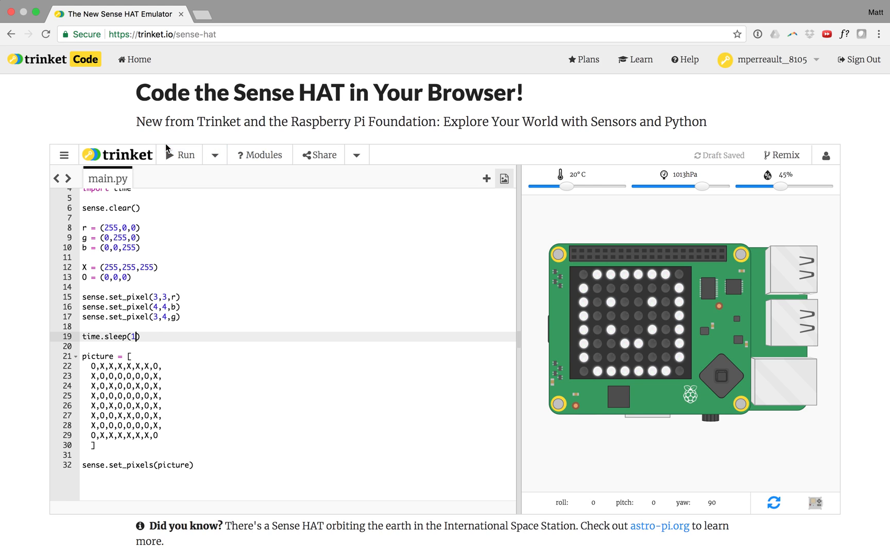
pyautogui.click(181, 155)
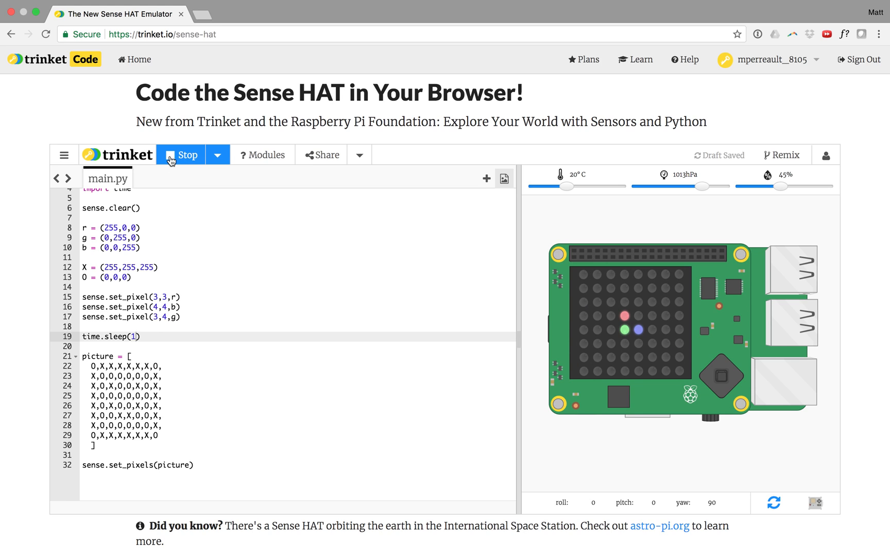
pyautogui.click(181, 154)
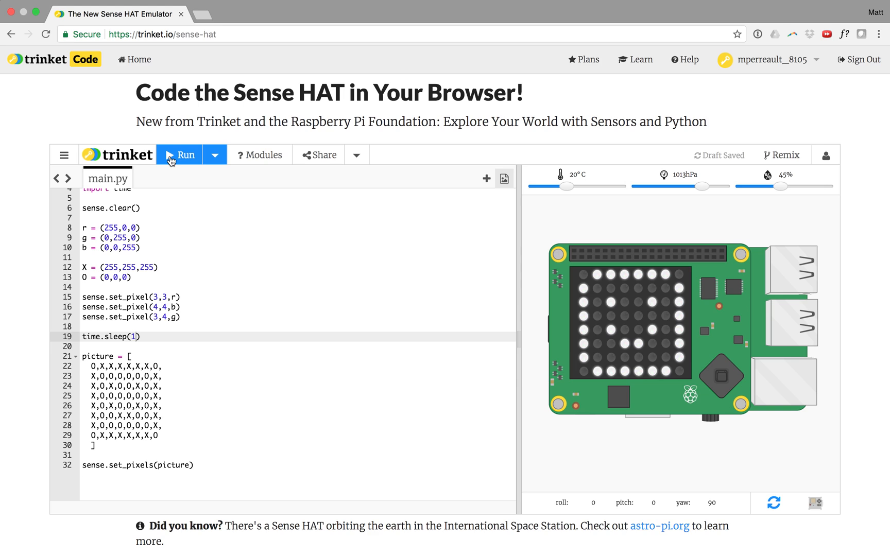
pyautogui.moveTo(197, 232)
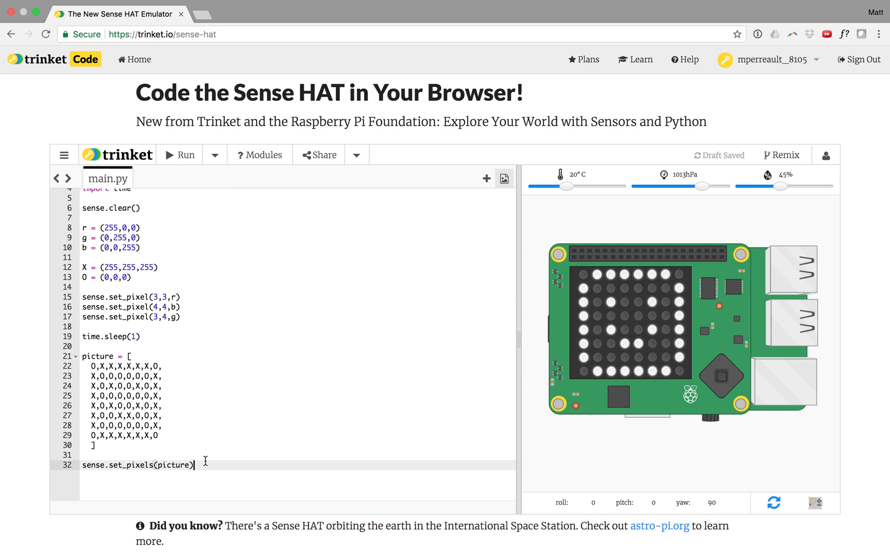
pyautogui.moveTo(150, 404)
pyautogui.write('X,0,')
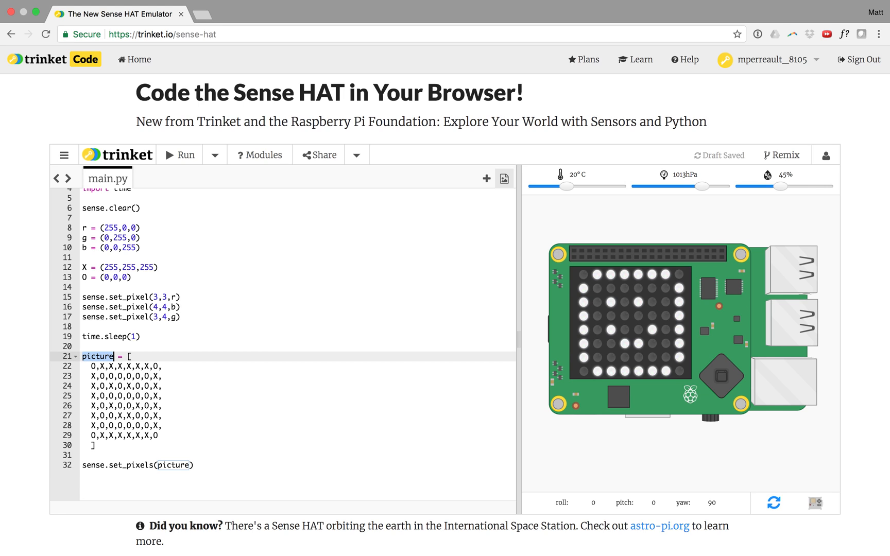
# Rename picture to faceLeft and start an empty faceRight = [] list below it.
pyautogui.write('FACE')
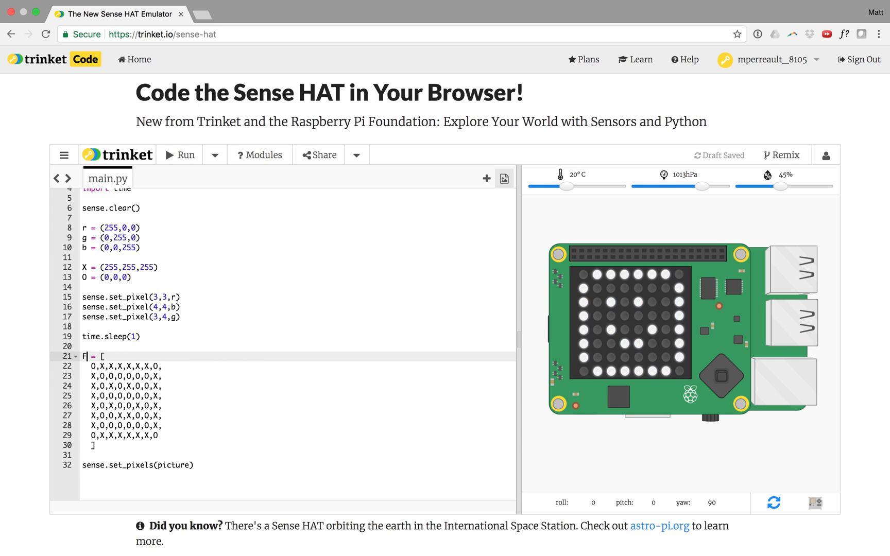
pyautogui.write('faceLeft')
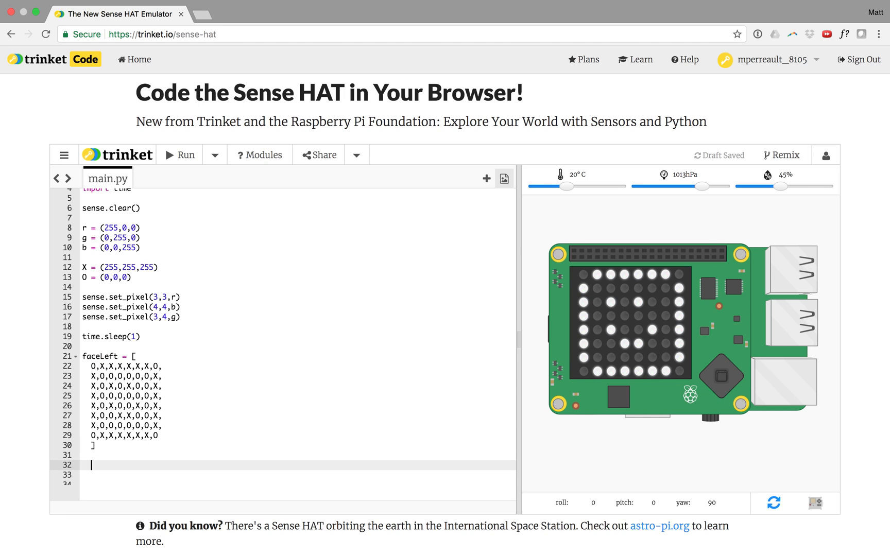
pyautogui.write('faceRig')
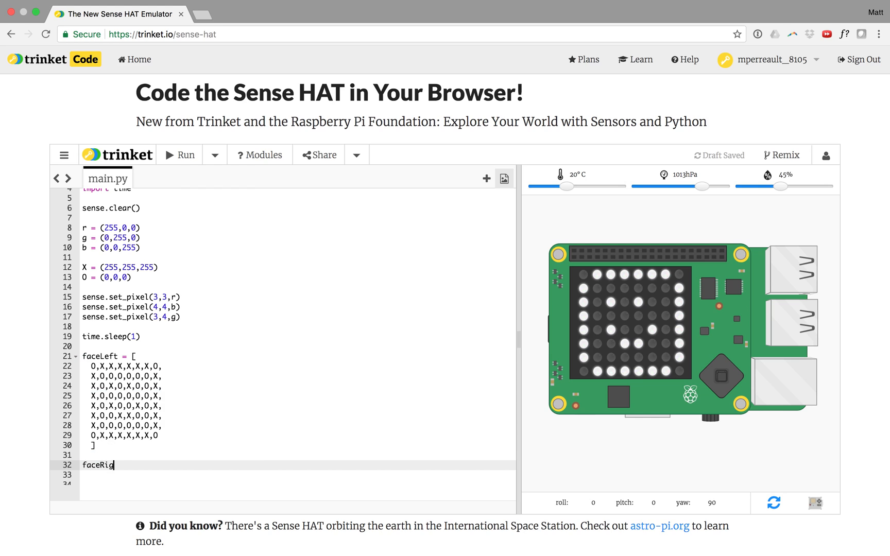
pyautogui.write('ht')
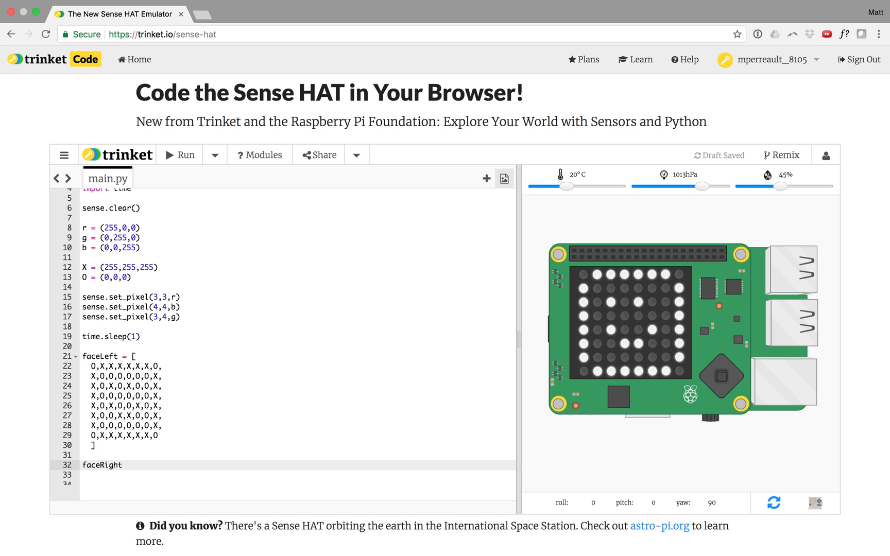
pyautogui.write('= []')
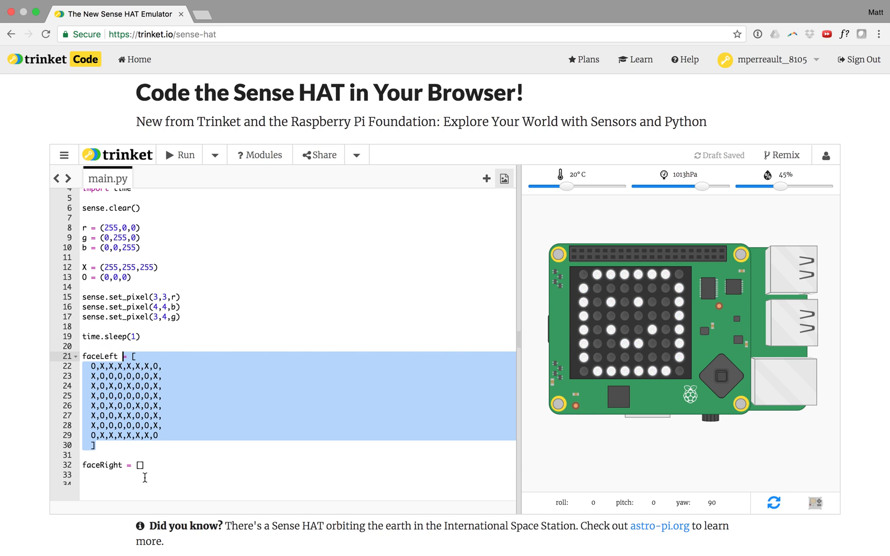
# Fill faceRight from the copied faceLeft rows and shift the X eyes one pixel right.
pyautogui.click(142, 465)
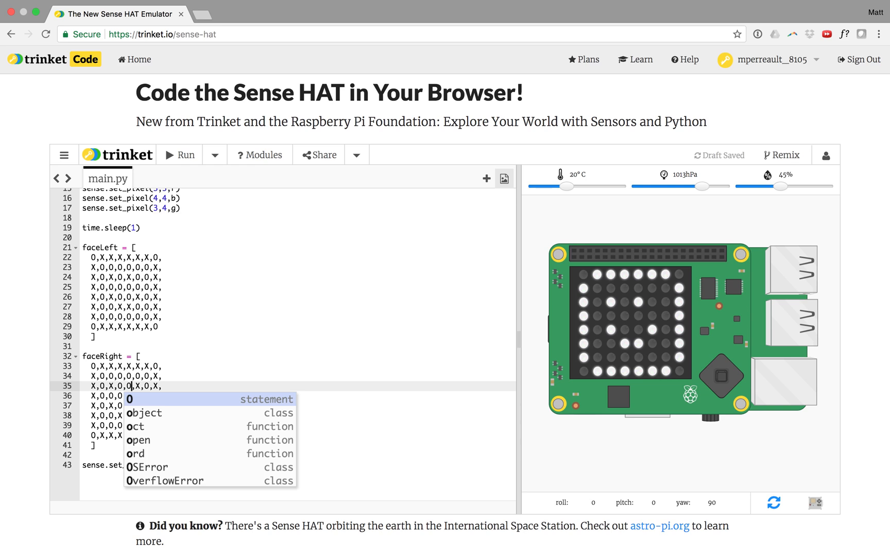
pyautogui.write('X')
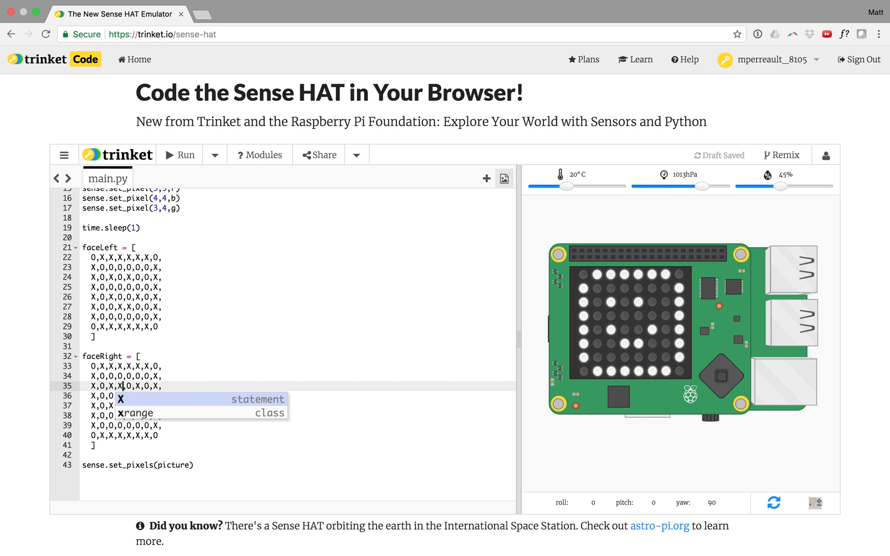
pyautogui.write('0,X,')
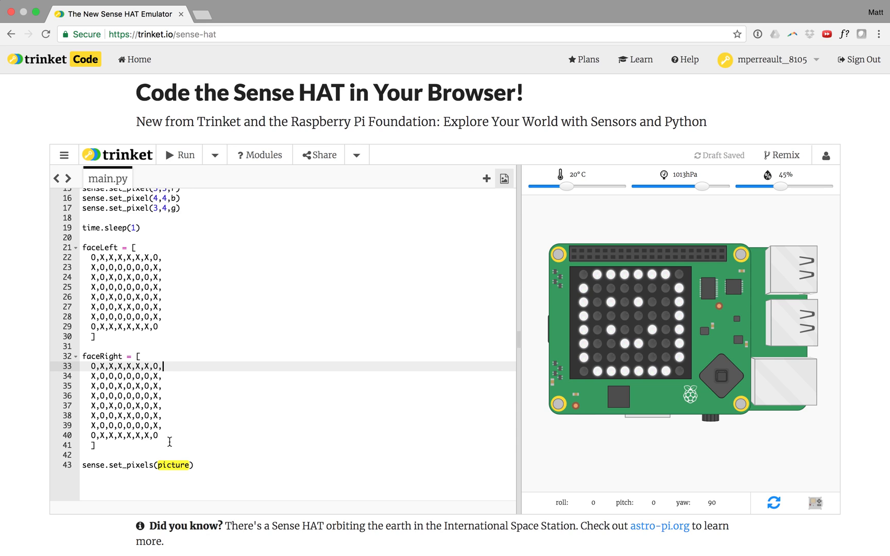
pyautogui.moveTo(176, 464)
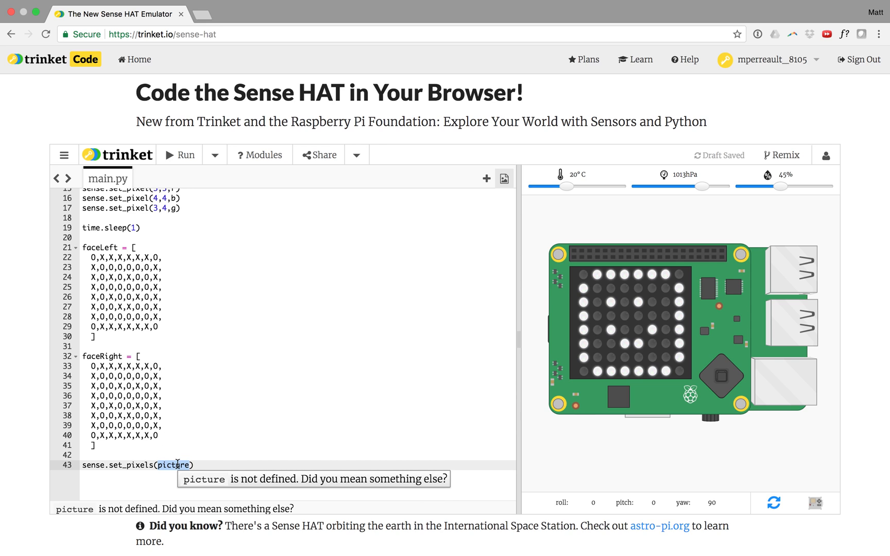
# Replace the undefined picture name in set_pixels with faceLeft.
pyautogui.press('Backspace')
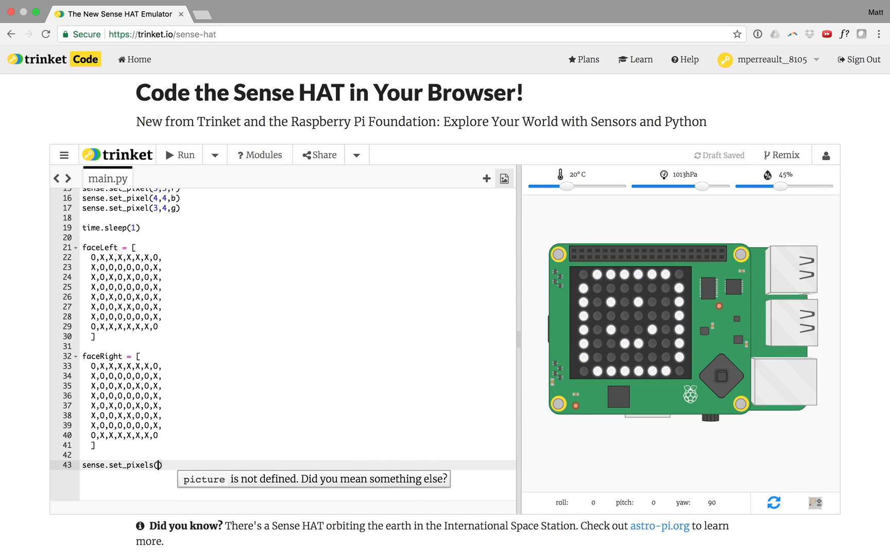
pyautogui.write('faceL')
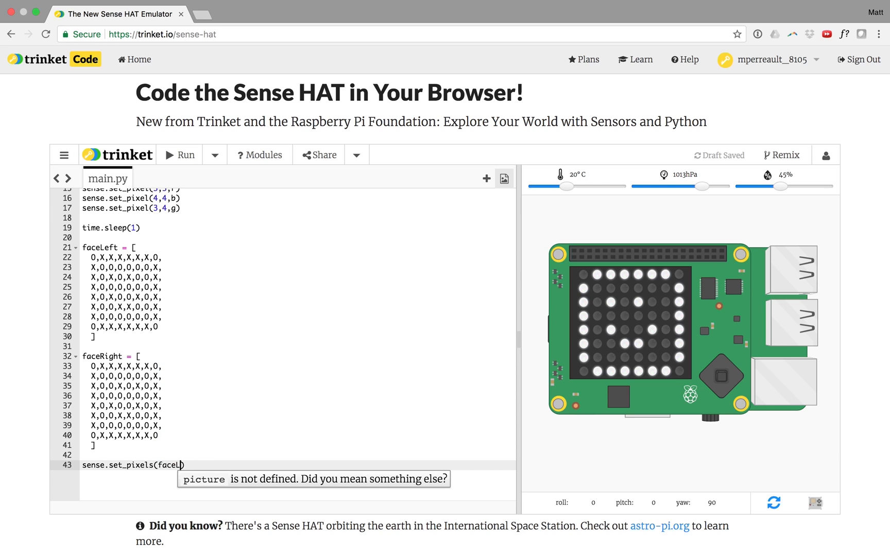
pyautogui.press('Backspace')
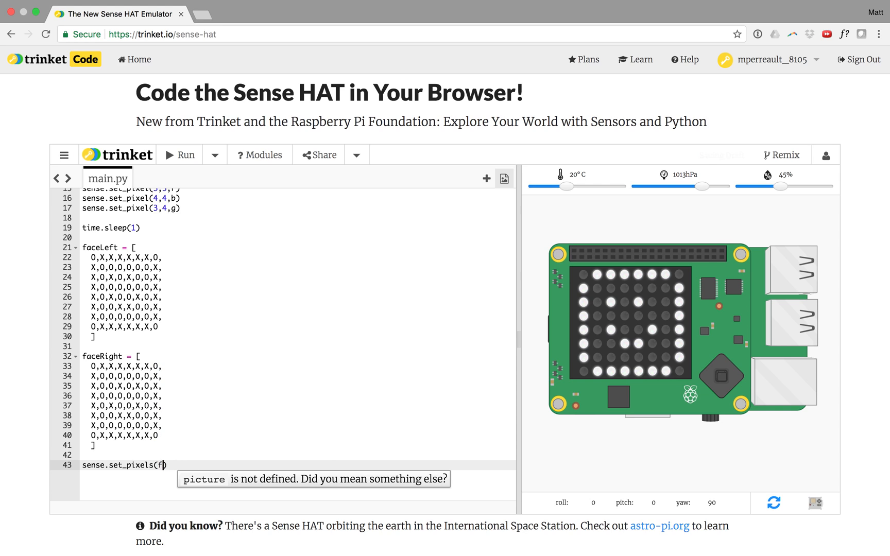
pyautogui.write('ace')
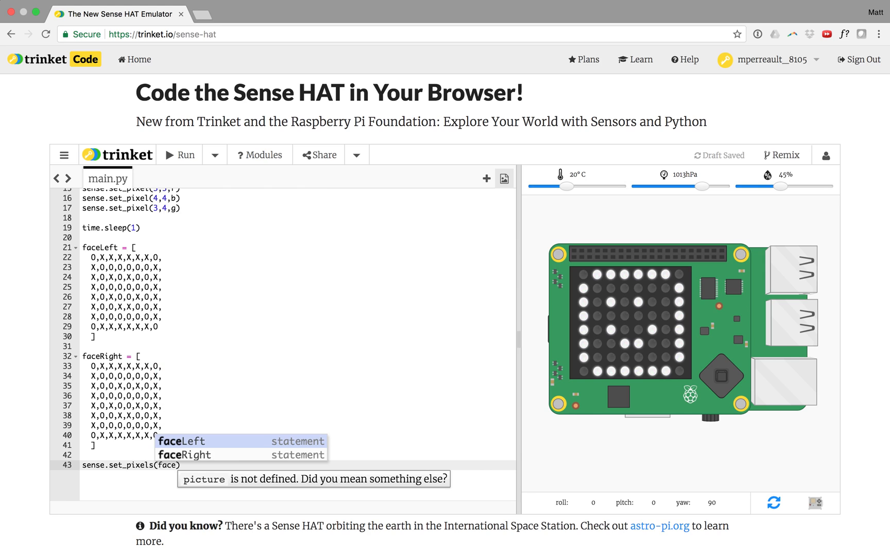
pyautogui.click(180, 441)
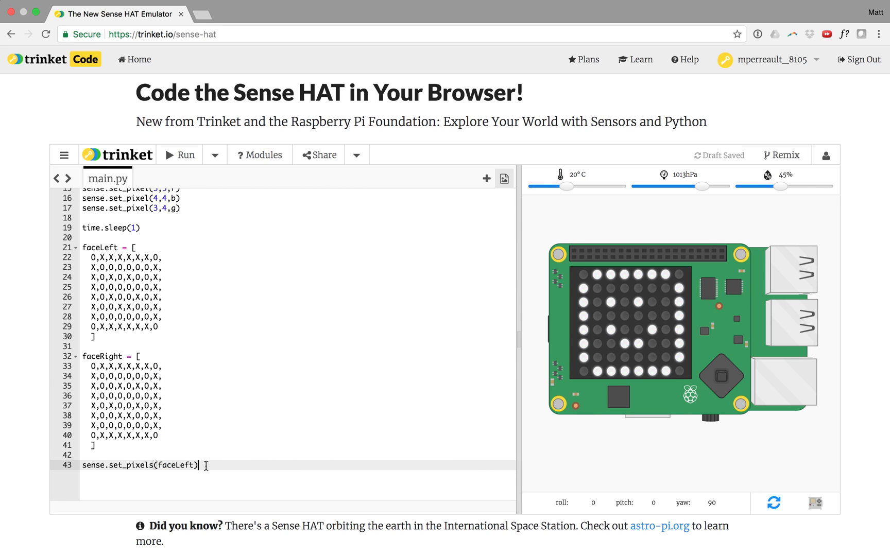
# Add a time.sleep(2) pause on the line after showing faceLeft.
pyautogui.press('Return')
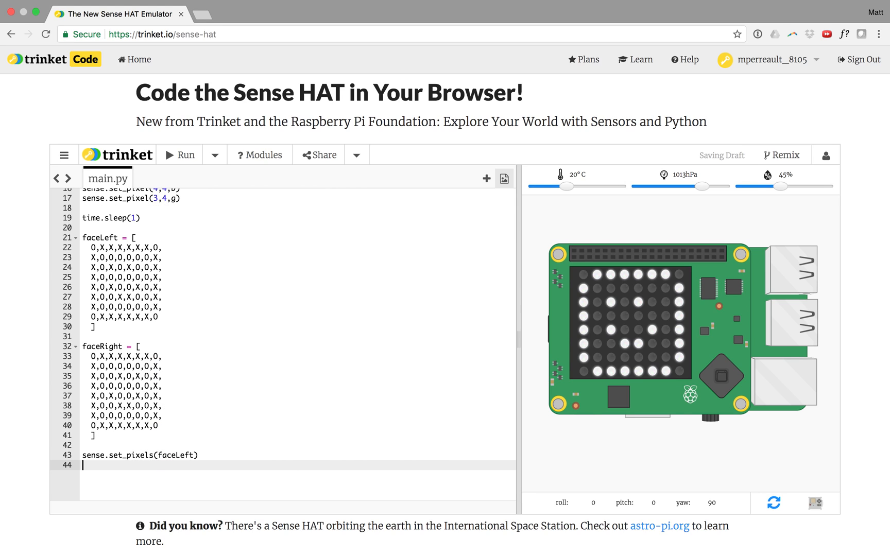
pyautogui.write('time')
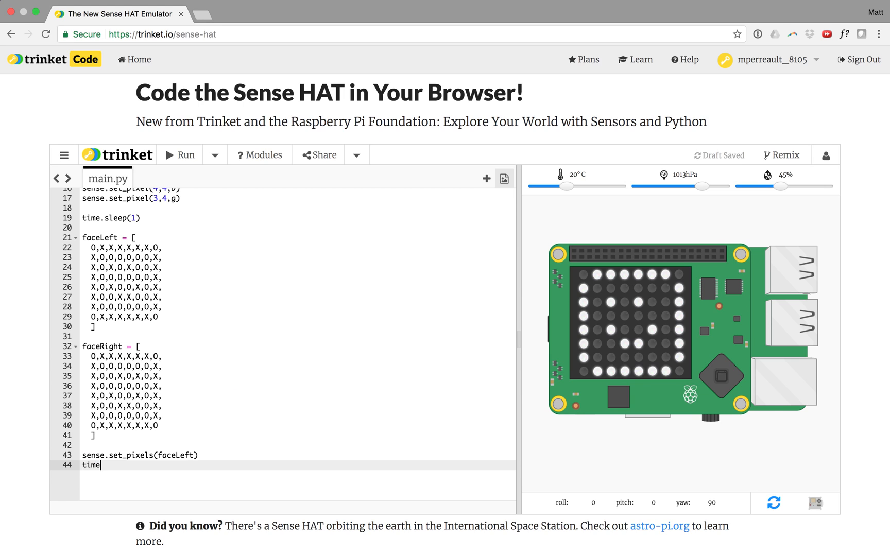
pyautogui.write('.sleep)')
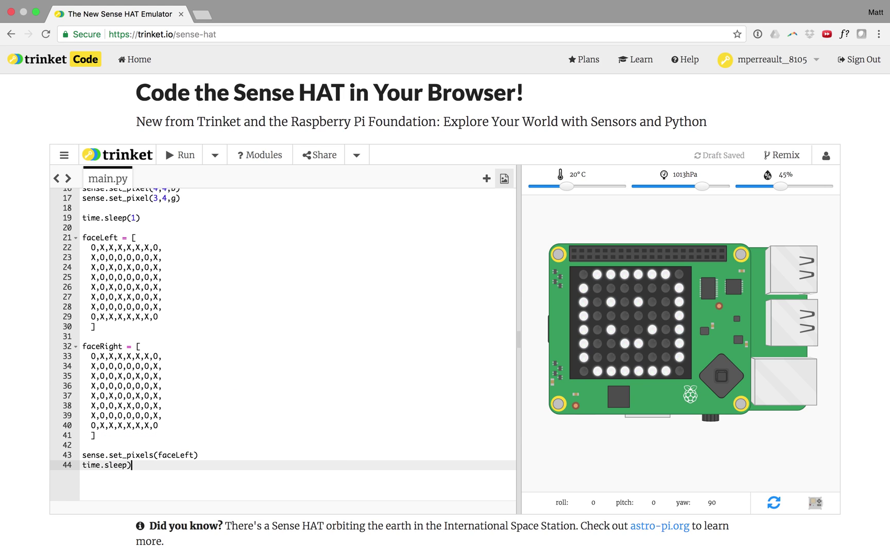
pyautogui.write('2')
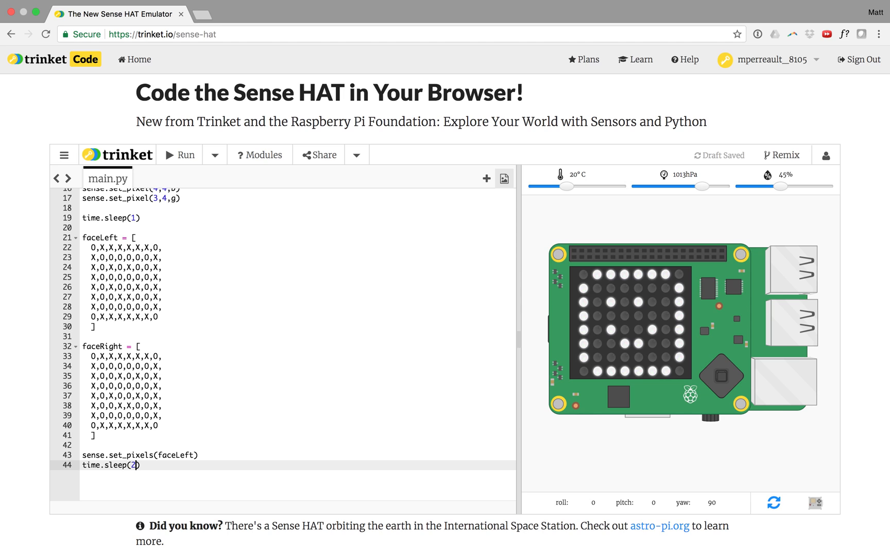
pyautogui.press('Return')
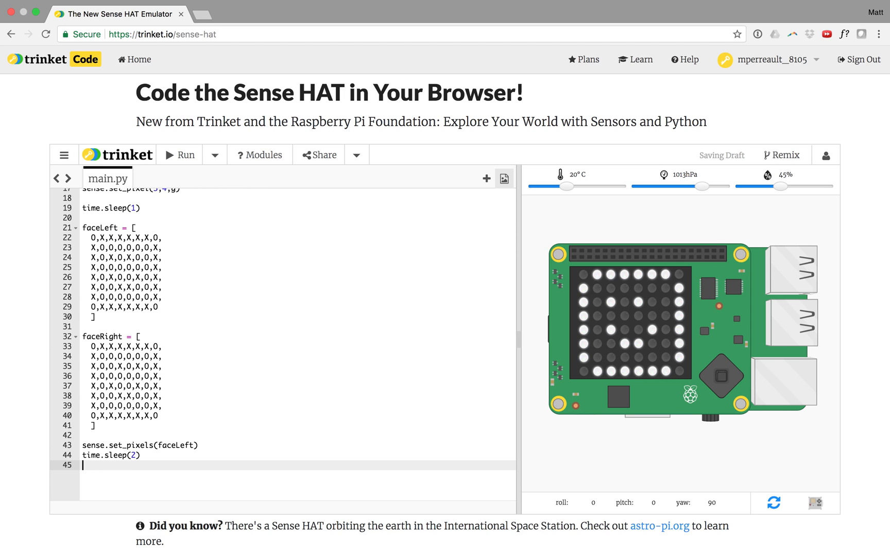
# Add sense.set_pixels(faceRight) after the pause to show the second face.
pyautogui.write('sense')
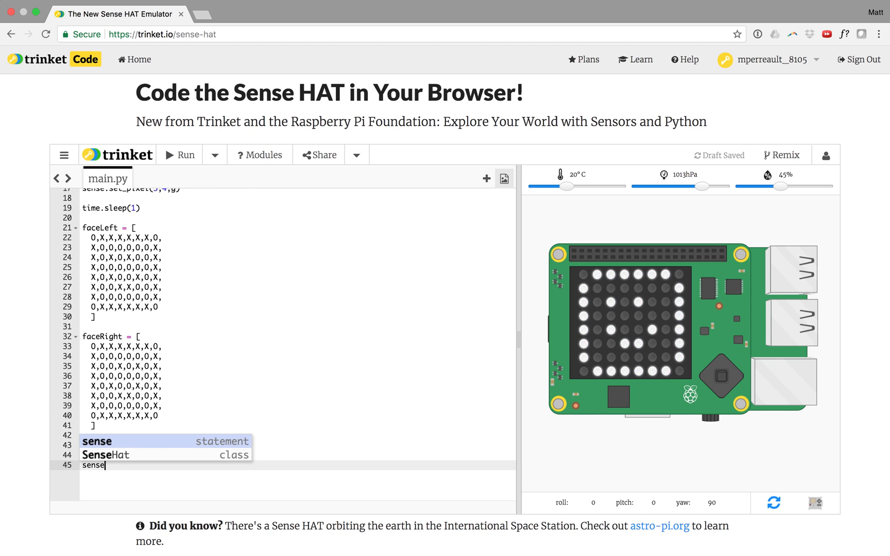
pyautogui.write('.set_pixels')
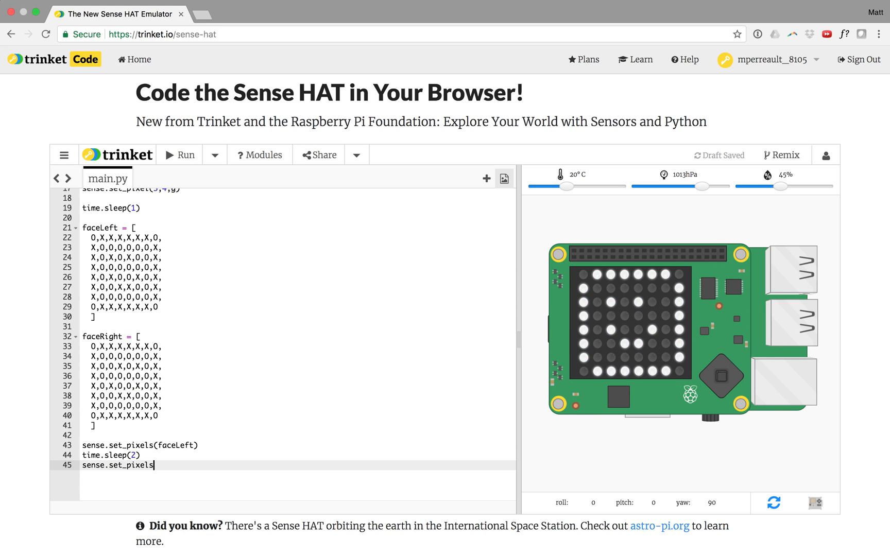
pyautogui.write('(face')
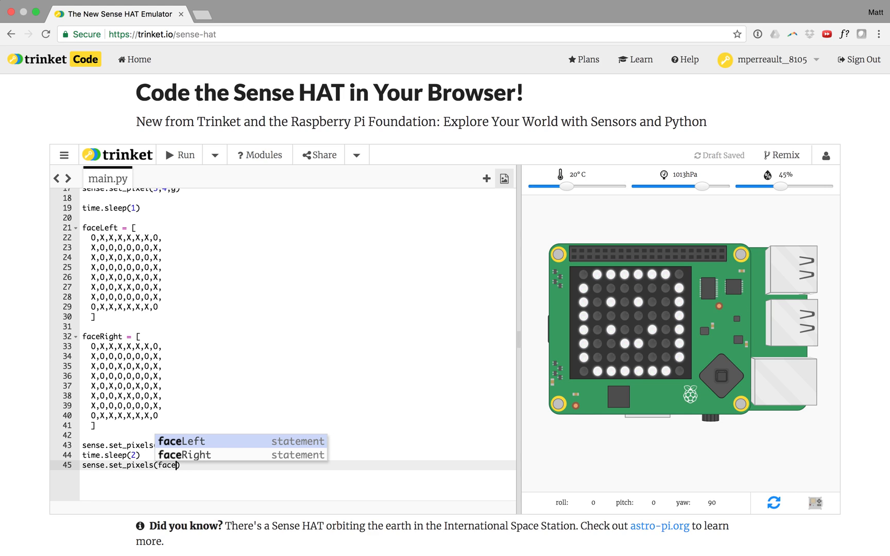
pyautogui.click(184, 454)
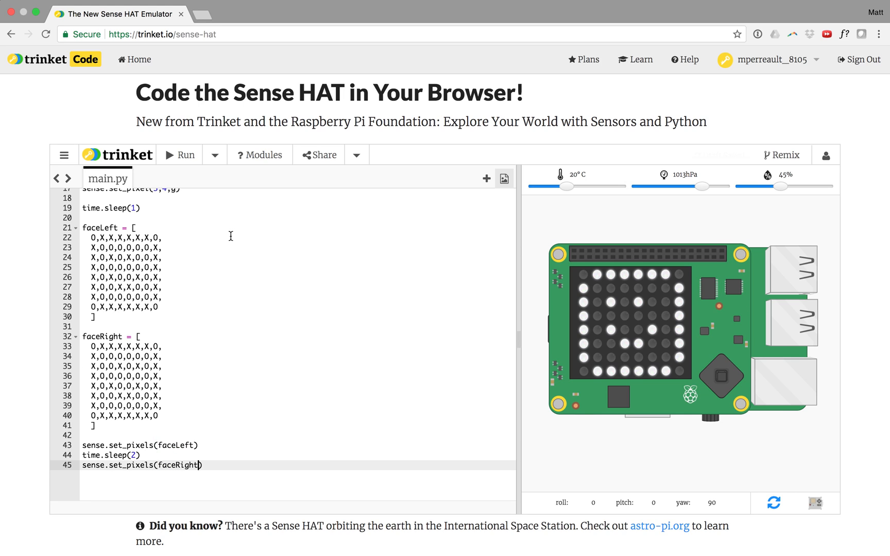
pyautogui.click(179, 155)
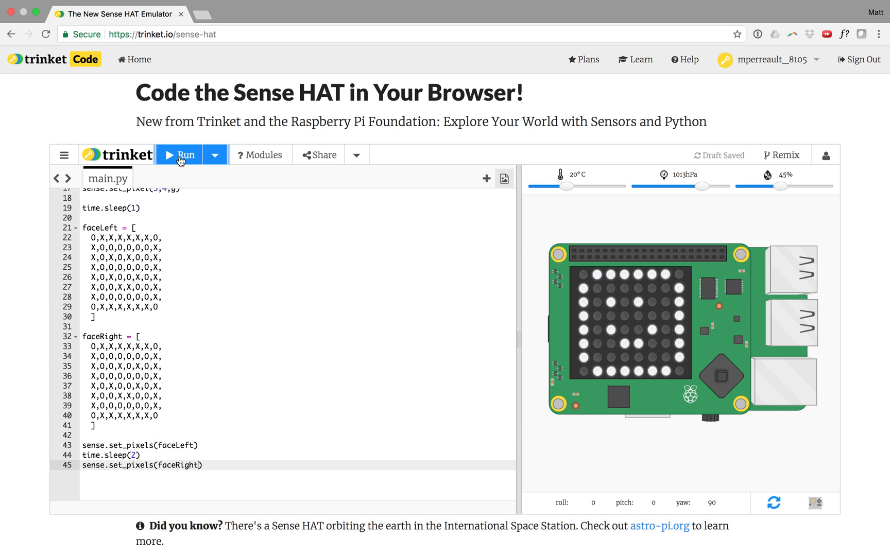
# Run the face-swapping script on the emulator, then stop it.
pyautogui.click(179, 155)
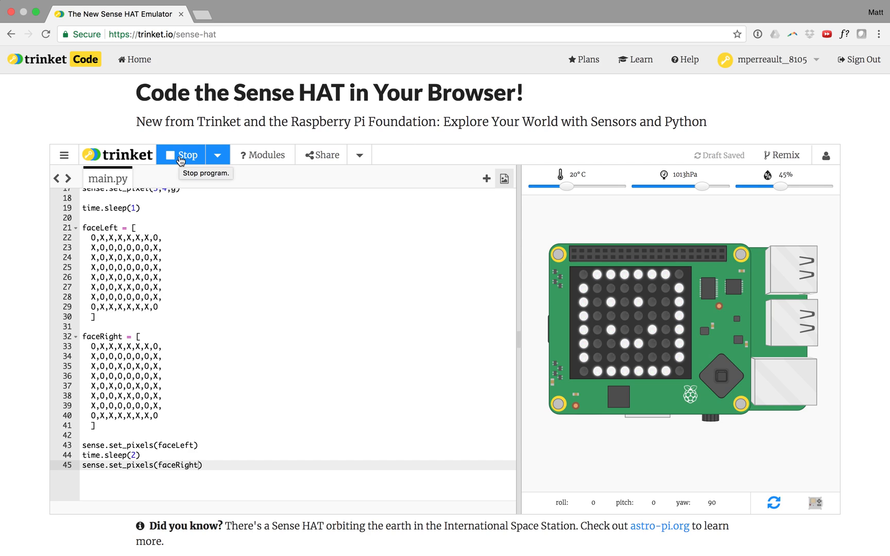
pyautogui.click(181, 154)
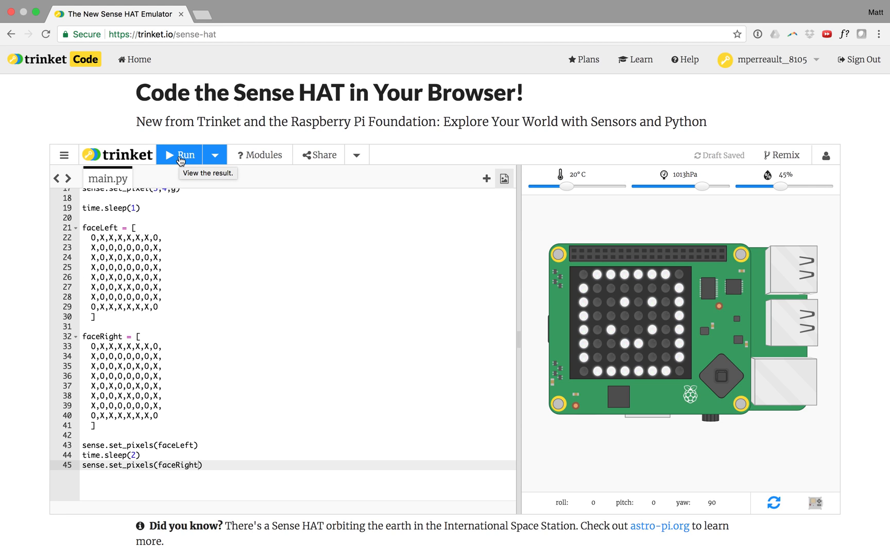